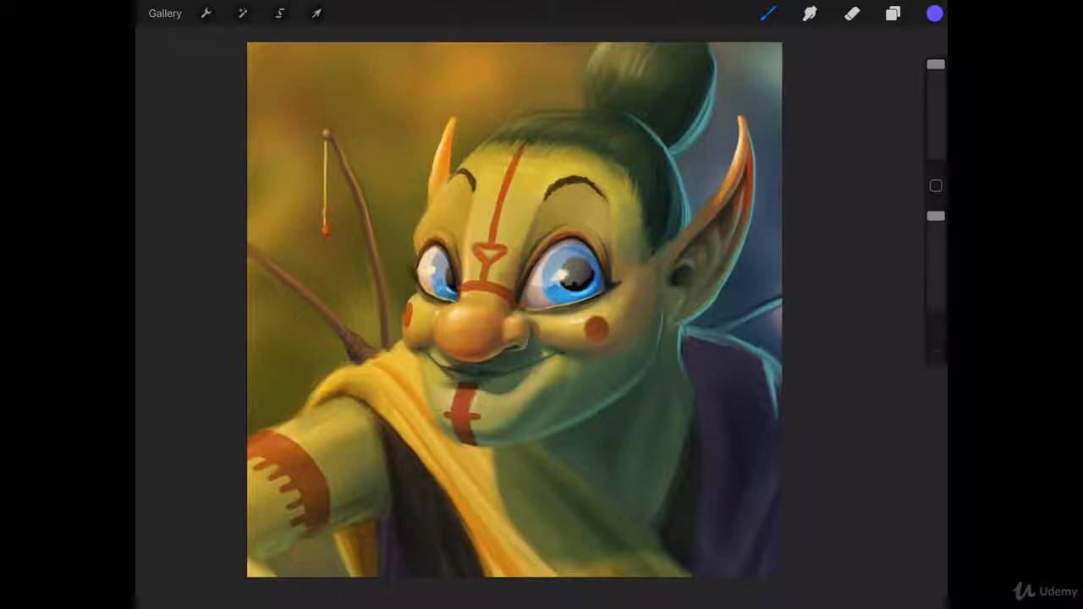
Bring up the Adjustments menu for the goblin portrait layer
click(244, 13)
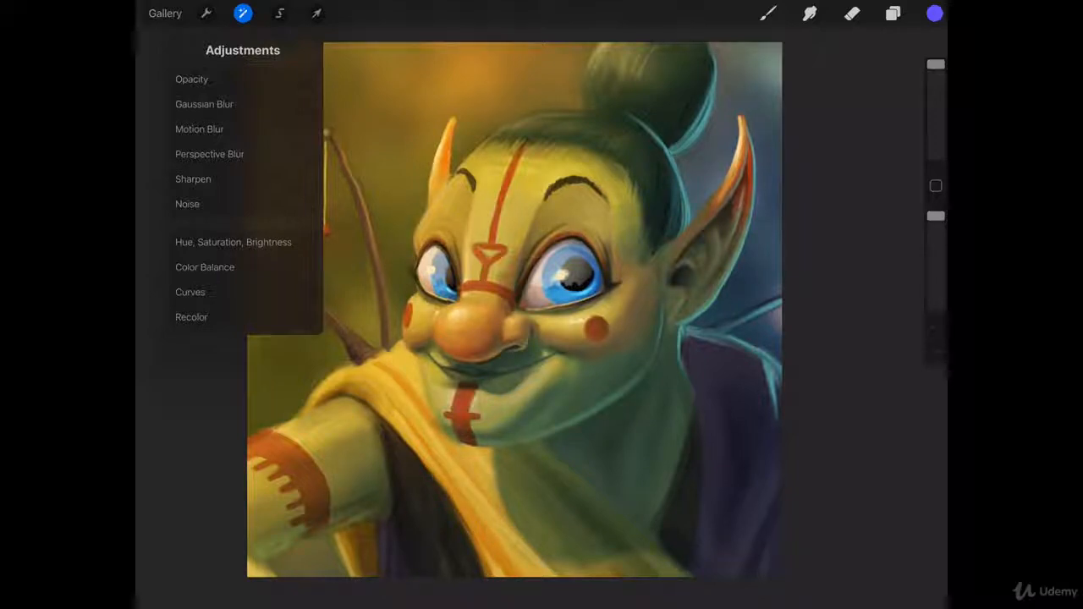
In Hue, Saturation, Brightness, shift the portrait's hue toward pink, then restore it
click(234, 242)
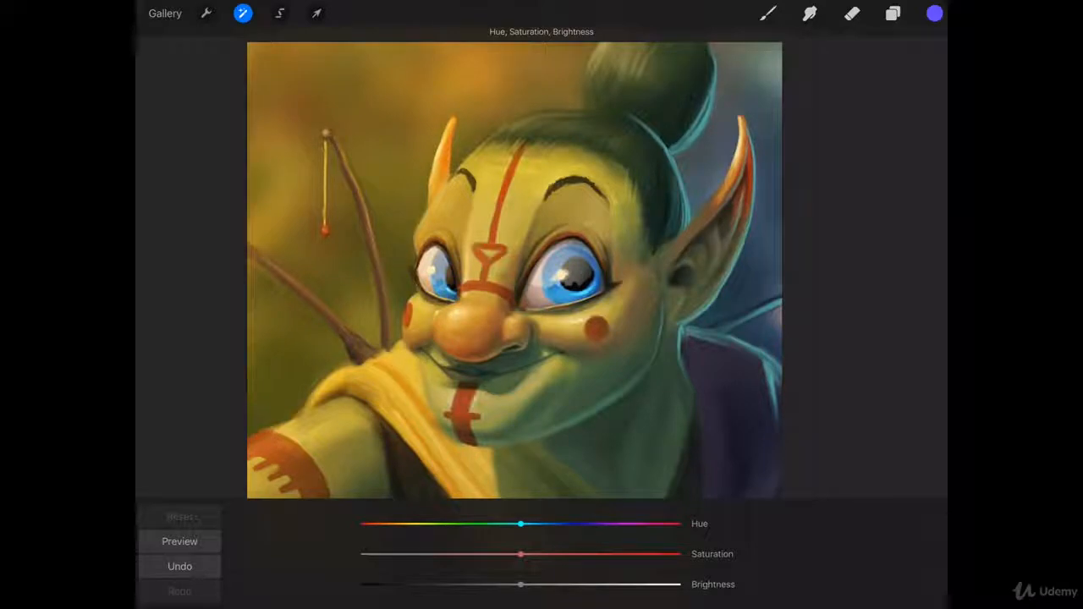
drag(522, 525, 461, 525)
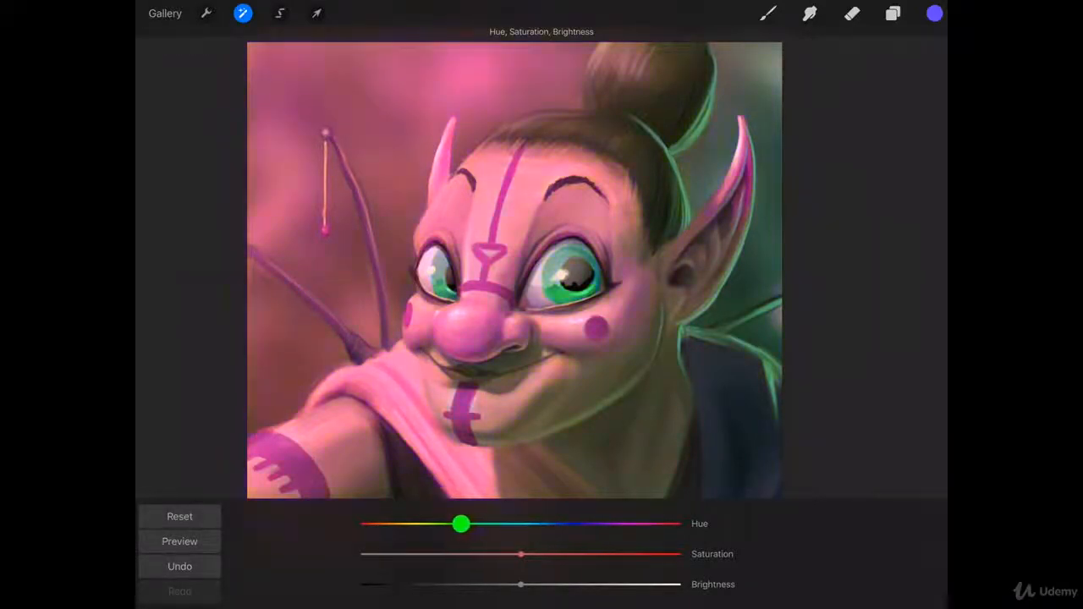
drag(460, 525, 443, 525)
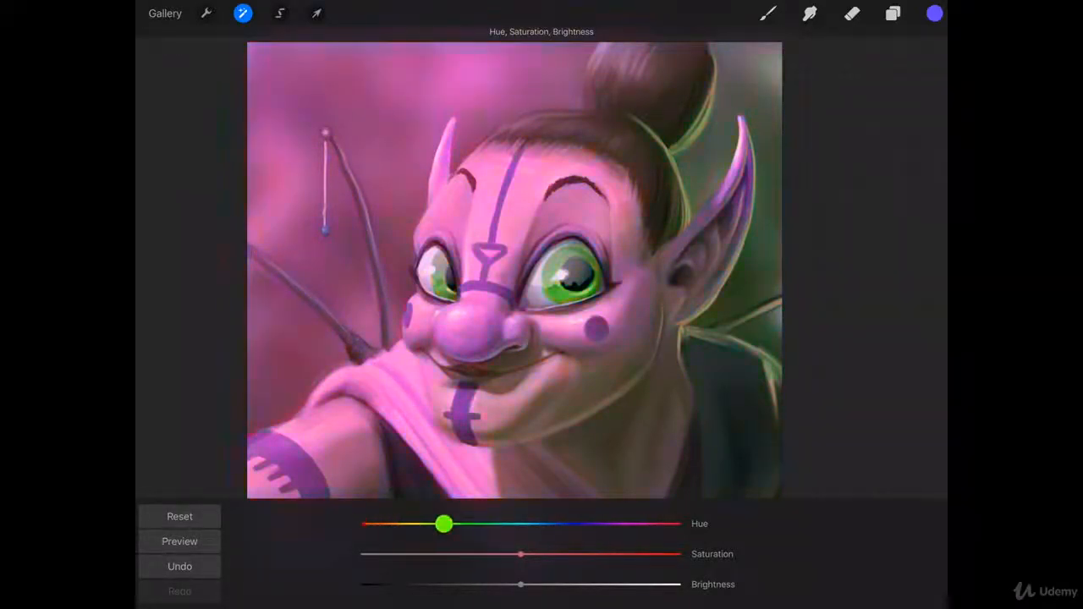
drag(444, 525, 521, 525)
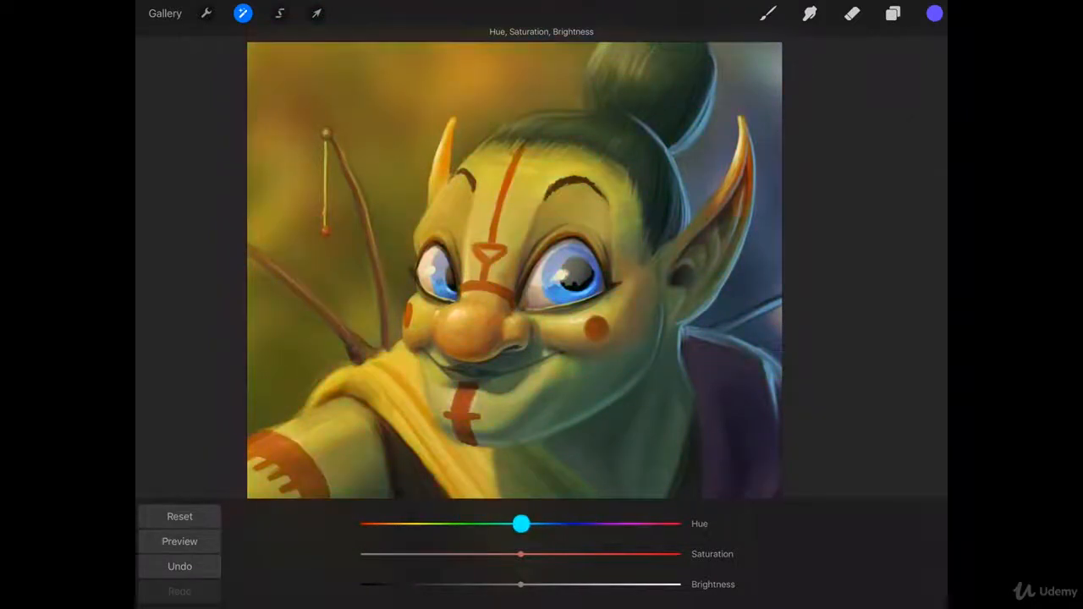
Shift the whole portrait's hue into green and teal-green tones
drag(521, 525, 545, 524)
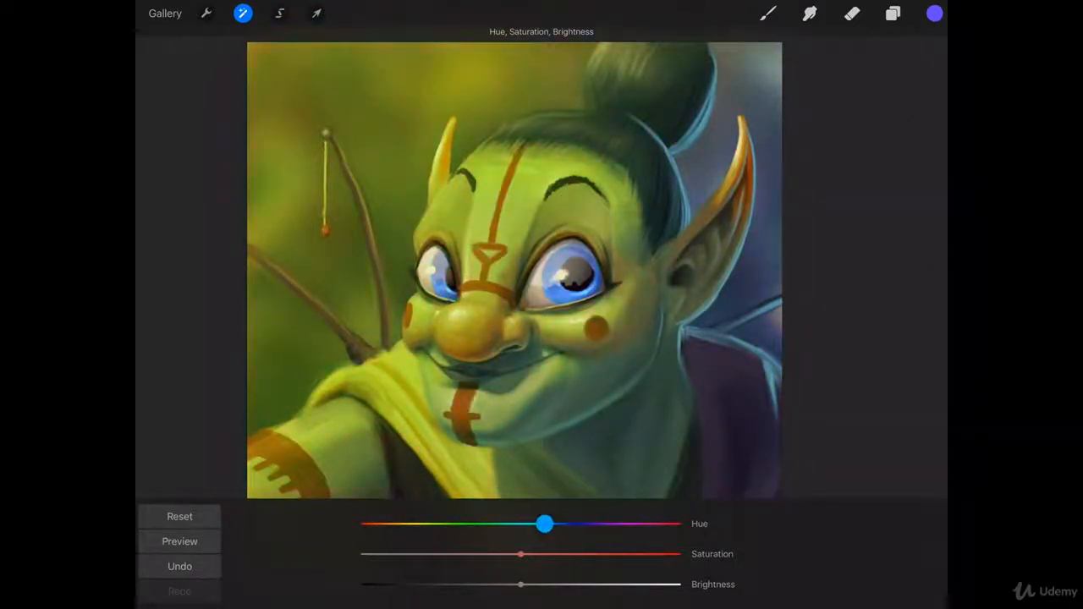
drag(545, 524, 561, 525)
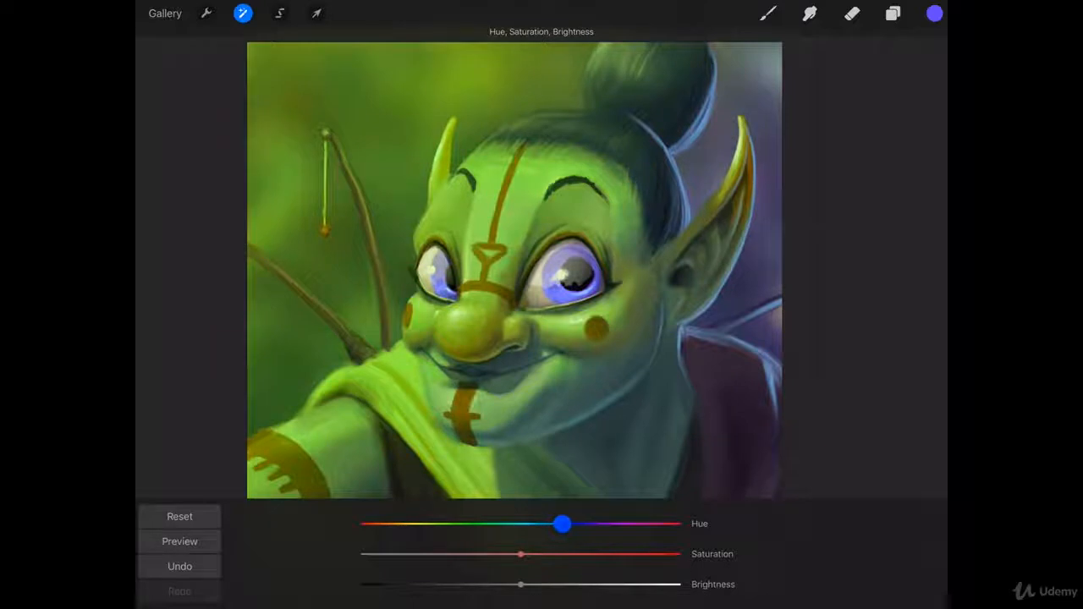
drag(561, 525, 576, 524)
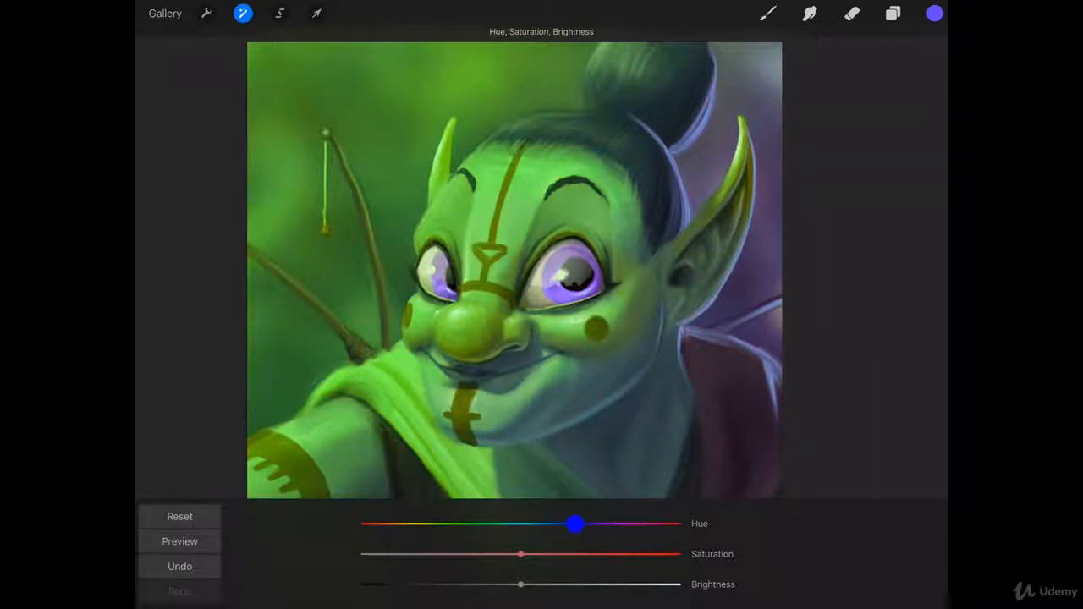
drag(576, 525, 596, 525)
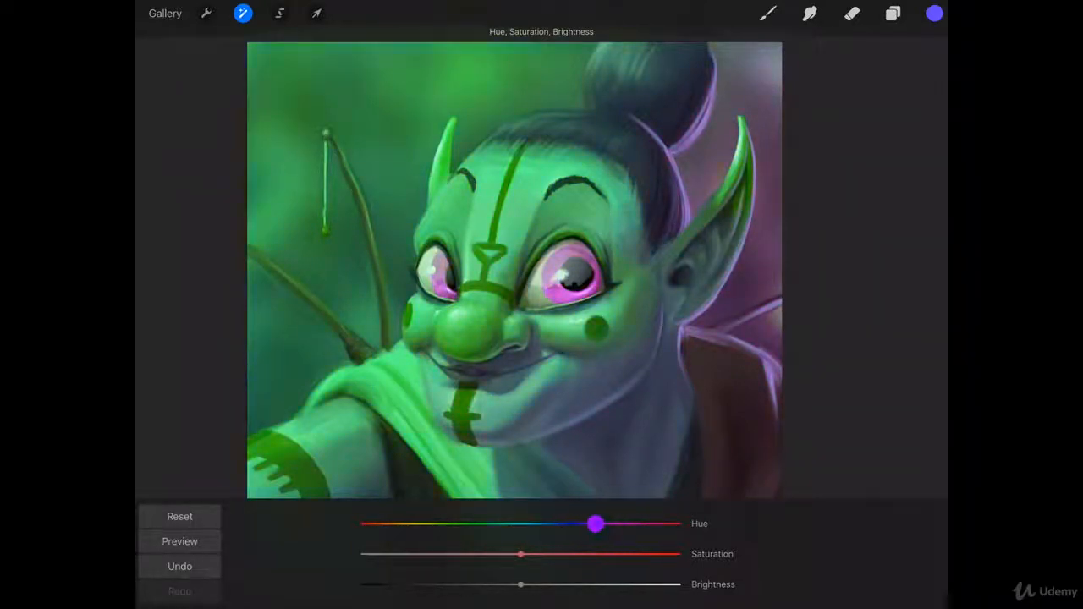
drag(596, 523, 575, 523)
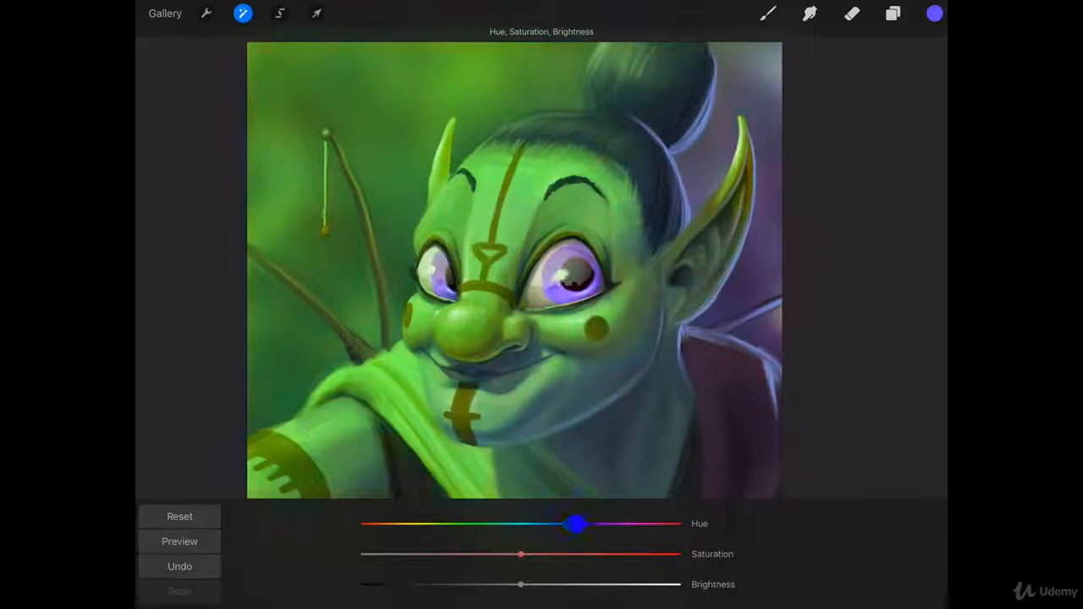
drag(575, 524, 589, 525)
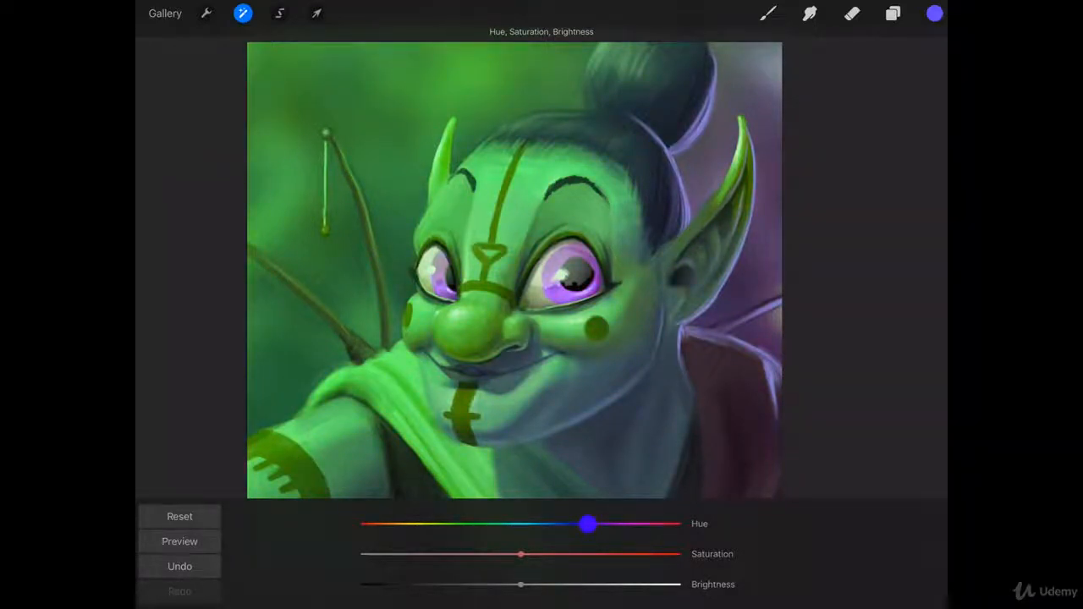
Swing the hue to a warm peach, then bring it back near the original
drag(588, 525, 494, 525)
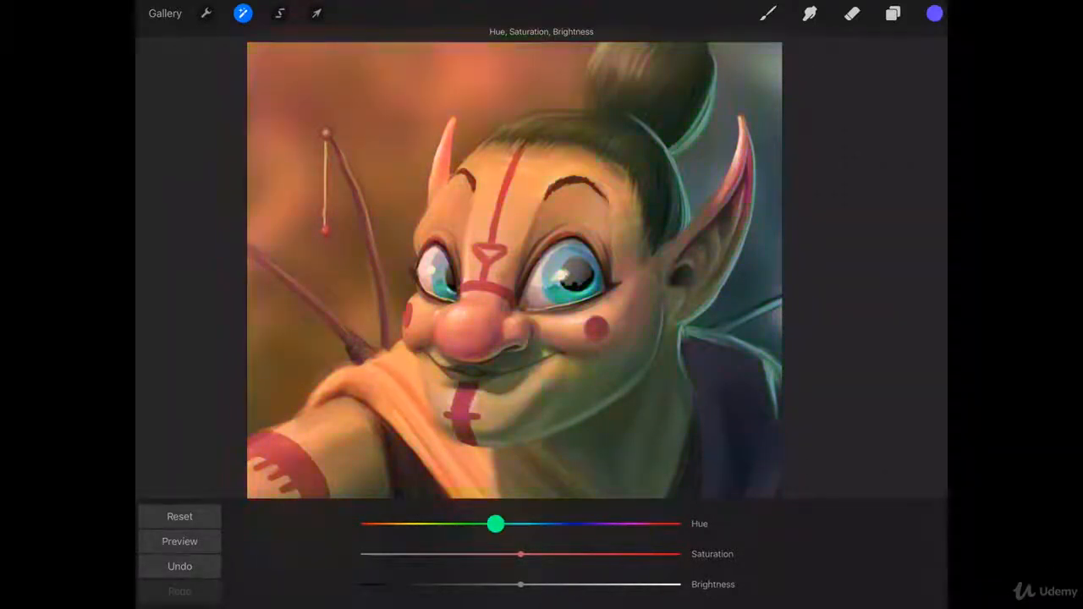
drag(494, 524, 552, 525)
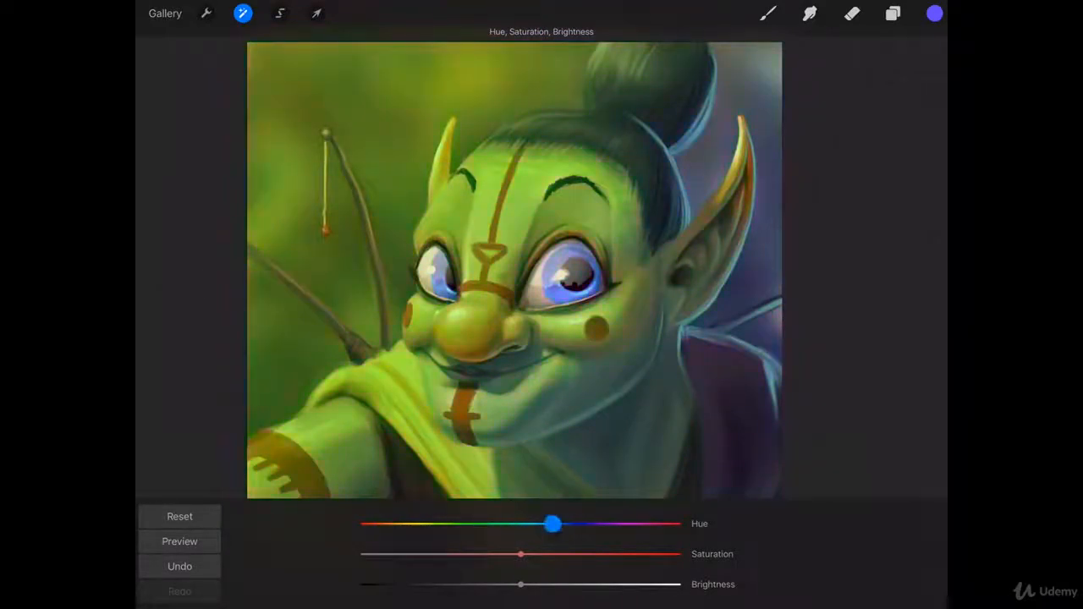
drag(552, 525, 500, 524)
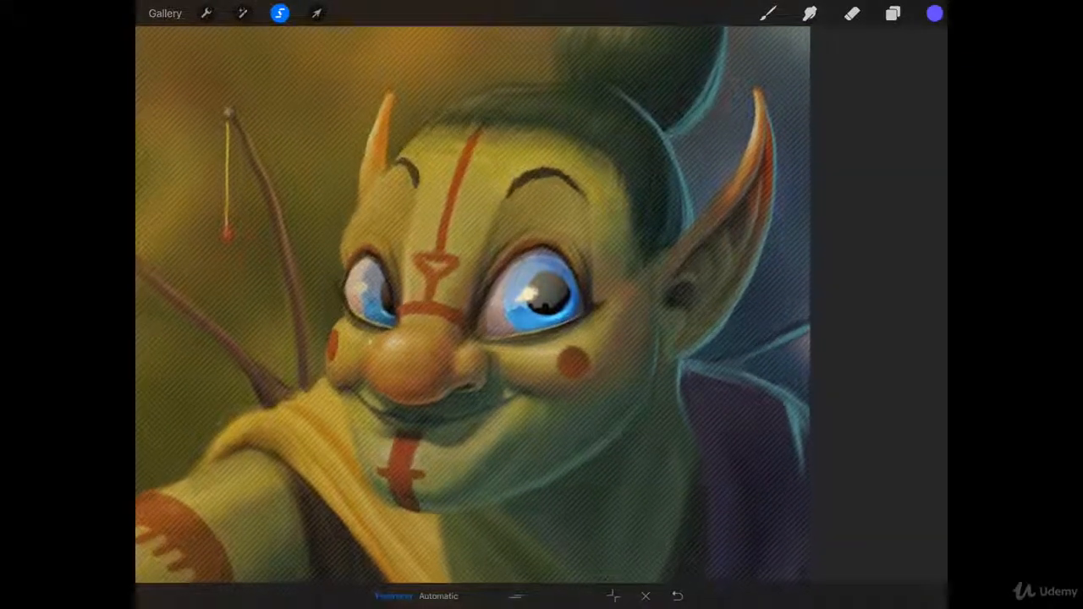
Hue-shift only the selected right eye to red, then undo so it is blue again
click(244, 13)
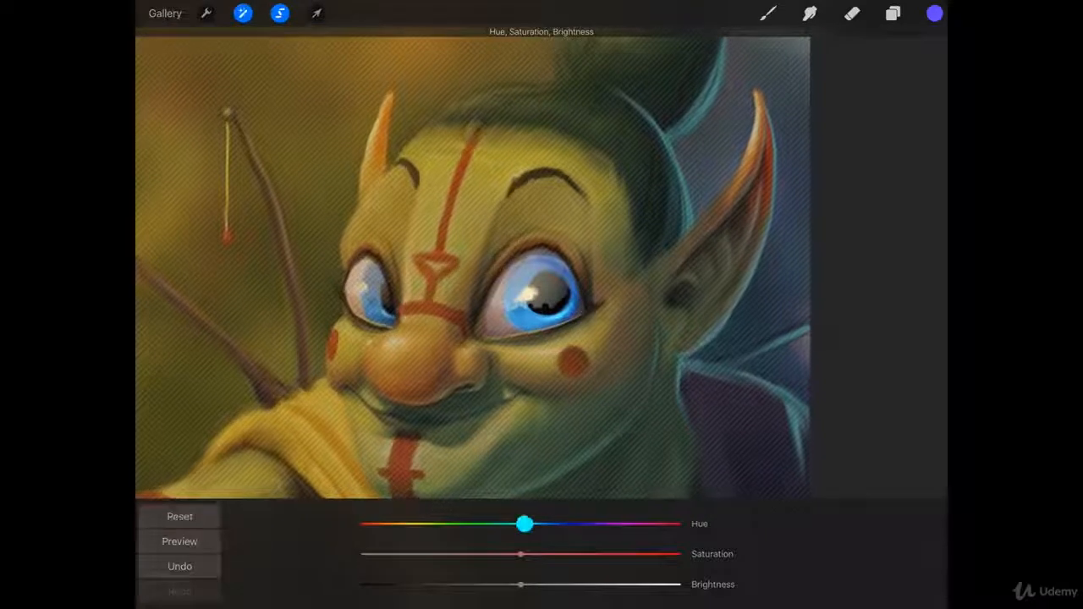
drag(524, 525, 660, 525)
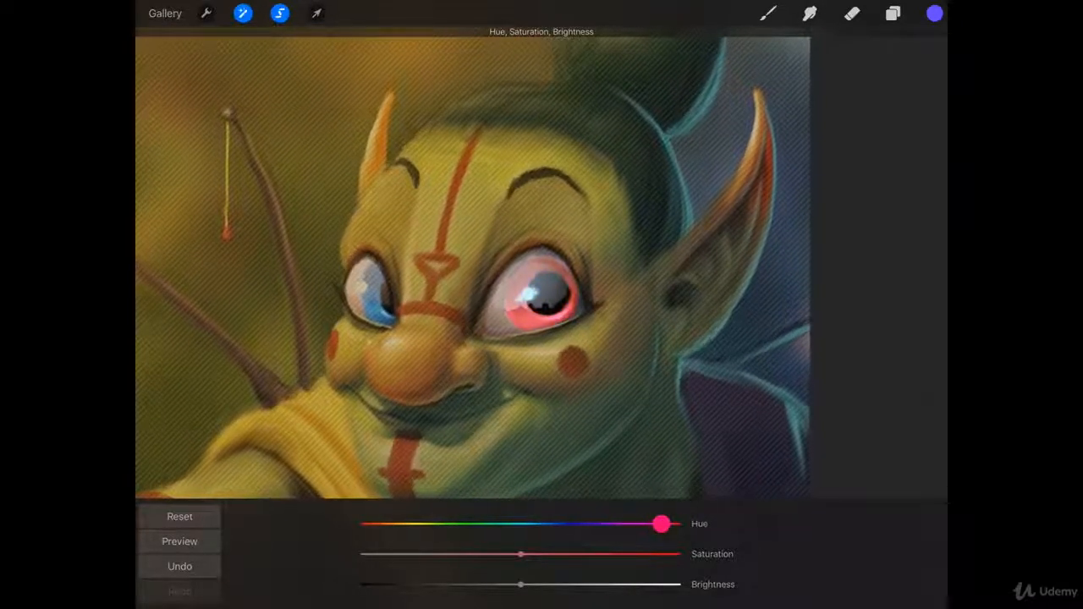
drag(660, 523, 660, 523)
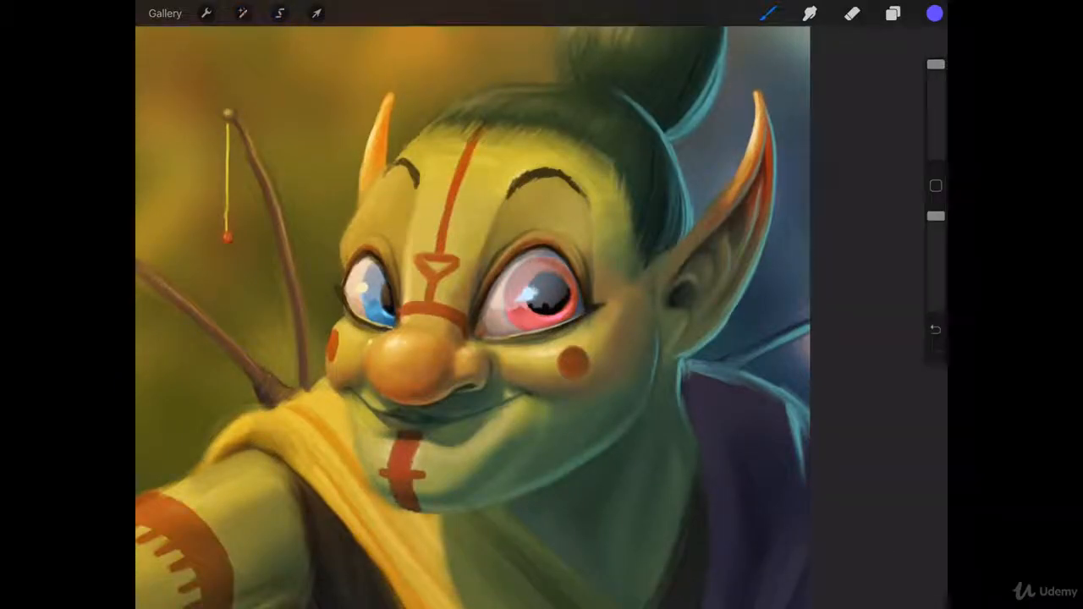
click(279, 13)
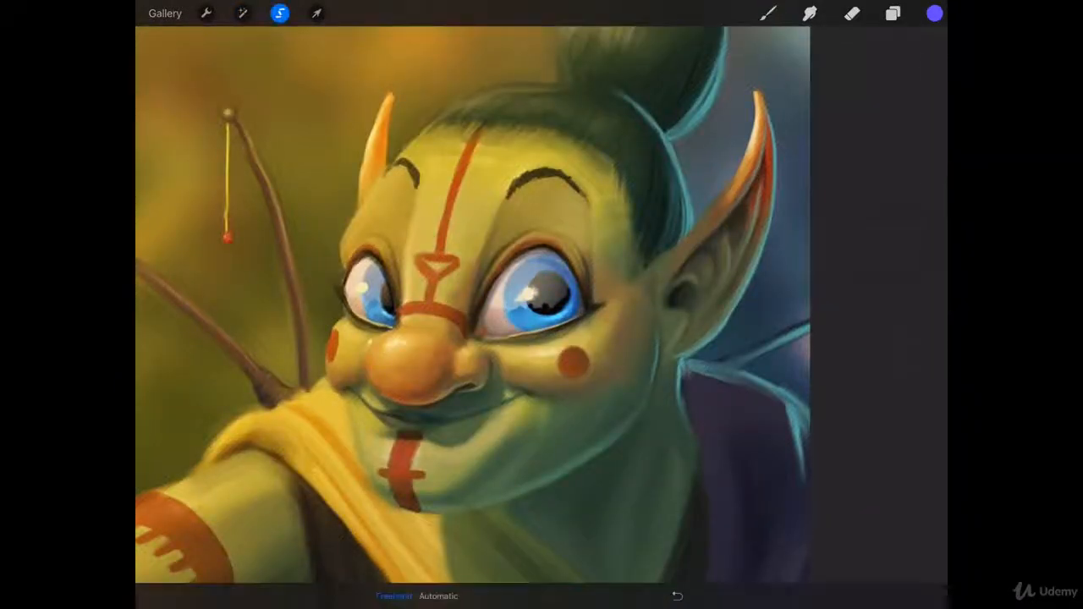
click(243, 13)
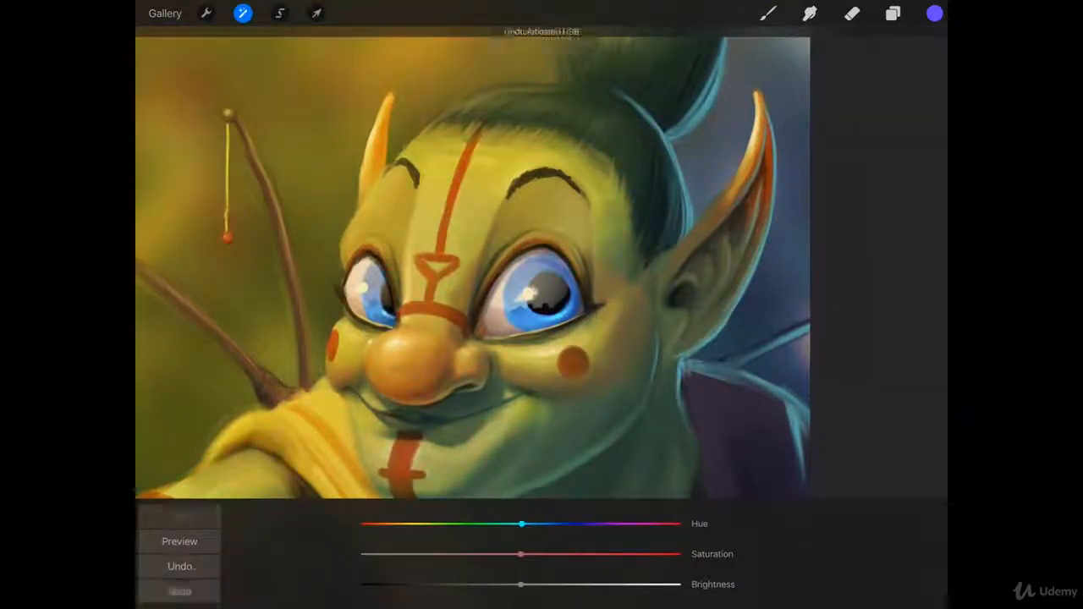
click(179, 565)
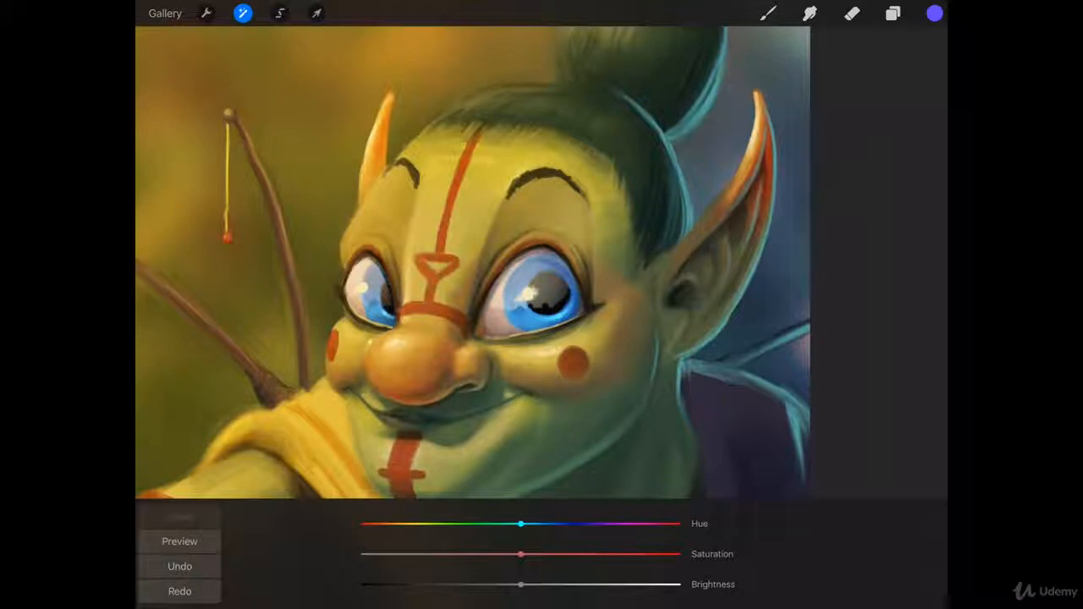
drag(521, 555, 601, 555)
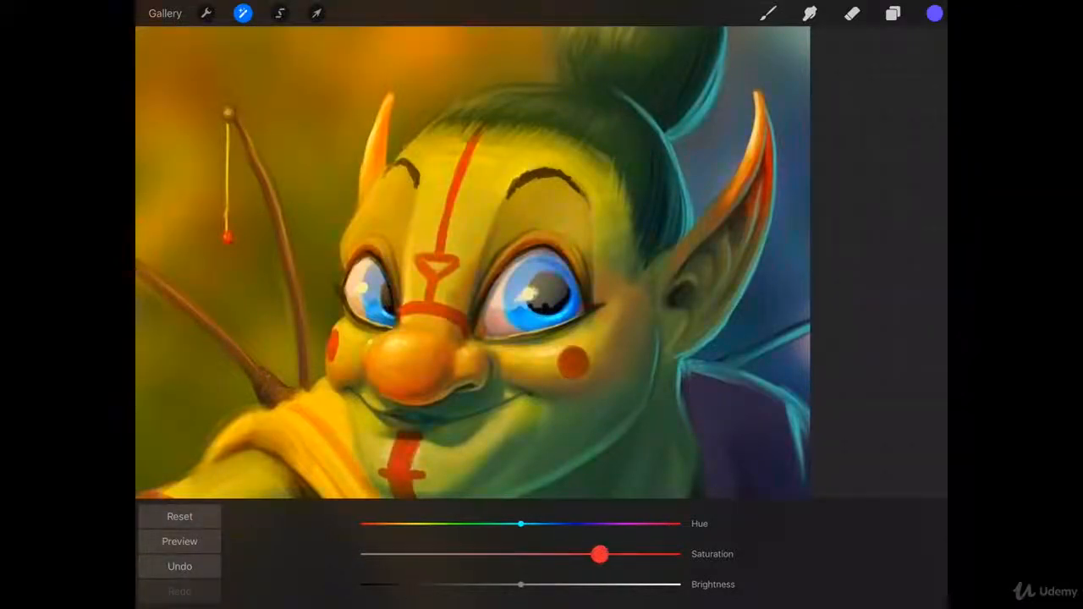
drag(599, 555, 667, 555)
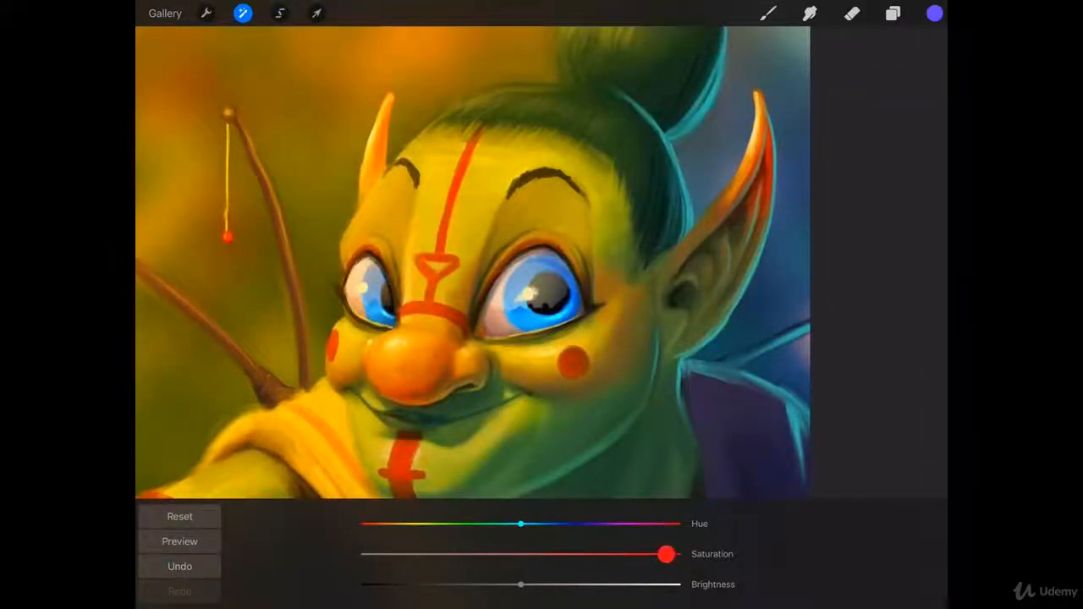
drag(667, 554, 532, 553)
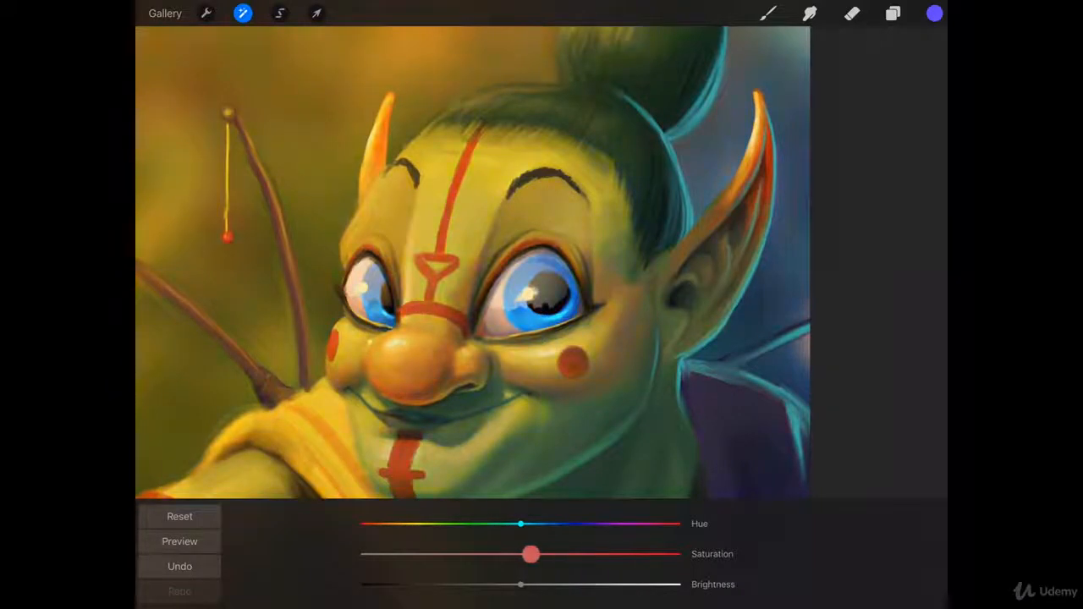
drag(532, 555, 523, 555)
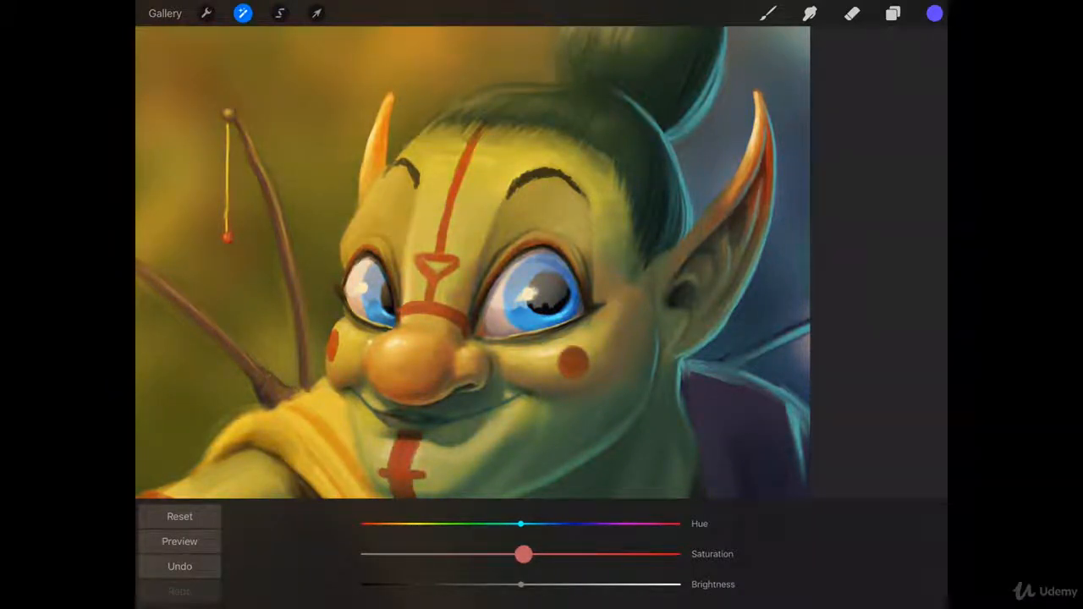
drag(523, 555, 516, 555)
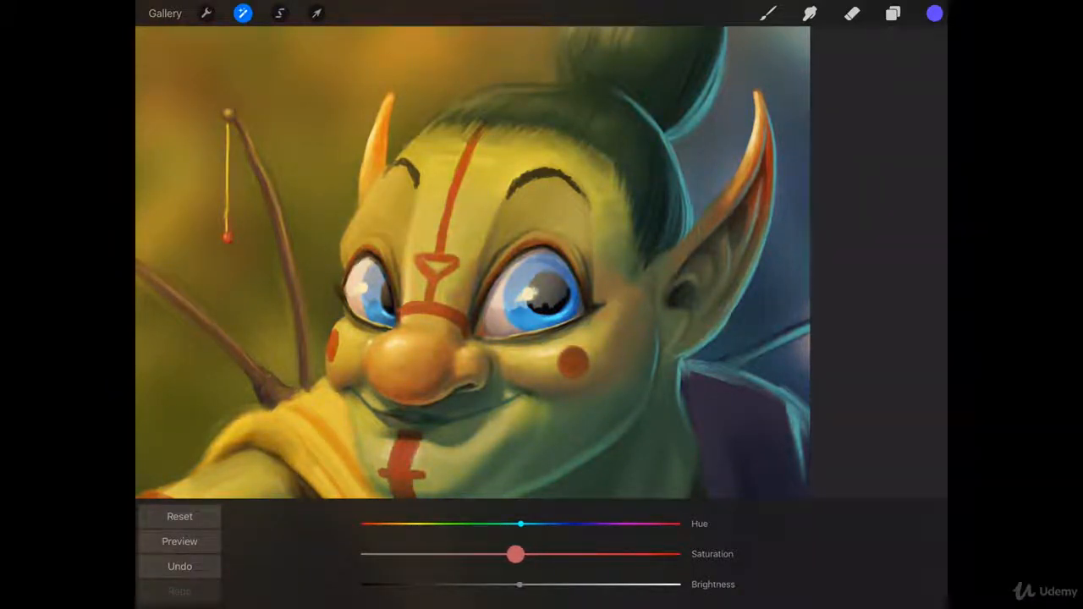
drag(516, 555, 359, 555)
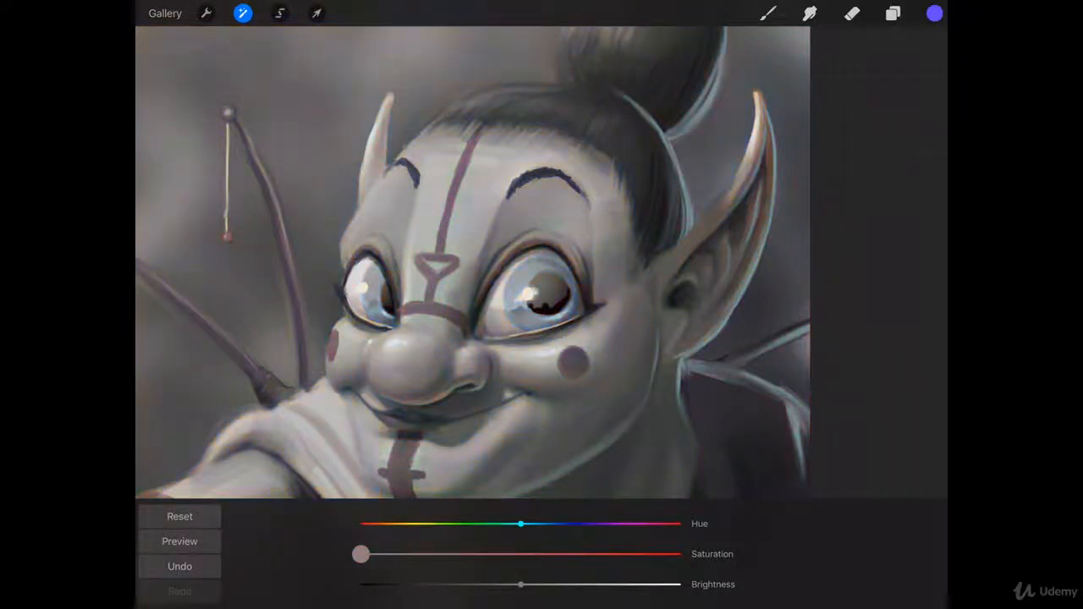
drag(359, 553, 495, 553)
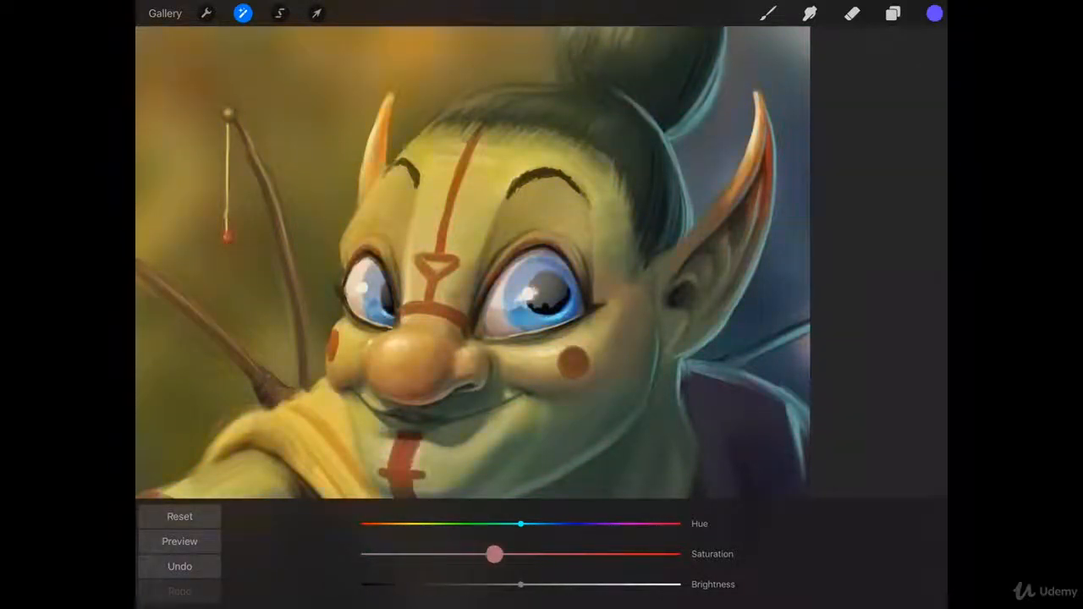
drag(495, 556, 680, 555)
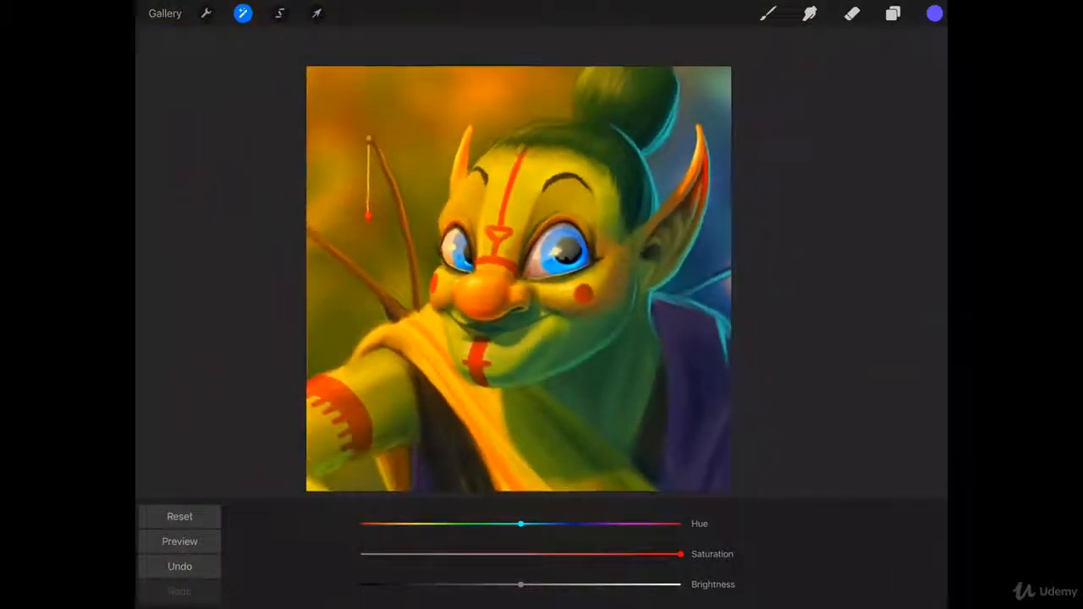
drag(681, 555, 555, 556)
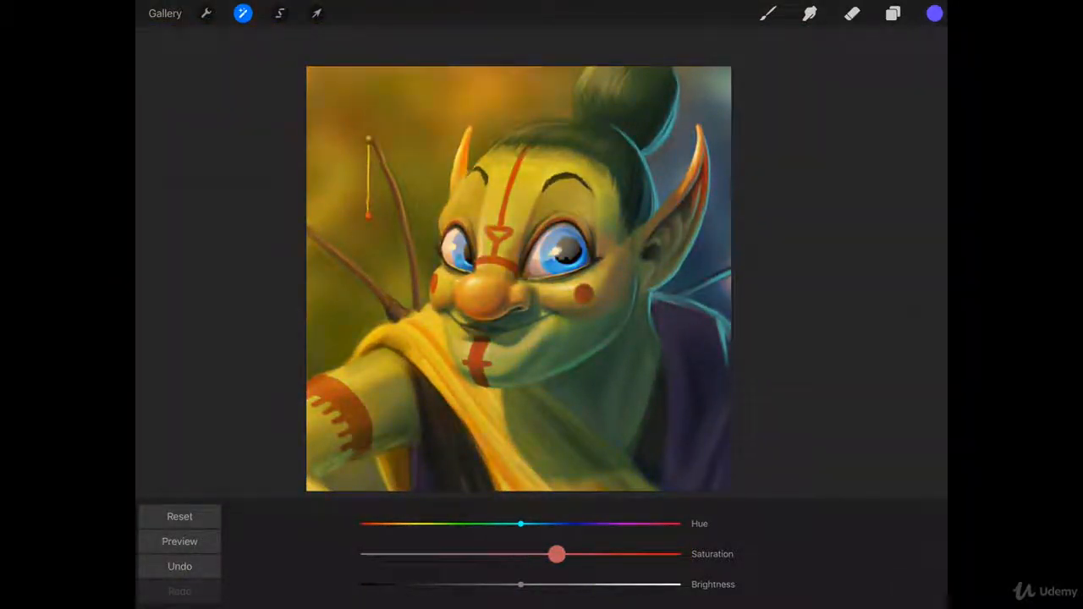
drag(555, 555, 413, 555)
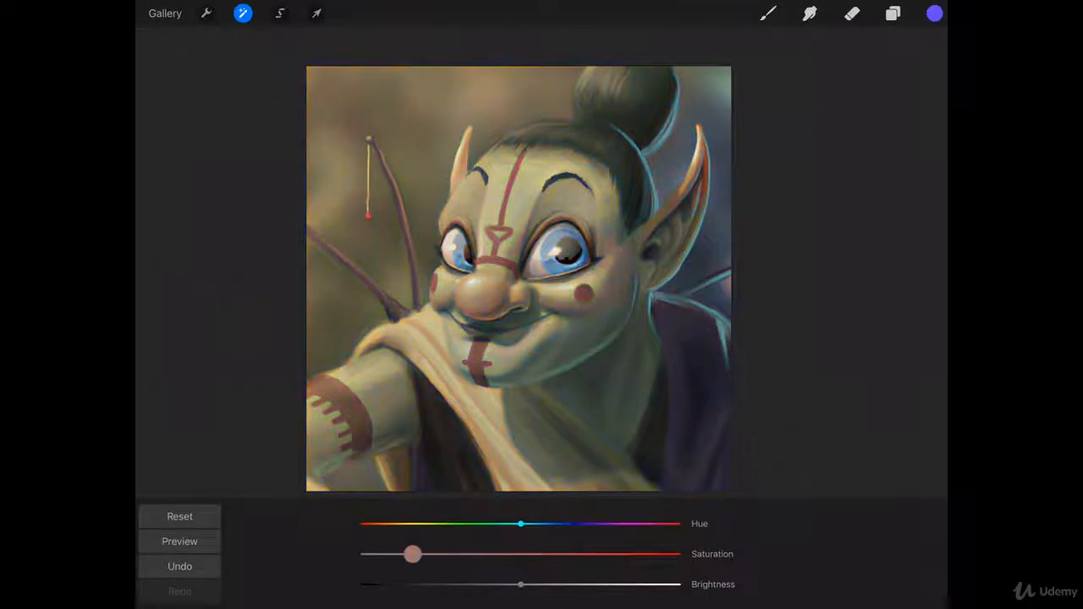
drag(413, 555, 570, 555)
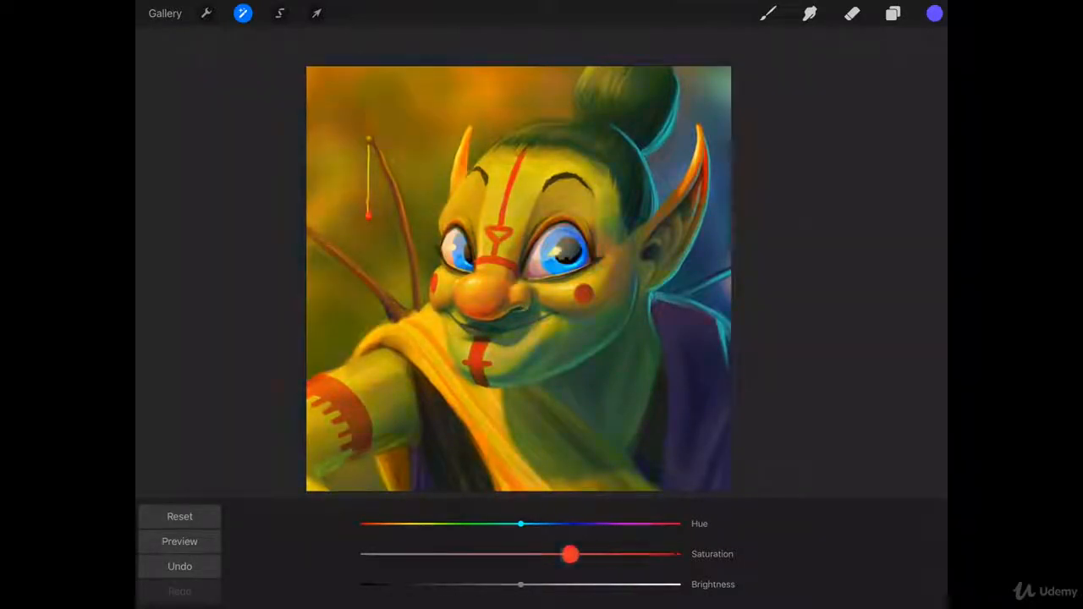
drag(572, 555, 521, 555)
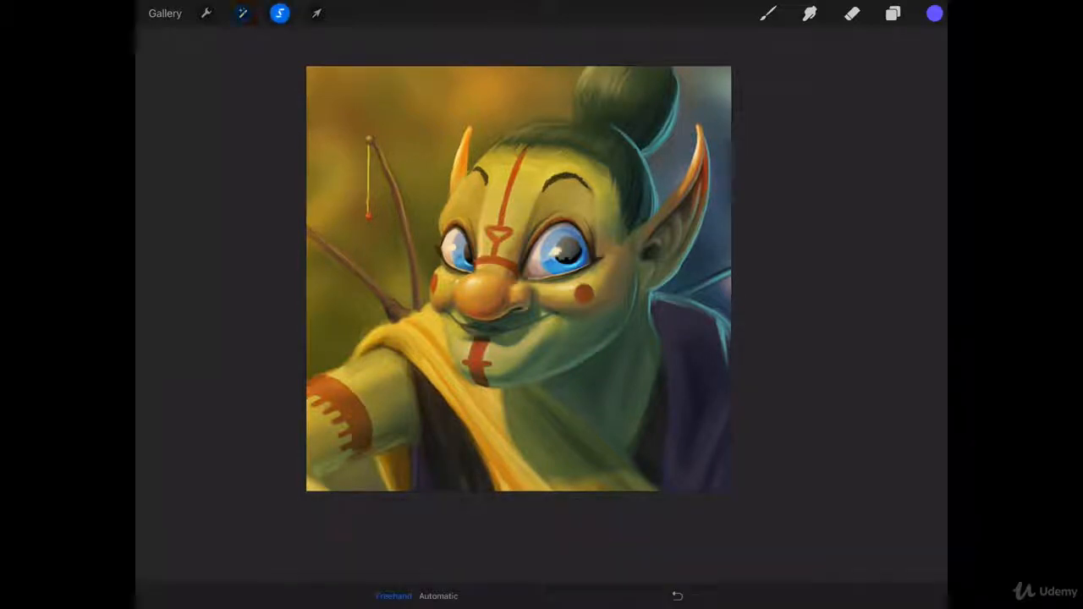
Duplicate the portrait layer and toggle the top copy's visibility
click(894, 13)
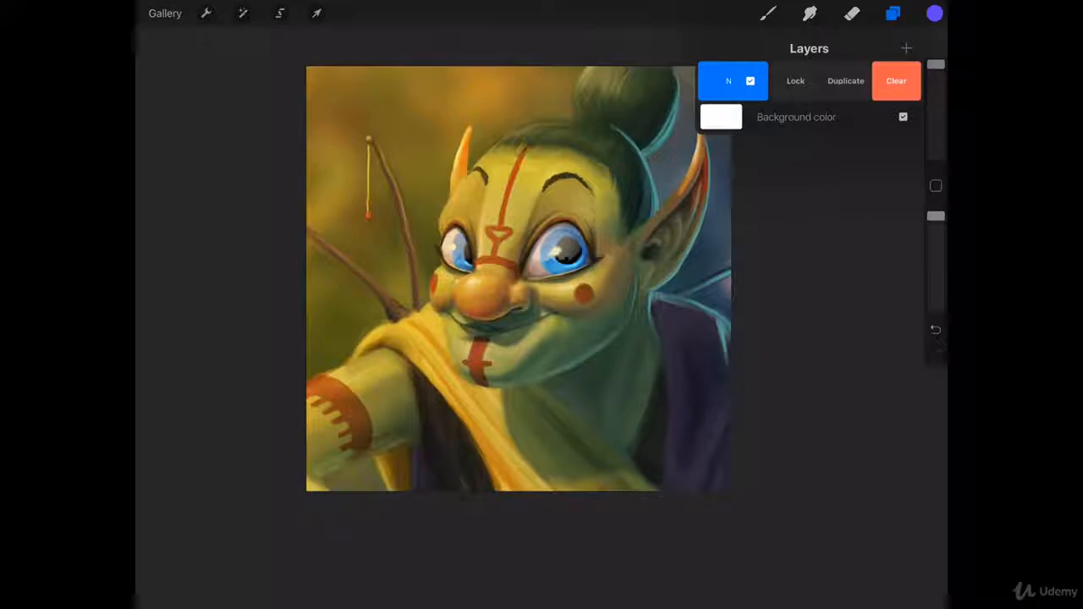
click(846, 82)
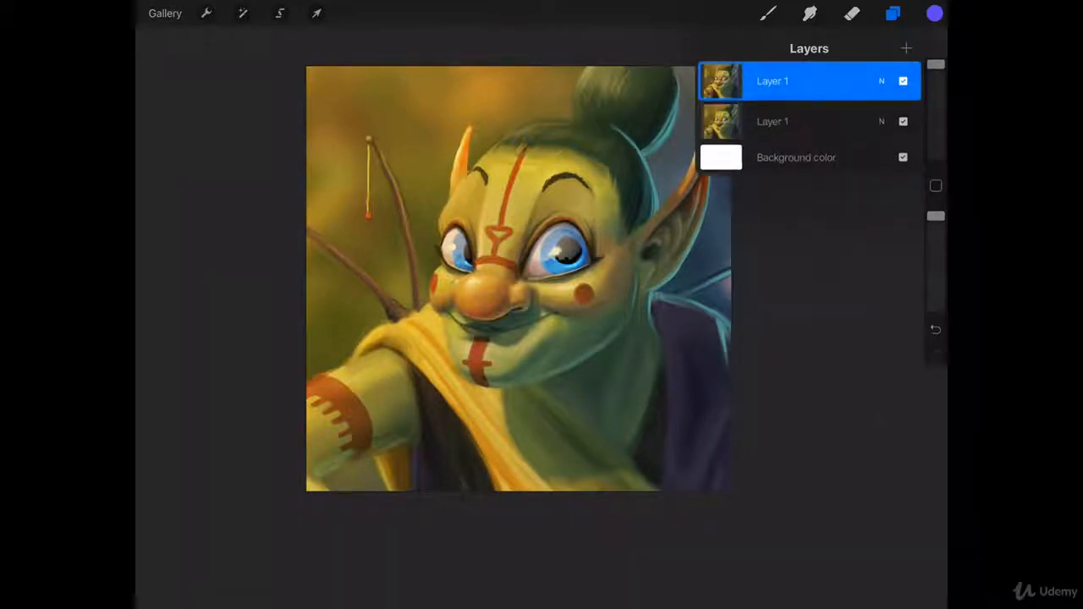
click(902, 81)
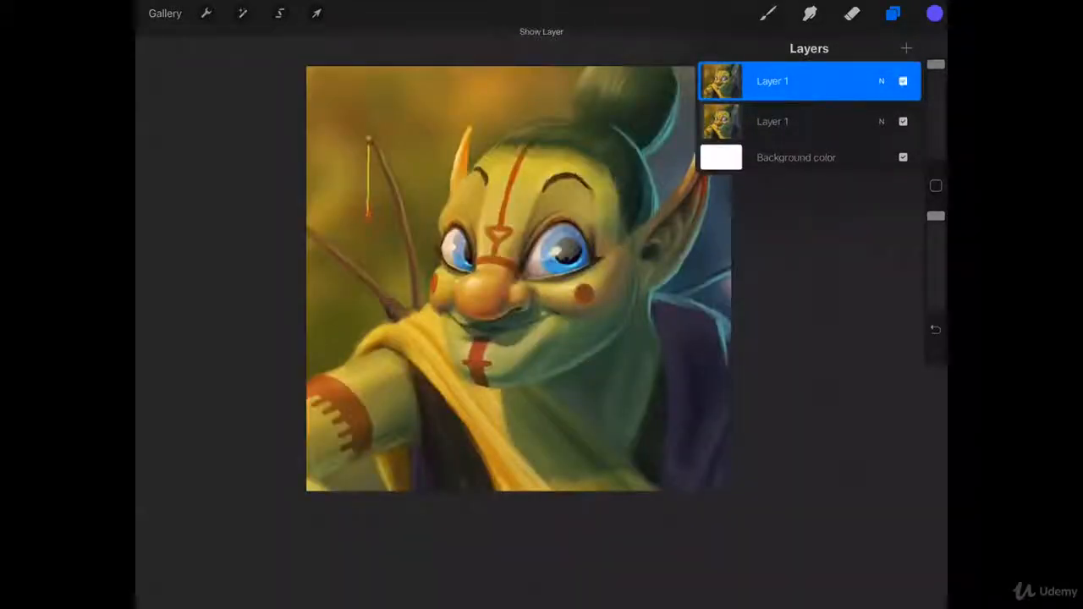
Boost the top copy's saturation in Hue, Saturation, Brightness and show the layer list
click(244, 13)
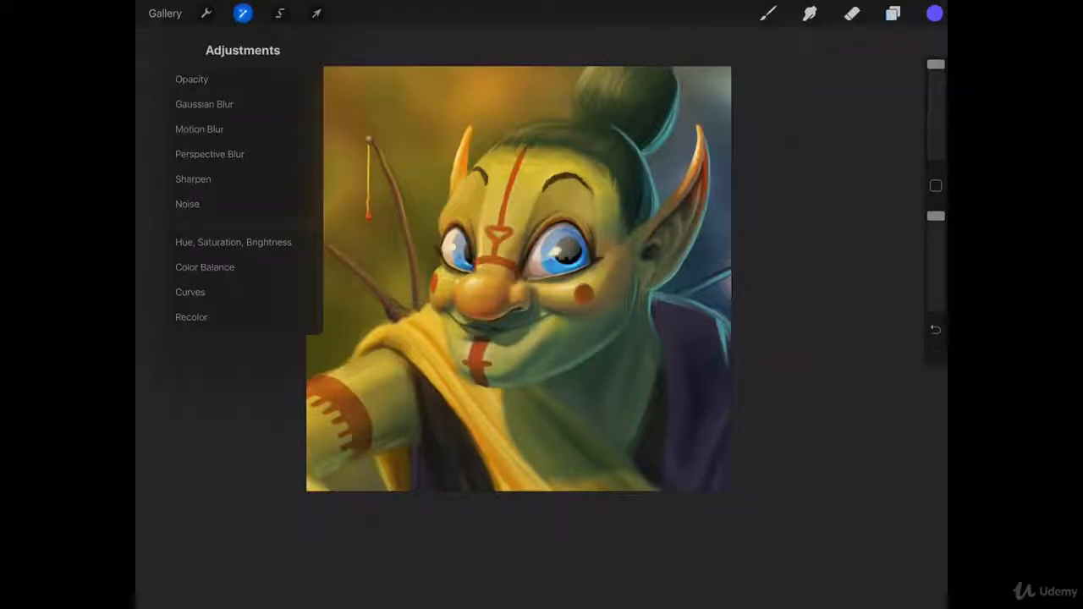
click(233, 242)
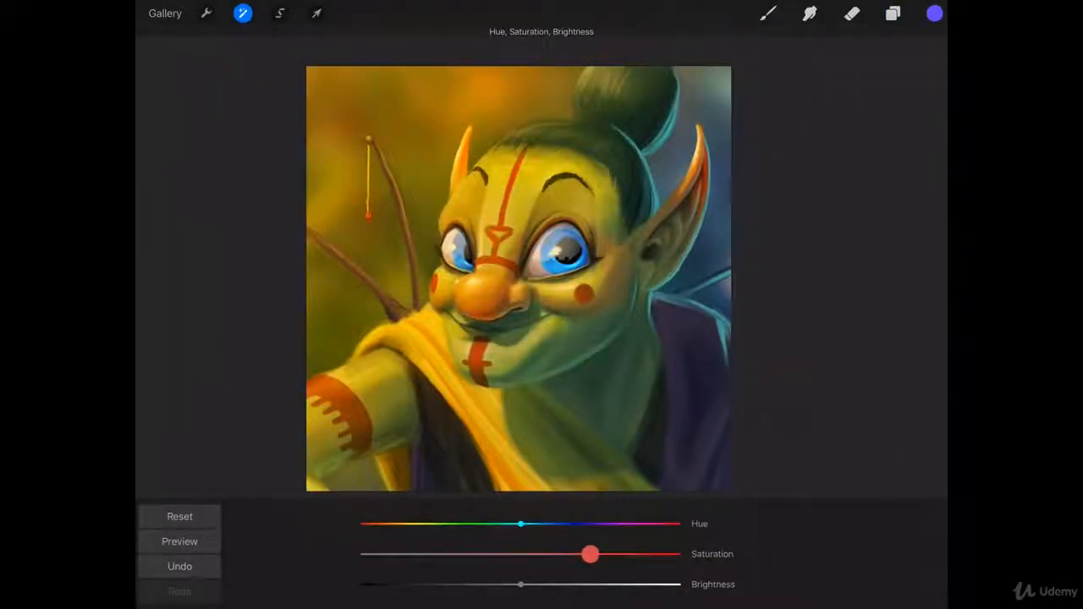
drag(590, 555, 592, 555)
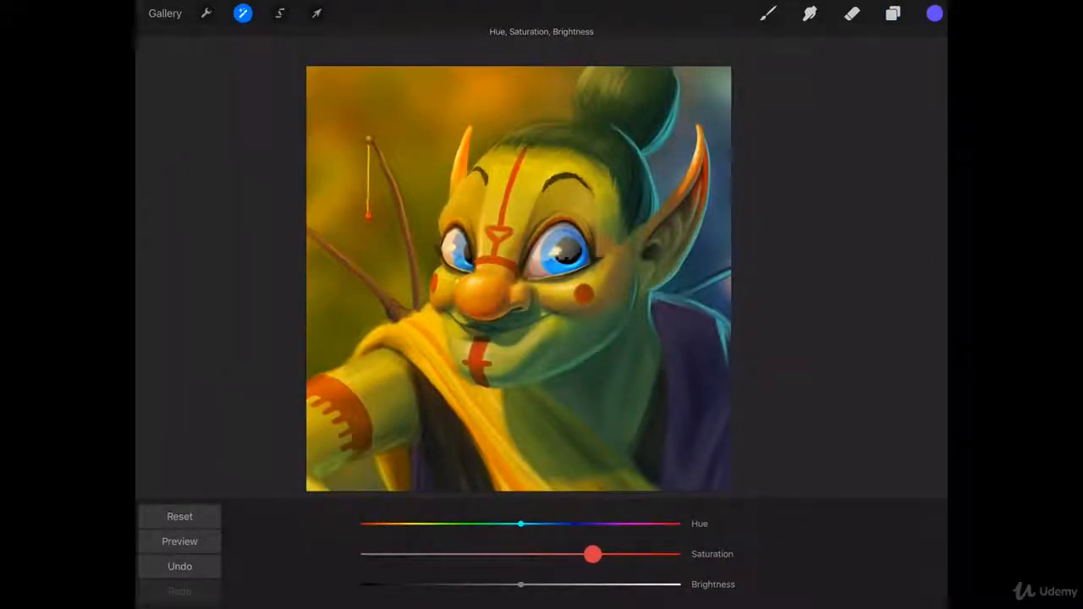
click(893, 14)
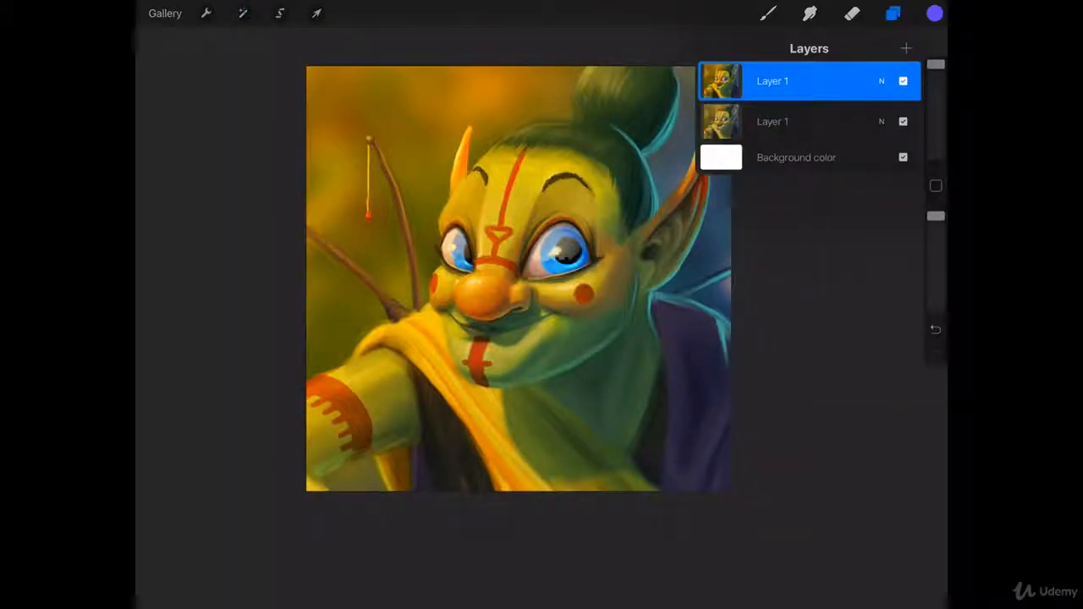
Undo the saturation boost and reopen the layer list showing both portrait layers
click(893, 14)
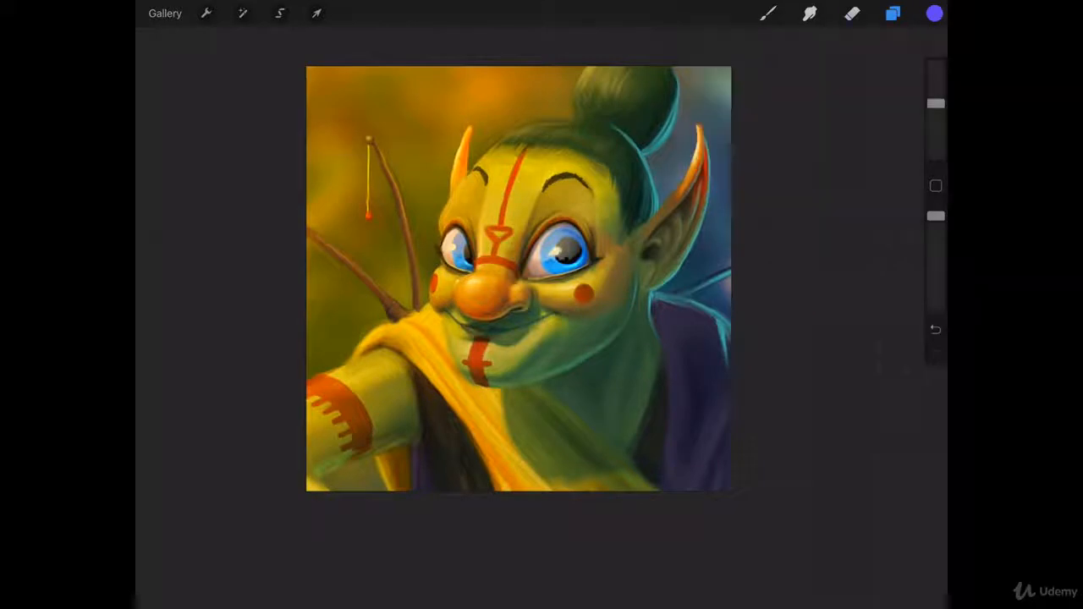
click(768, 13)
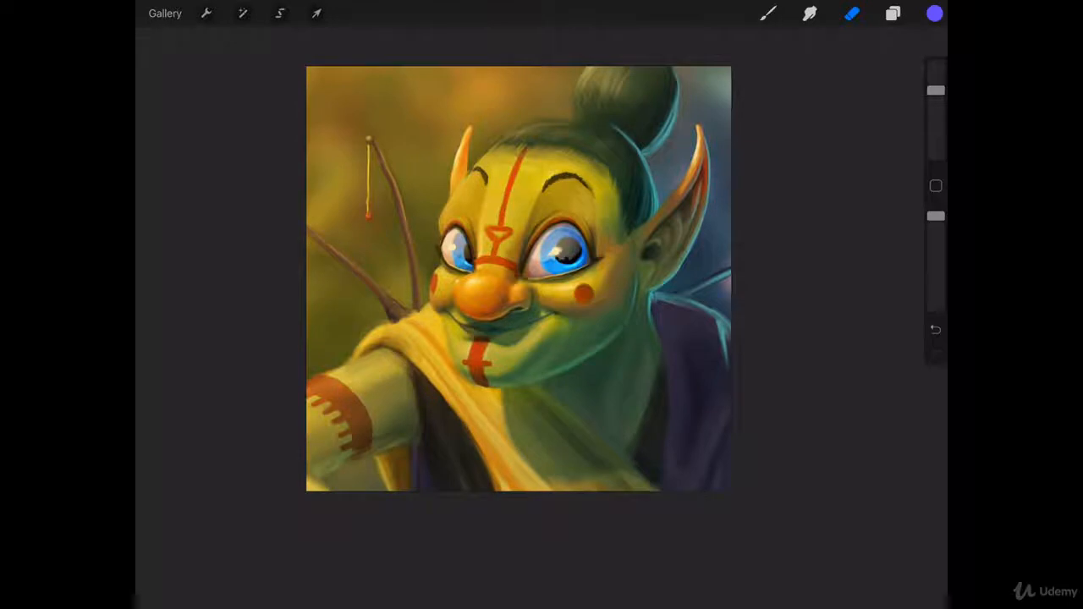
click(894, 14)
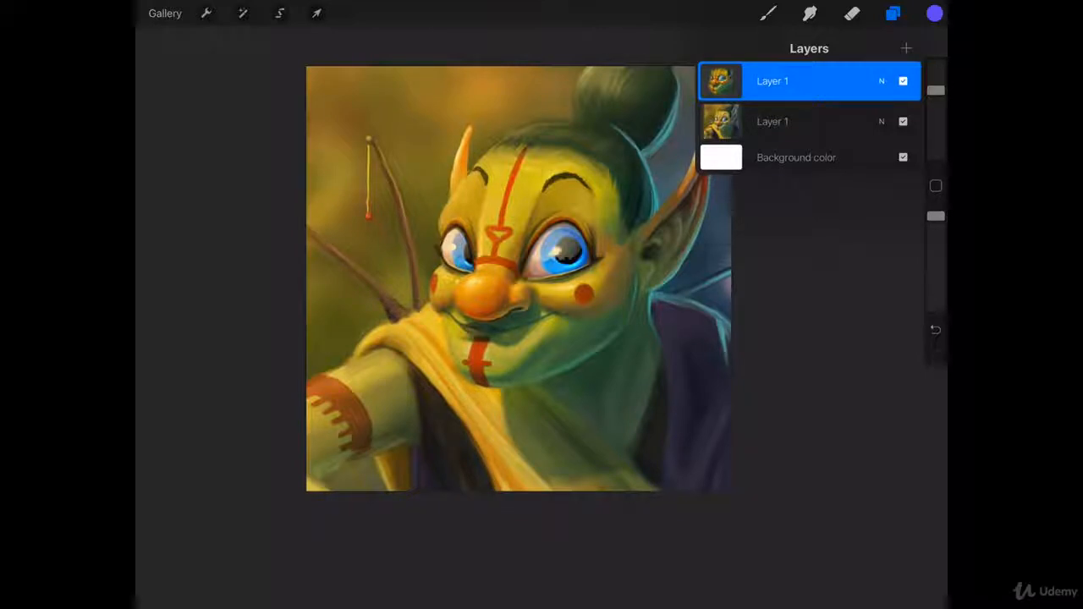
click(244, 14)
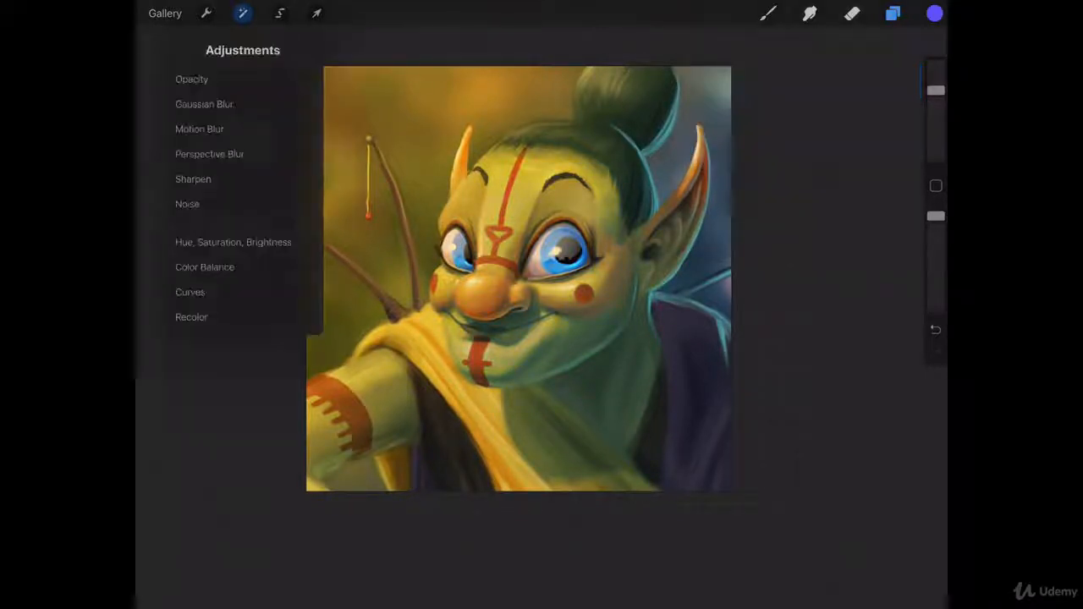
click(234, 242)
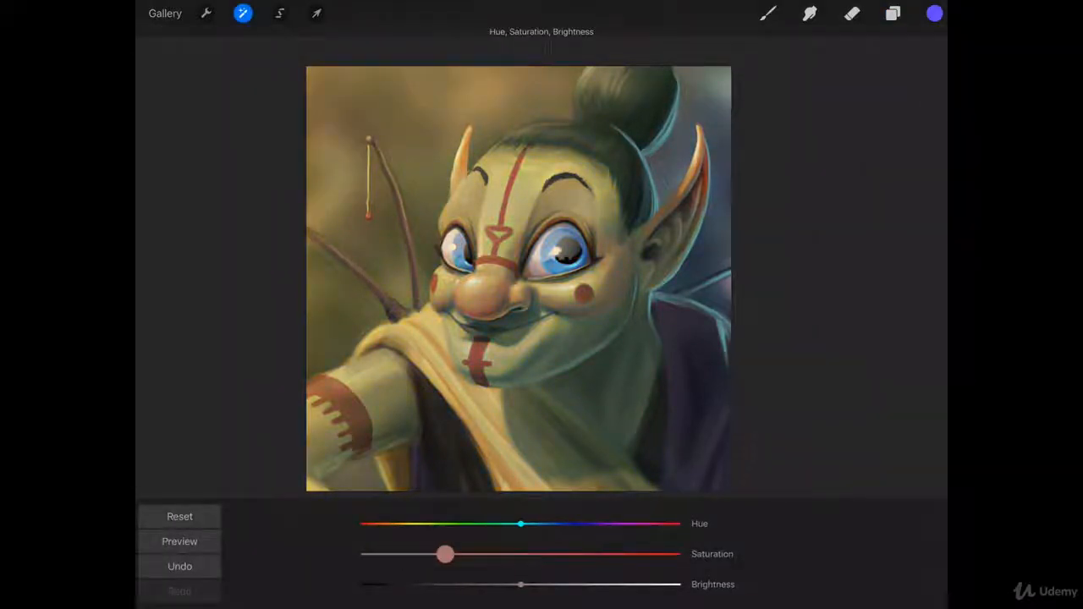
click(180, 565)
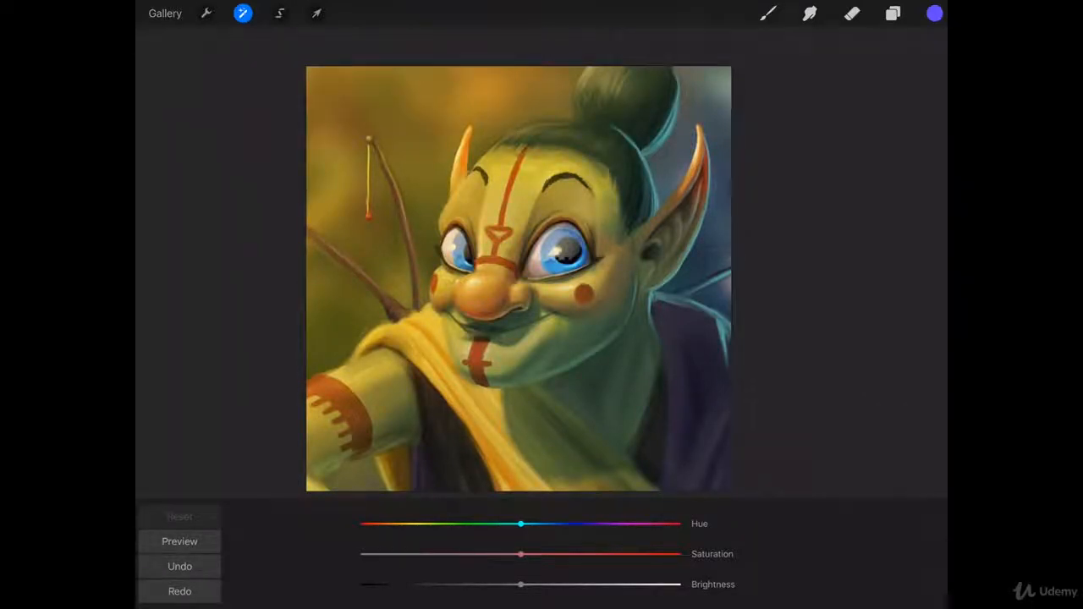
drag(521, 584, 585, 584)
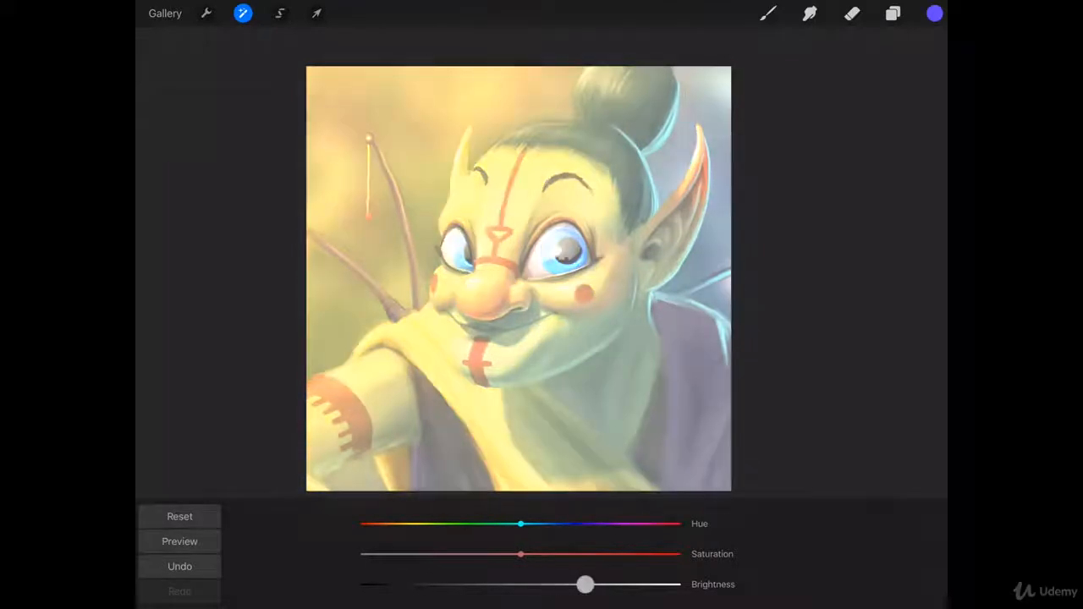
drag(586, 584, 602, 584)
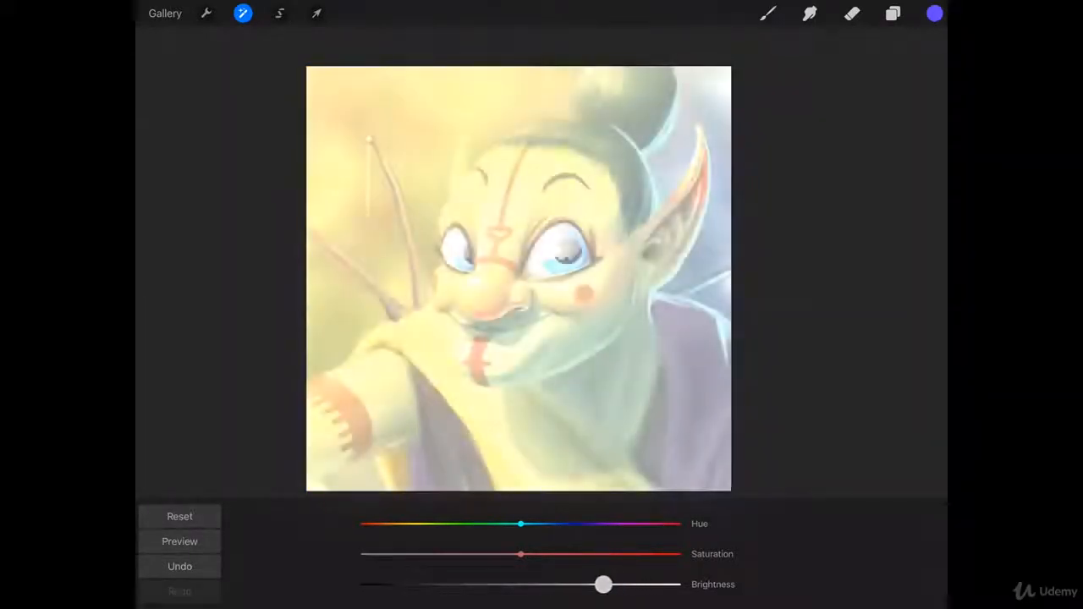
drag(602, 584, 430, 584)
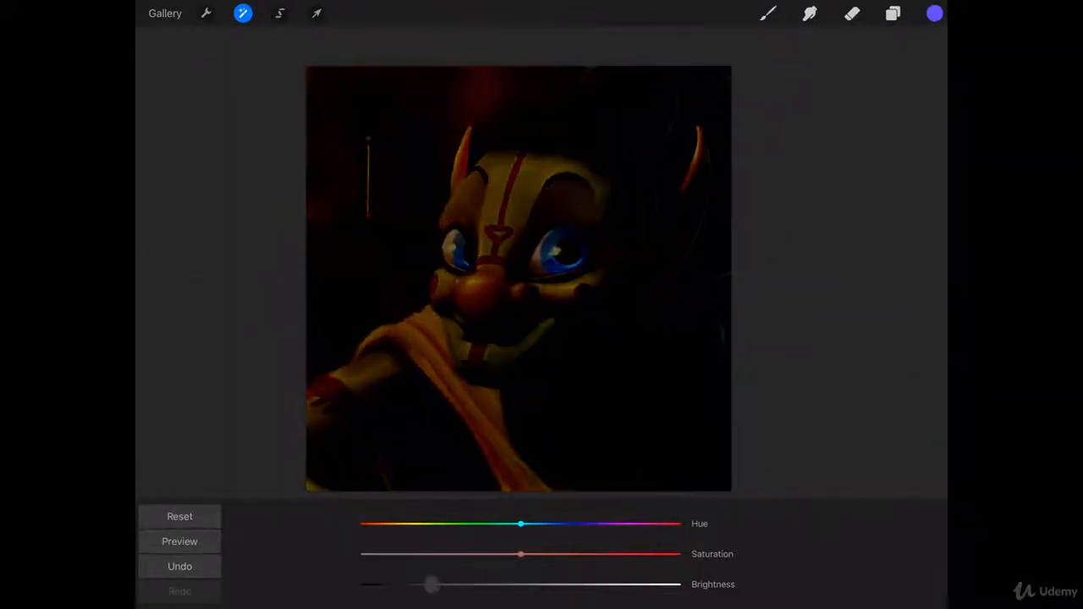
drag(432, 584, 670, 584)
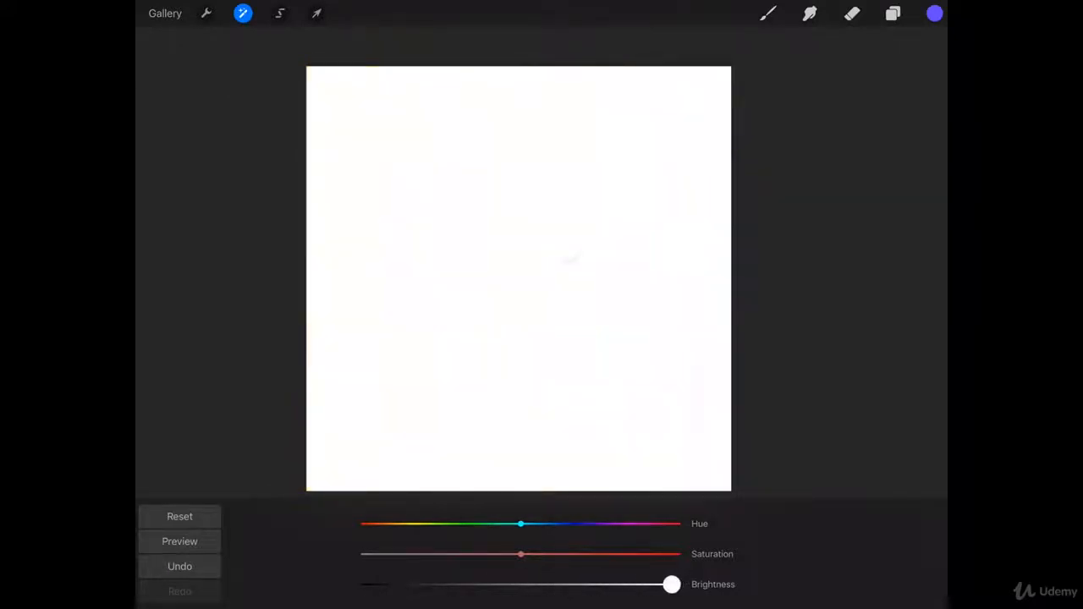
drag(670, 584, 526, 584)
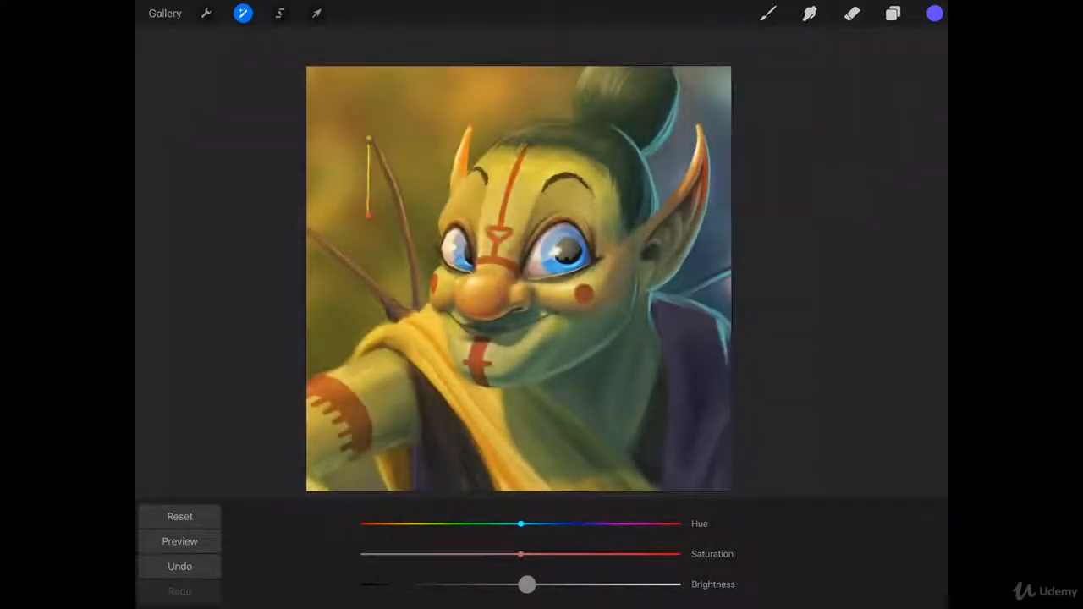
drag(528, 583, 640, 584)
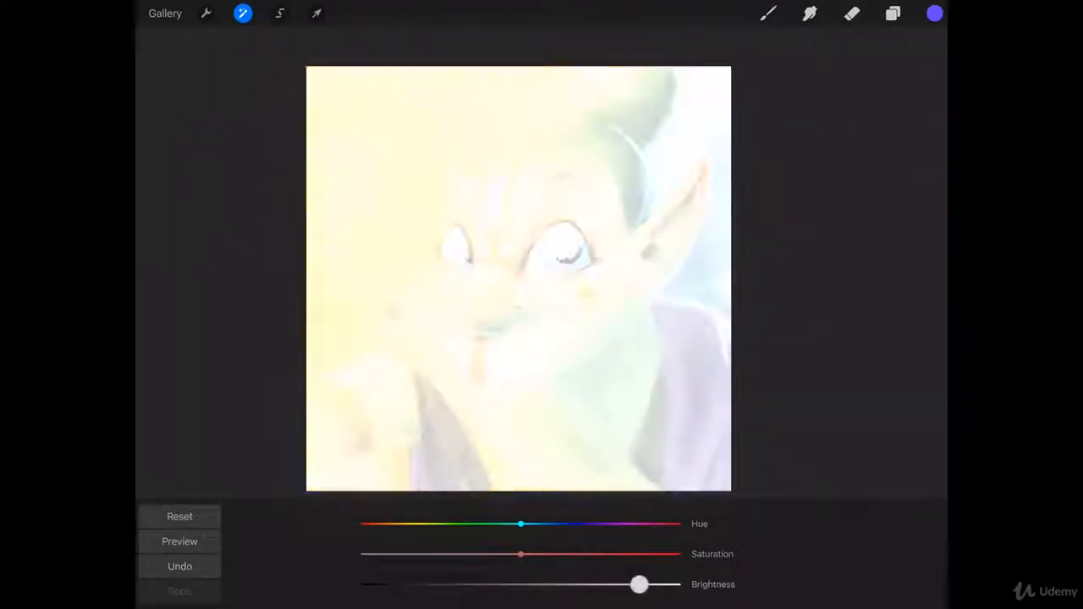
click(179, 565)
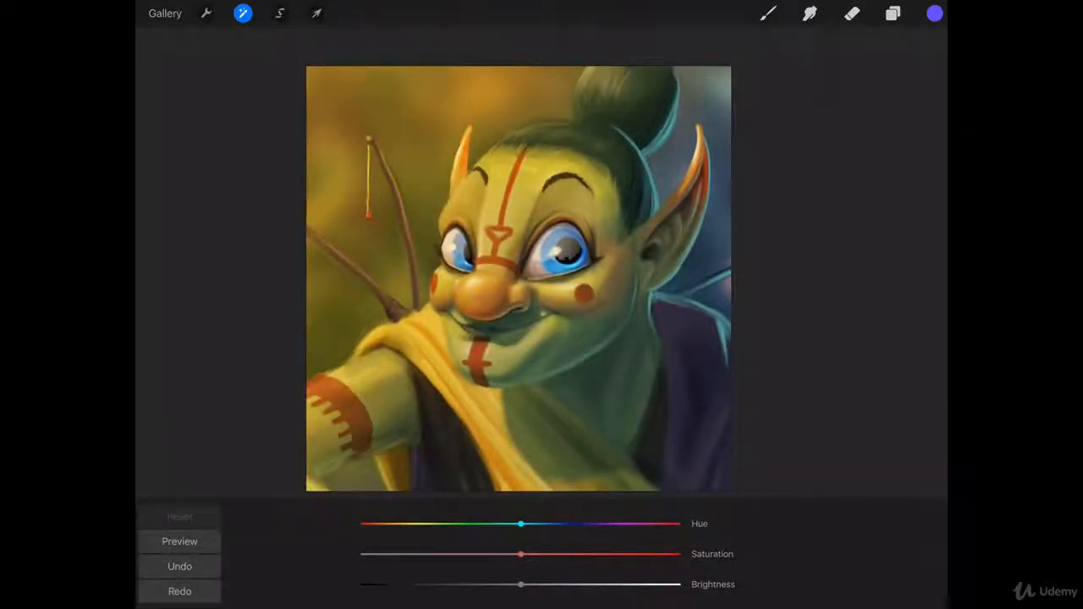
Nudge brightness, preview against the original, then reset the hue-saturation-brightness changes
drag(521, 584, 549, 584)
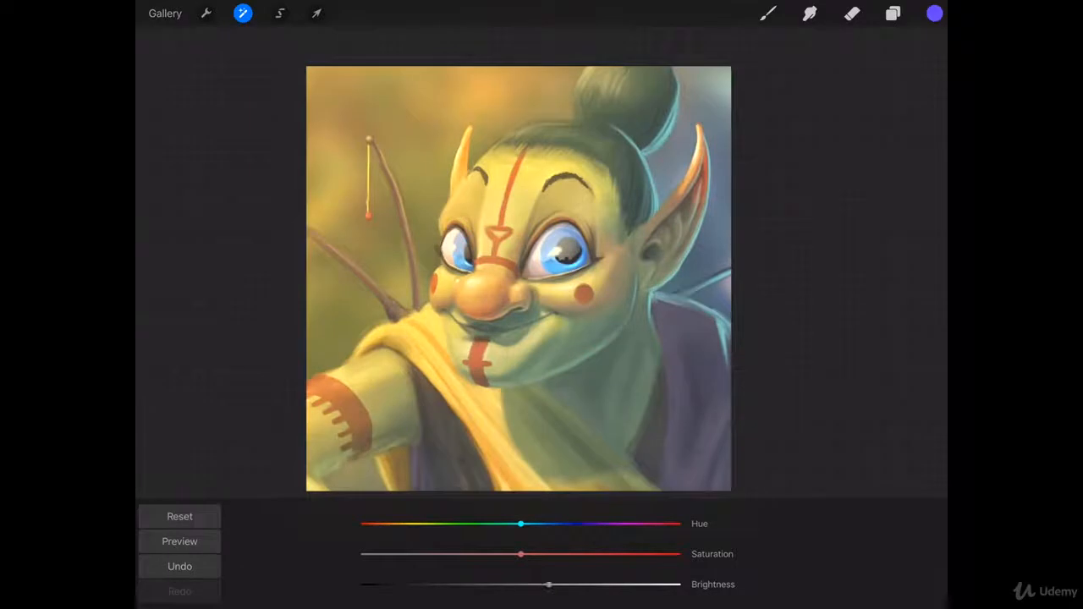
drag(549, 584, 555, 584)
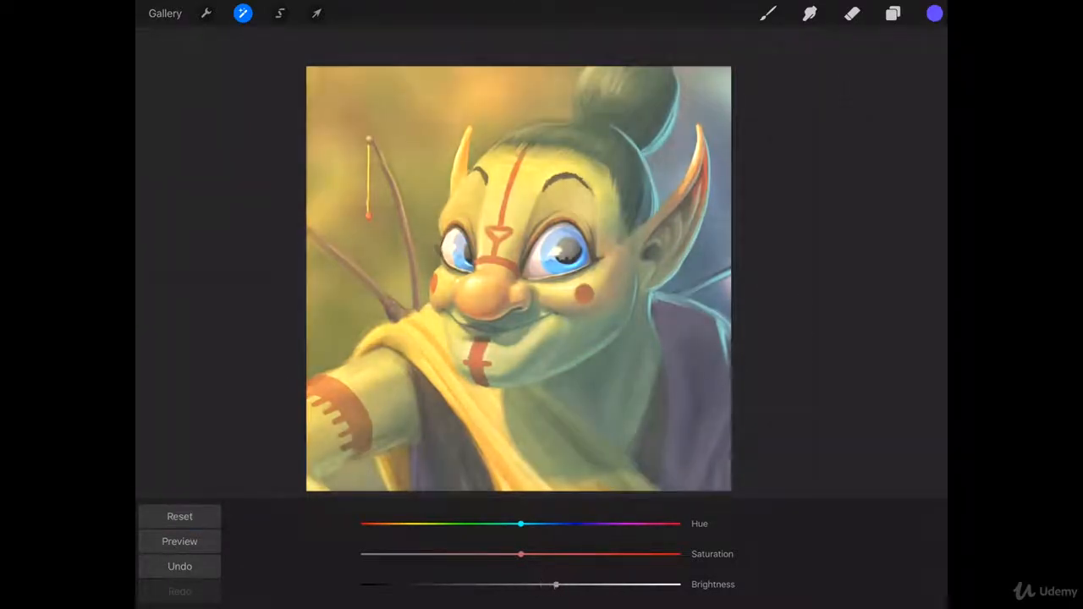
click(179, 542)
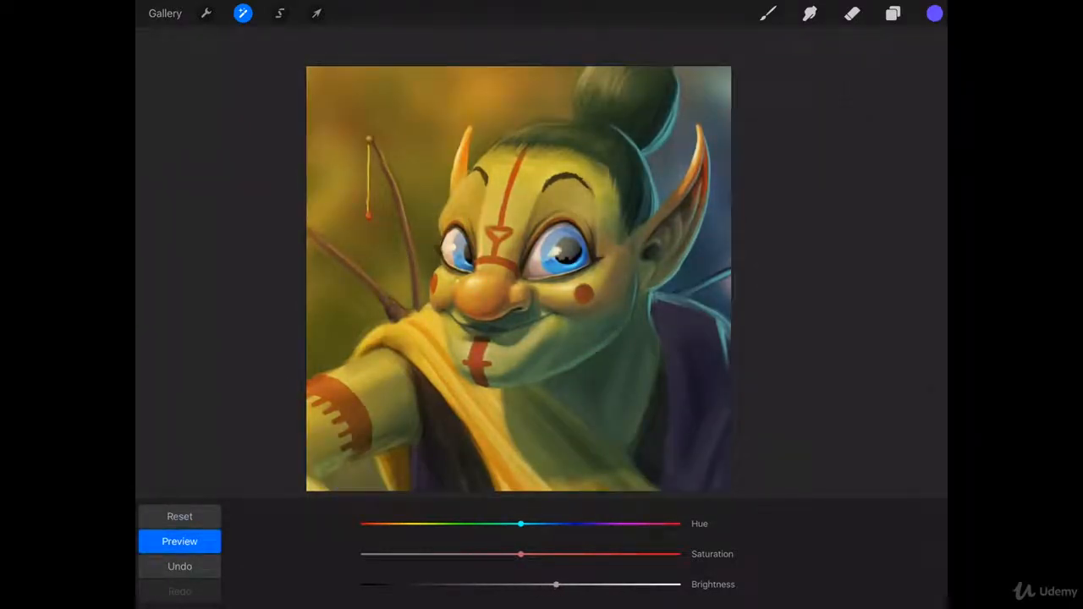
click(179, 542)
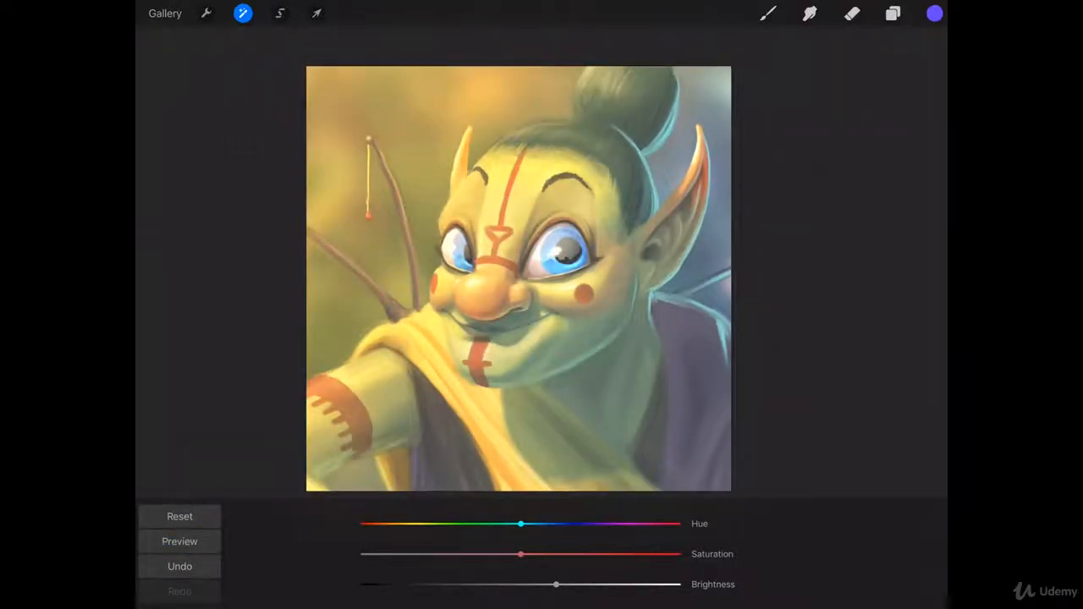
click(179, 517)
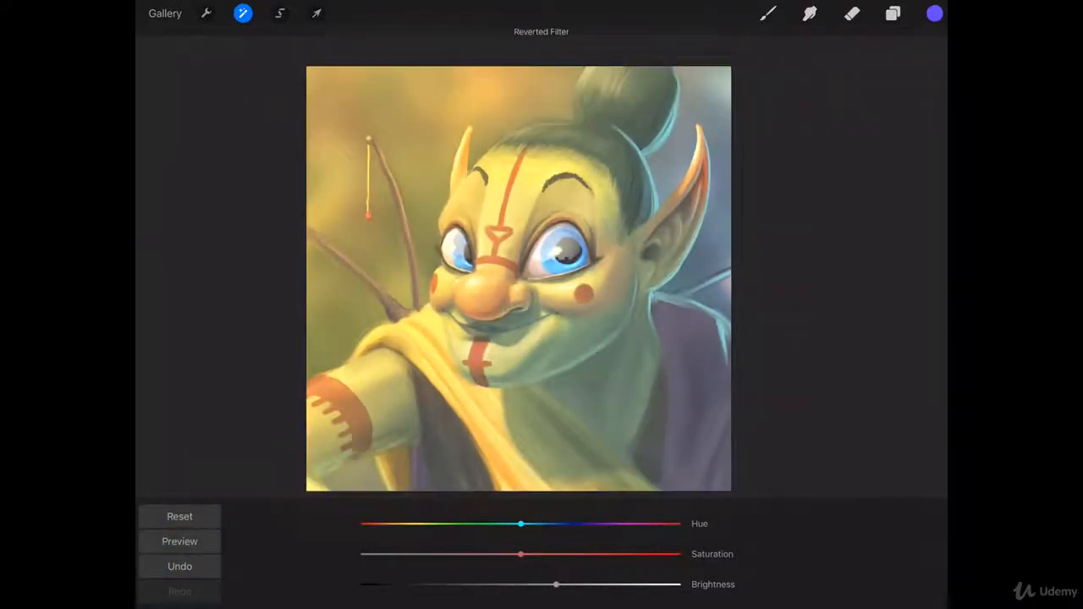
click(243, 14)
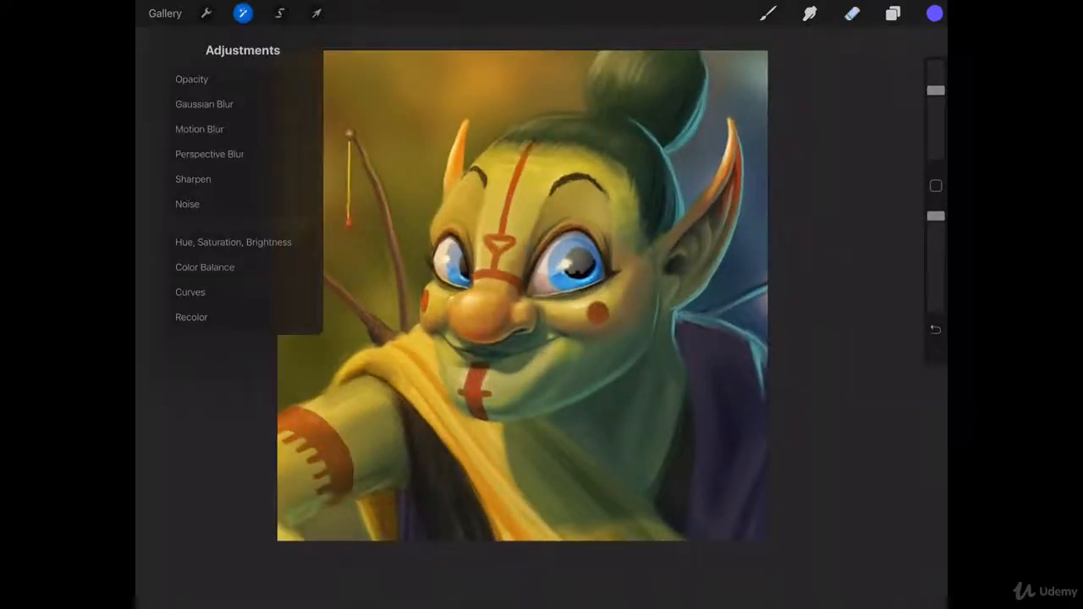
In Color Balance, select Highlights and tint them toward cyan, back to neutral, then fully cyan
click(205, 268)
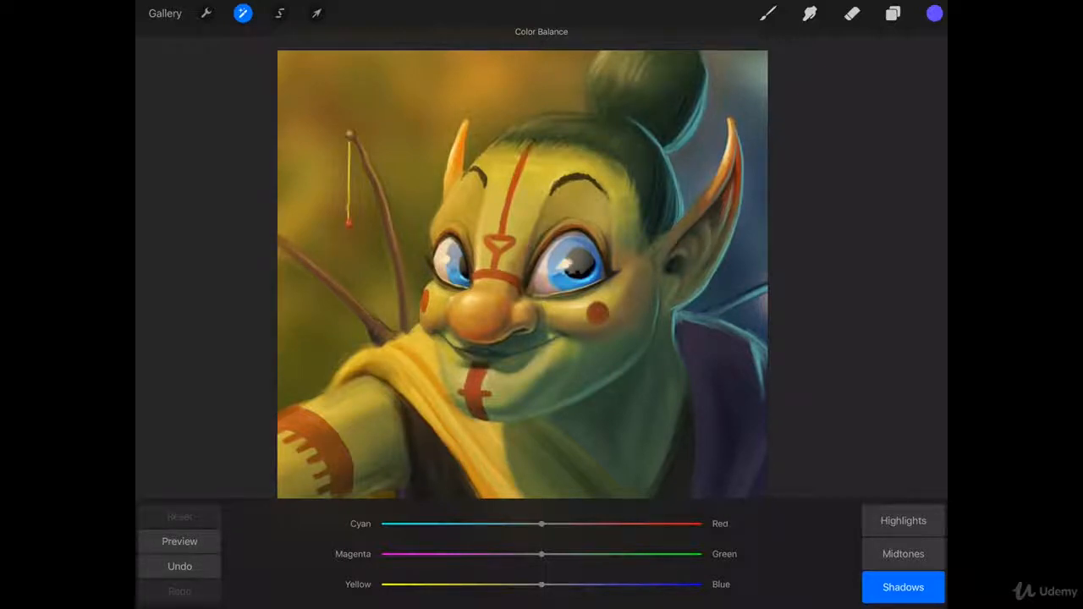
click(904, 553)
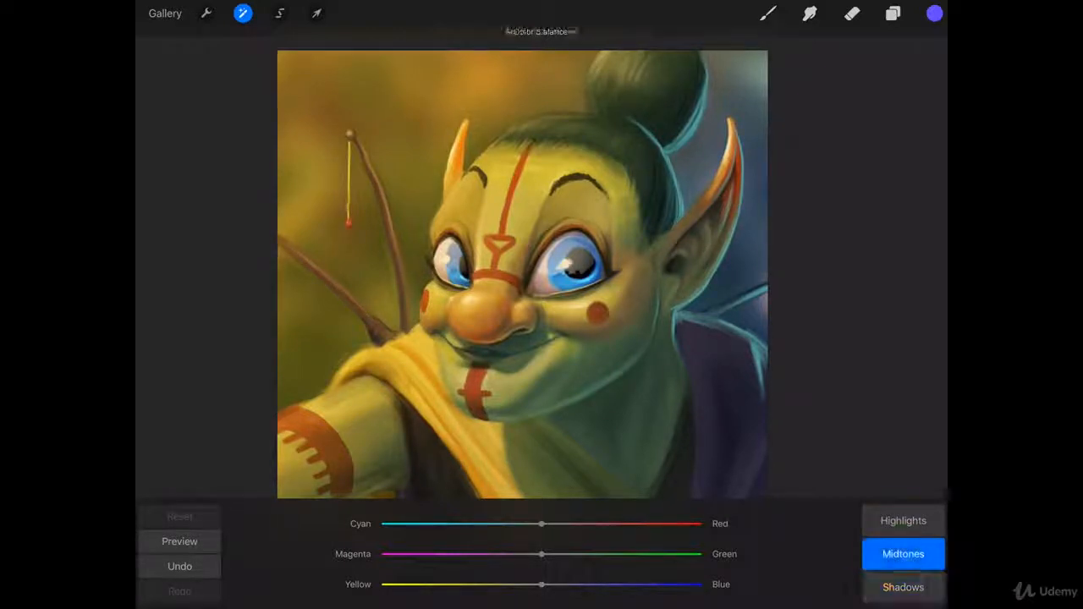
click(903, 521)
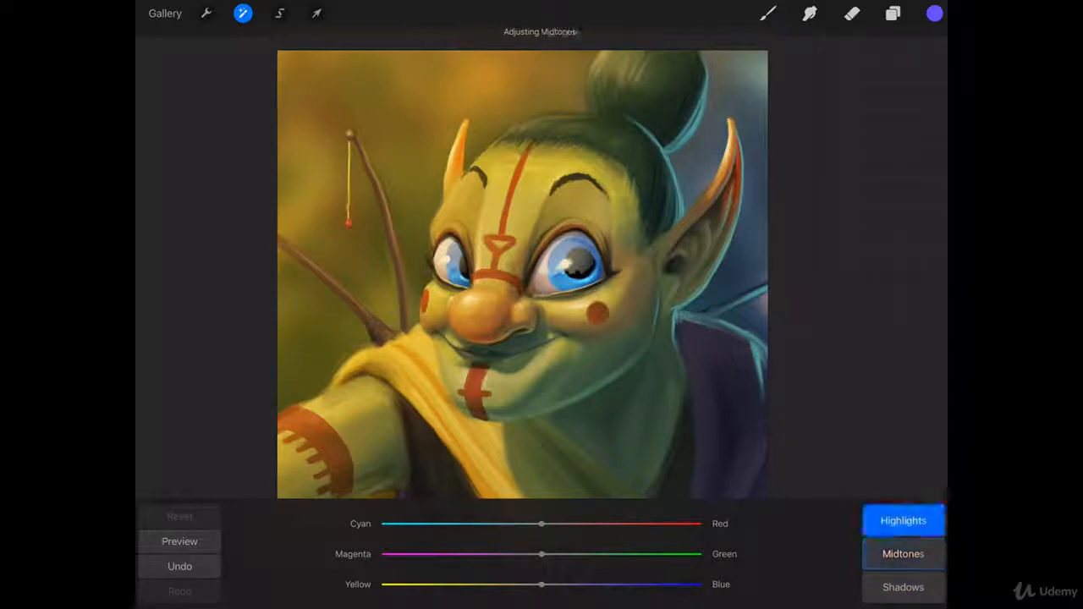
click(904, 521)
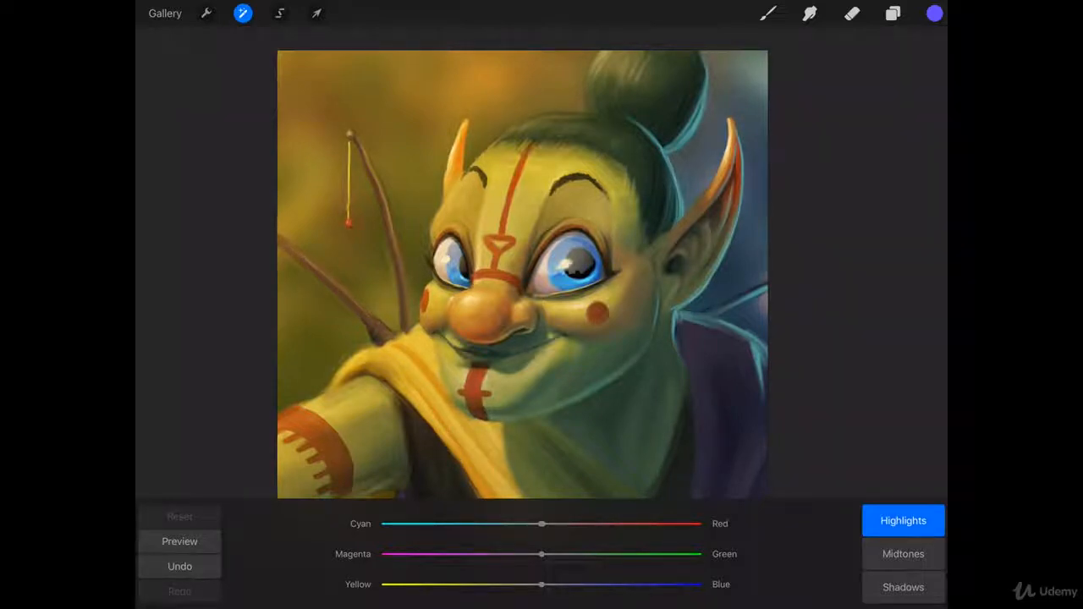
drag(542, 525, 463, 524)
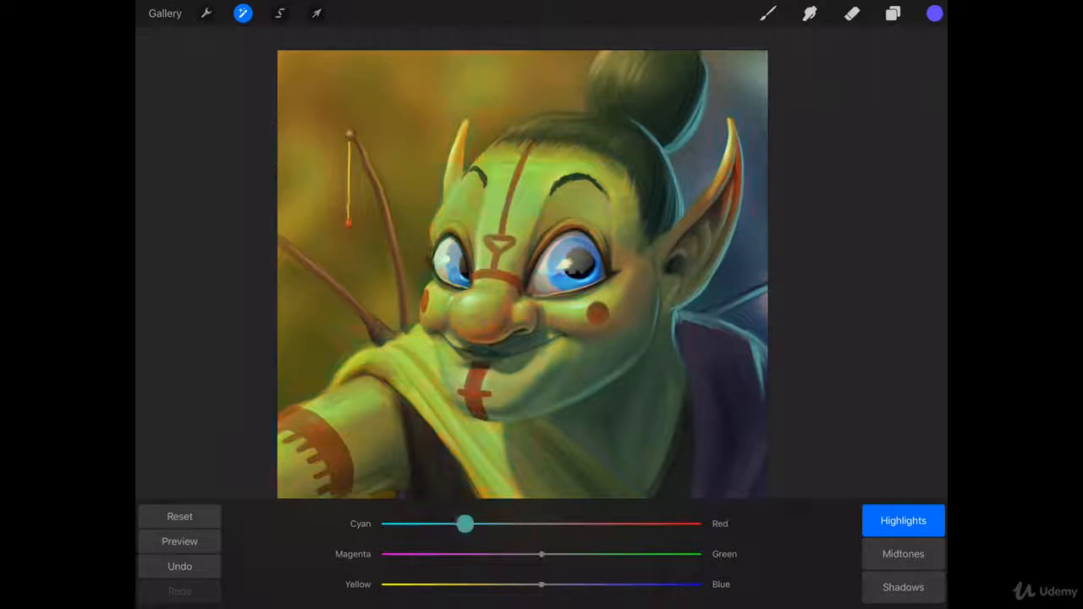
drag(464, 523, 540, 523)
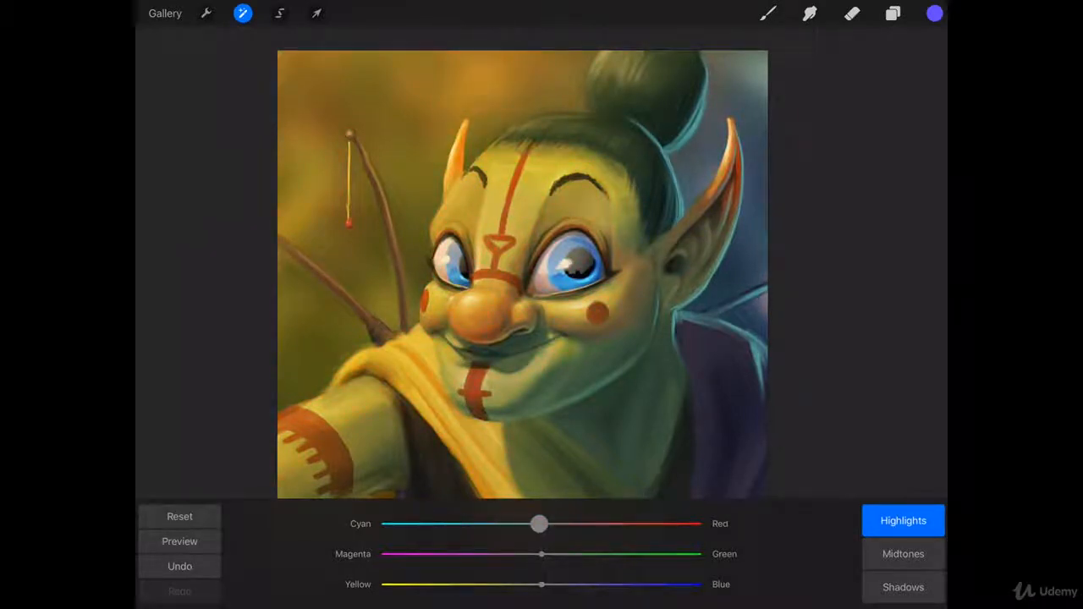
drag(540, 523, 380, 523)
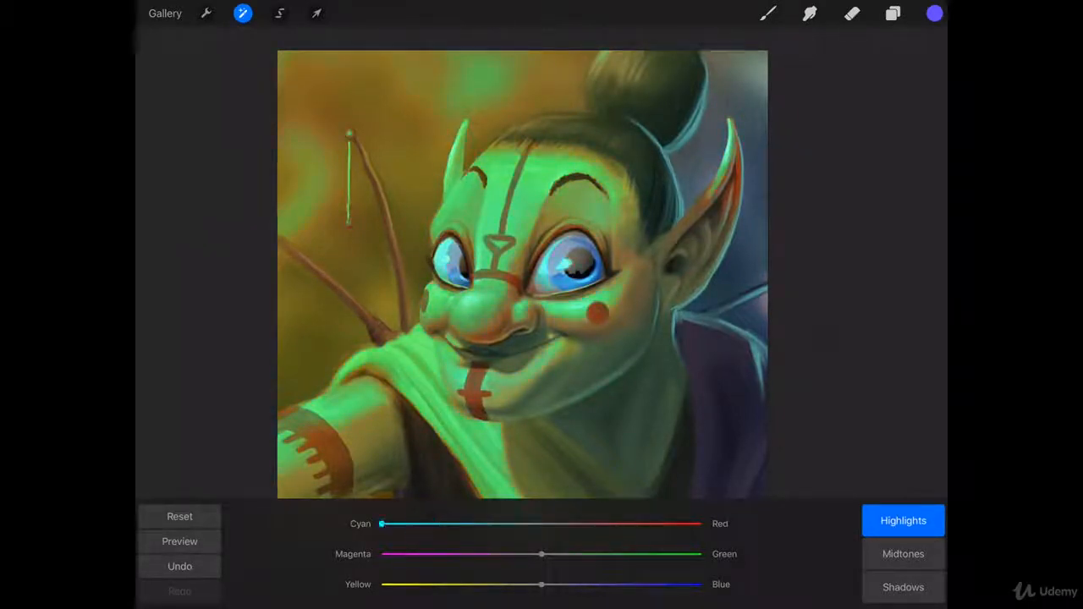
Push the highlights toward green then magenta, then return all highlight tints near neutral
drag(542, 553, 612, 554)
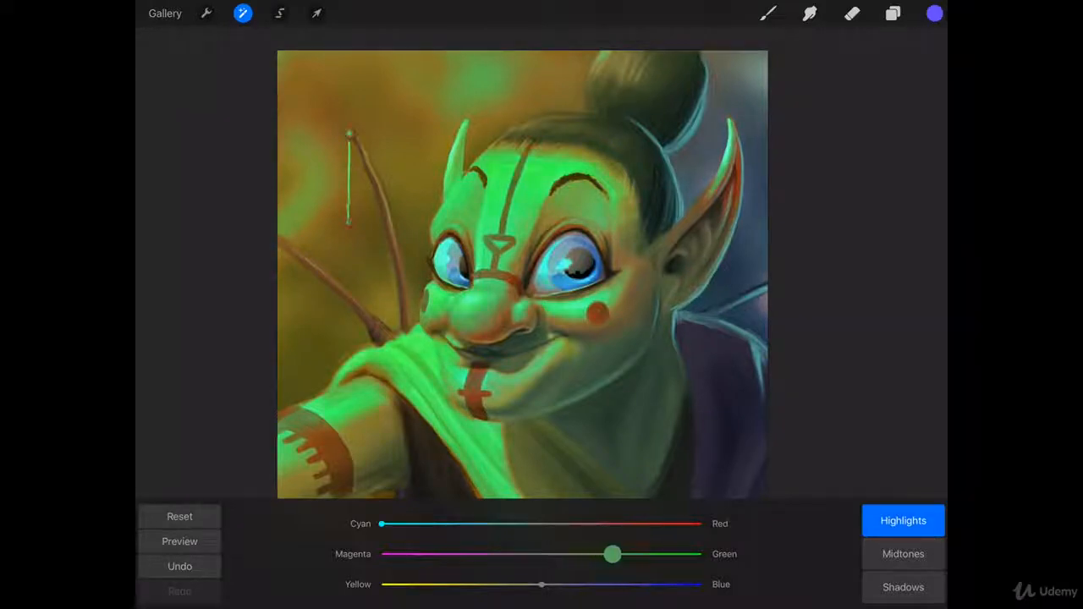
drag(613, 555, 447, 555)
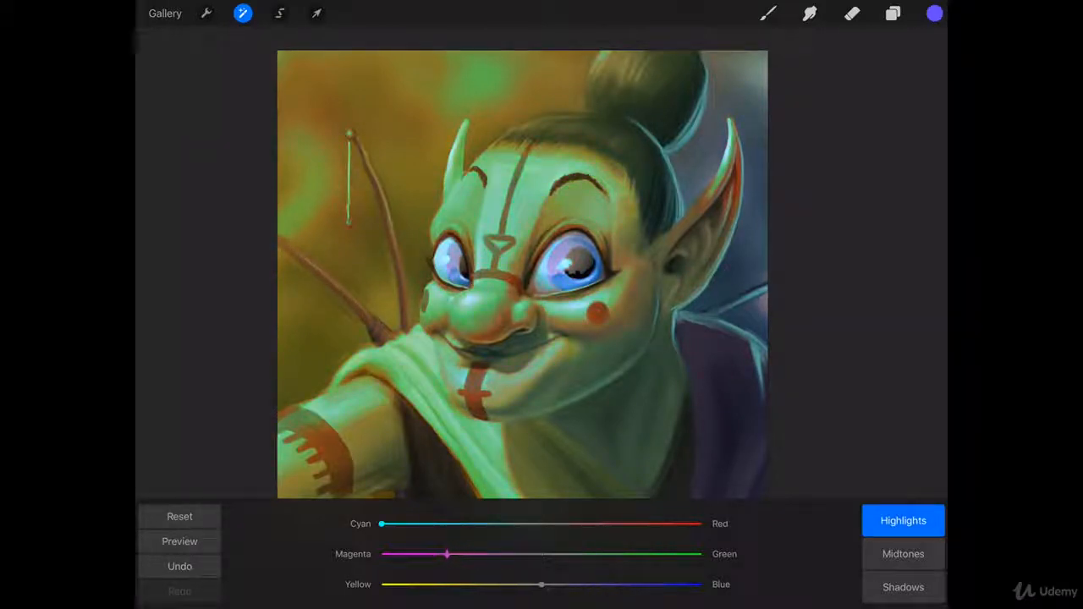
drag(446, 555, 425, 555)
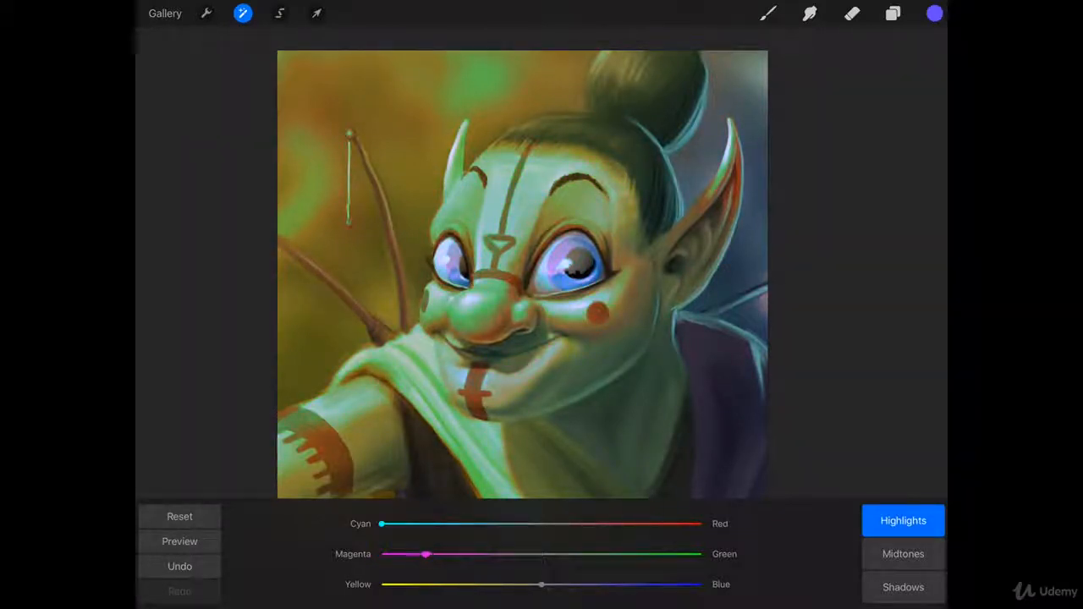
drag(542, 584, 562, 584)
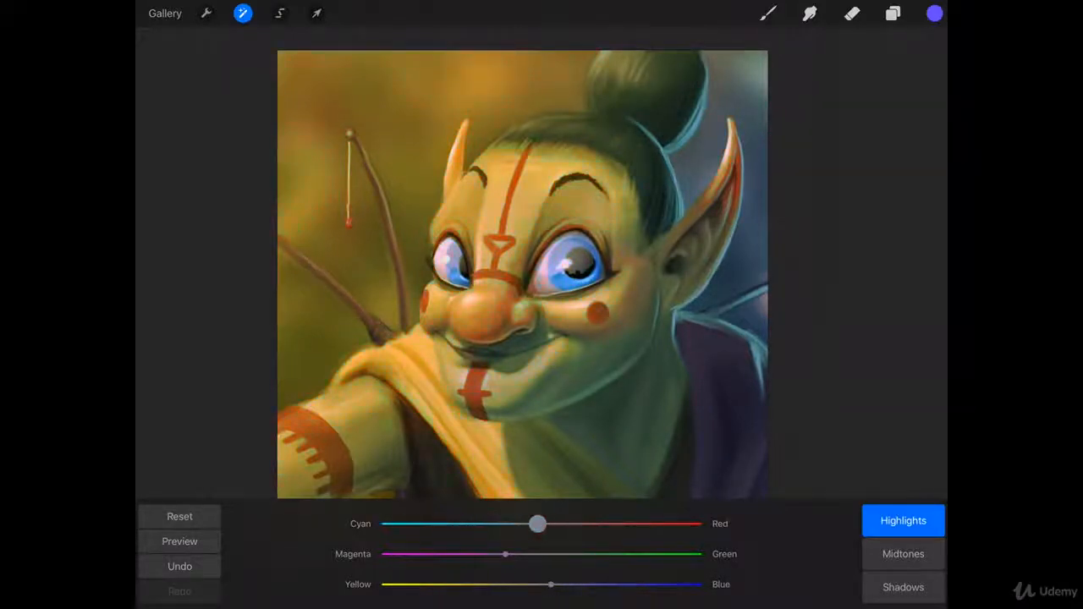
drag(538, 523, 572, 523)
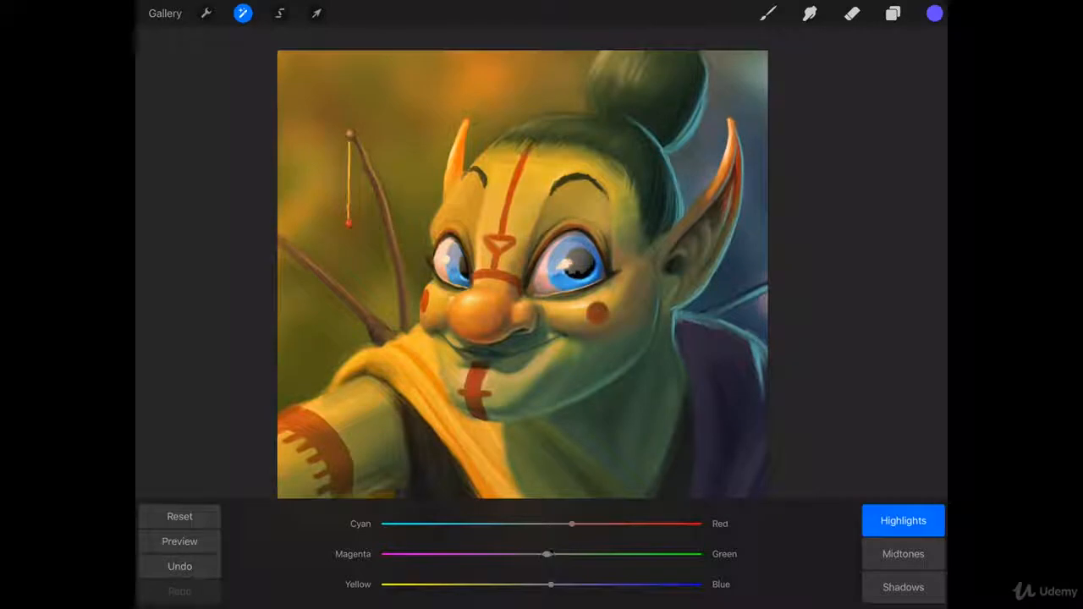
drag(550, 584, 555, 584)
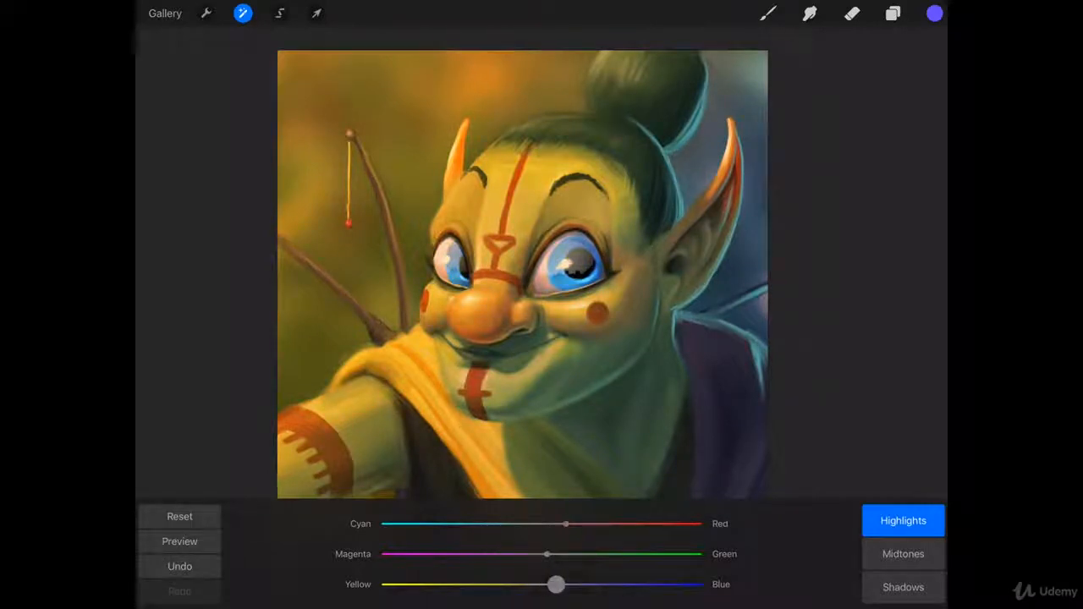
drag(555, 584, 562, 583)
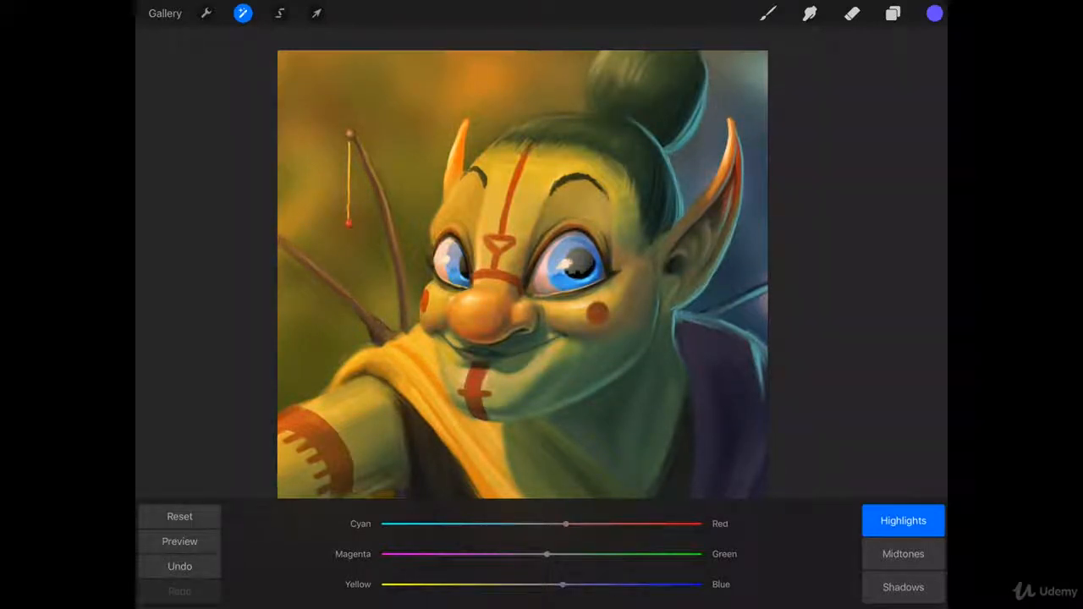
Nudge the midtones slightly along yellow-blue, cyan-red and magenta-green
click(904, 554)
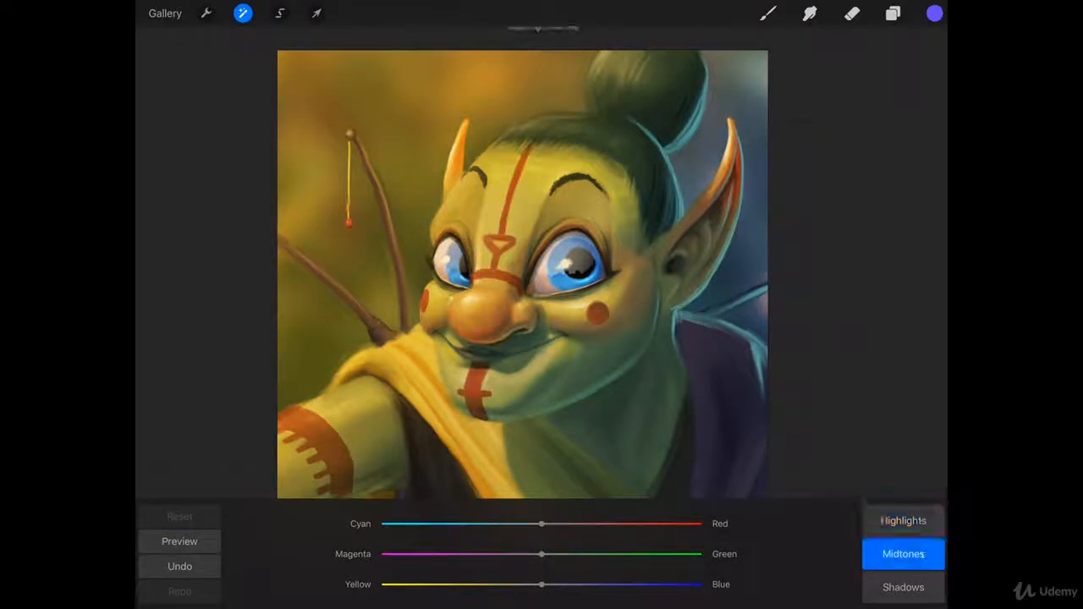
drag(540, 553, 567, 554)
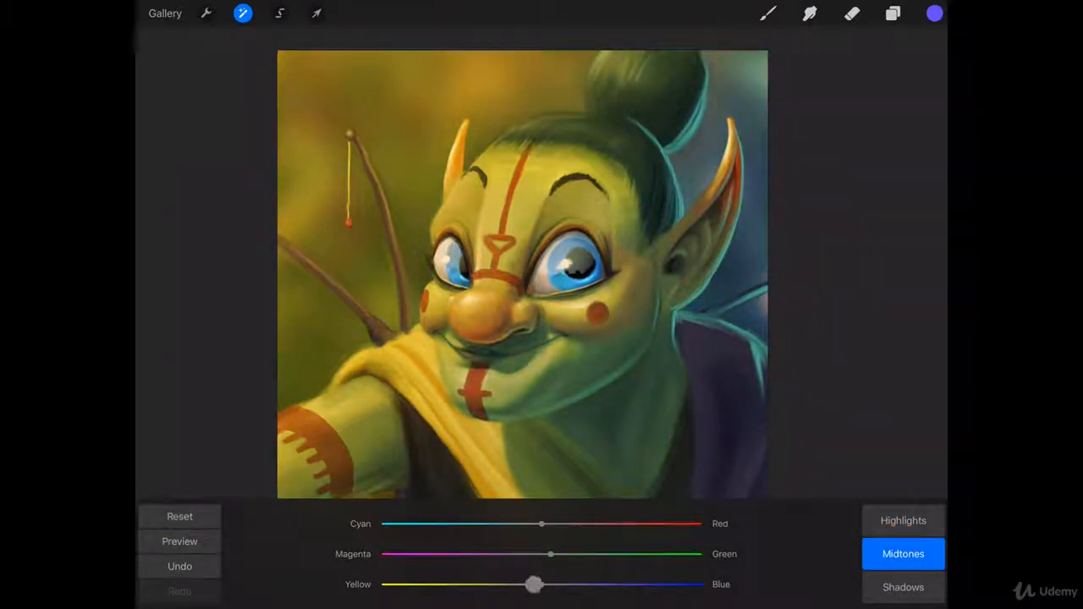
drag(542, 523, 532, 523)
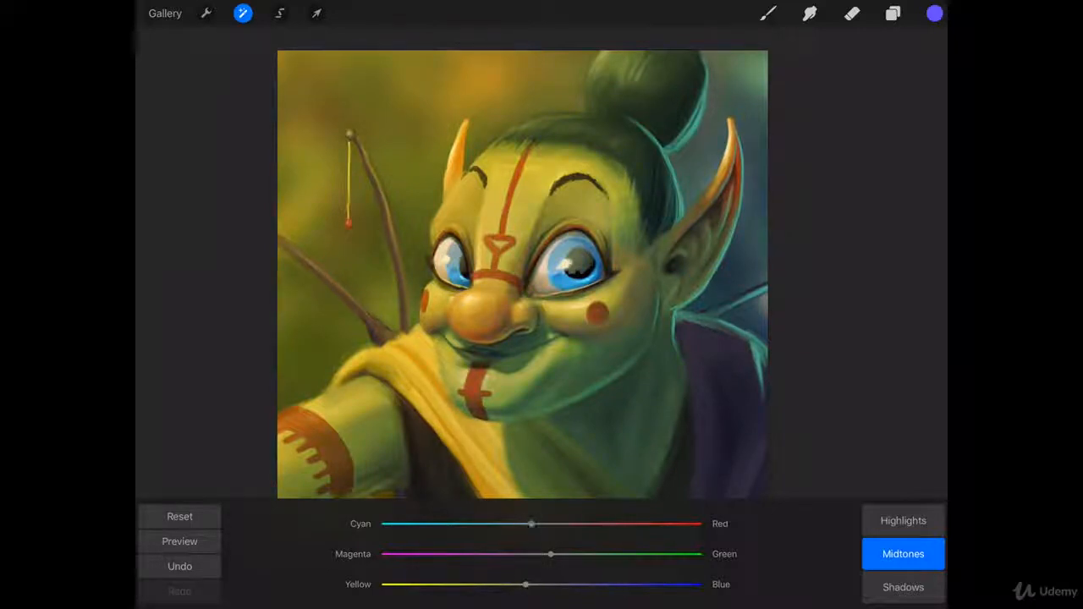
drag(550, 555, 545, 555)
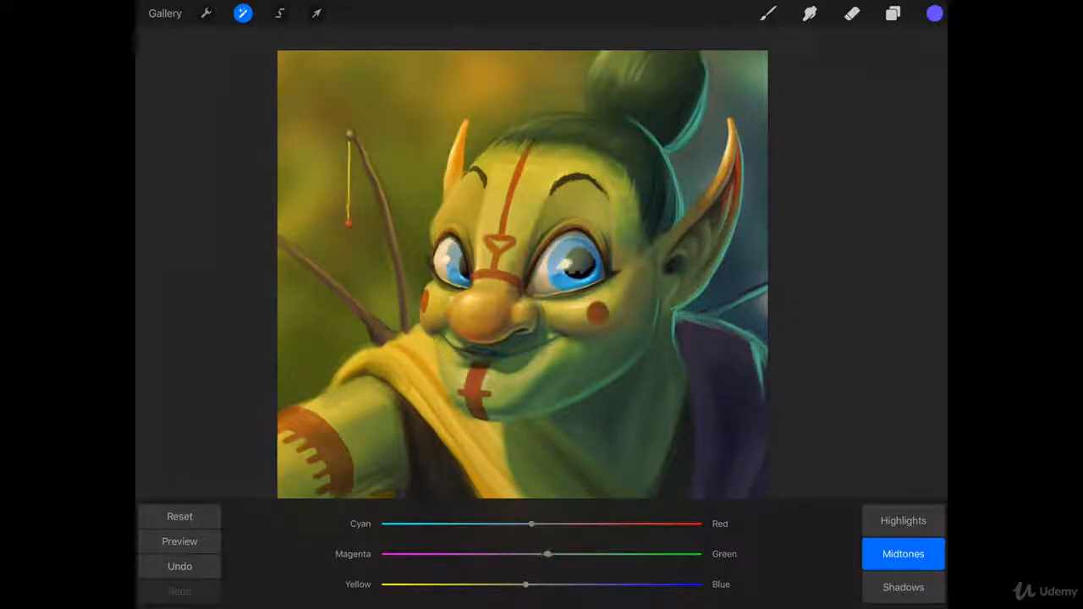
Nudge the highlights slightly toward green and compare with the original
click(904, 521)
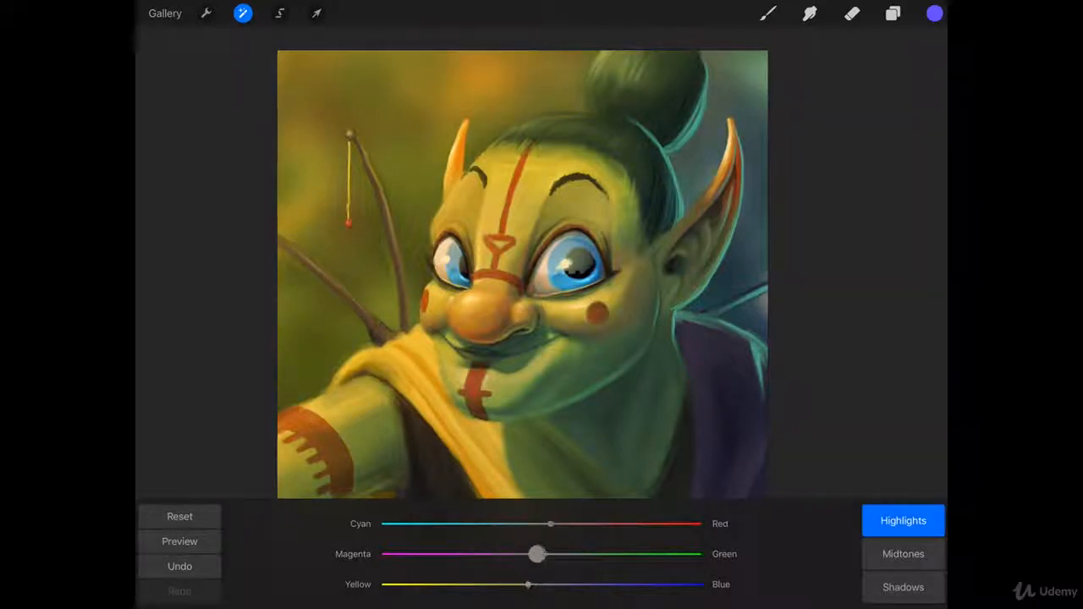
drag(538, 555, 531, 555)
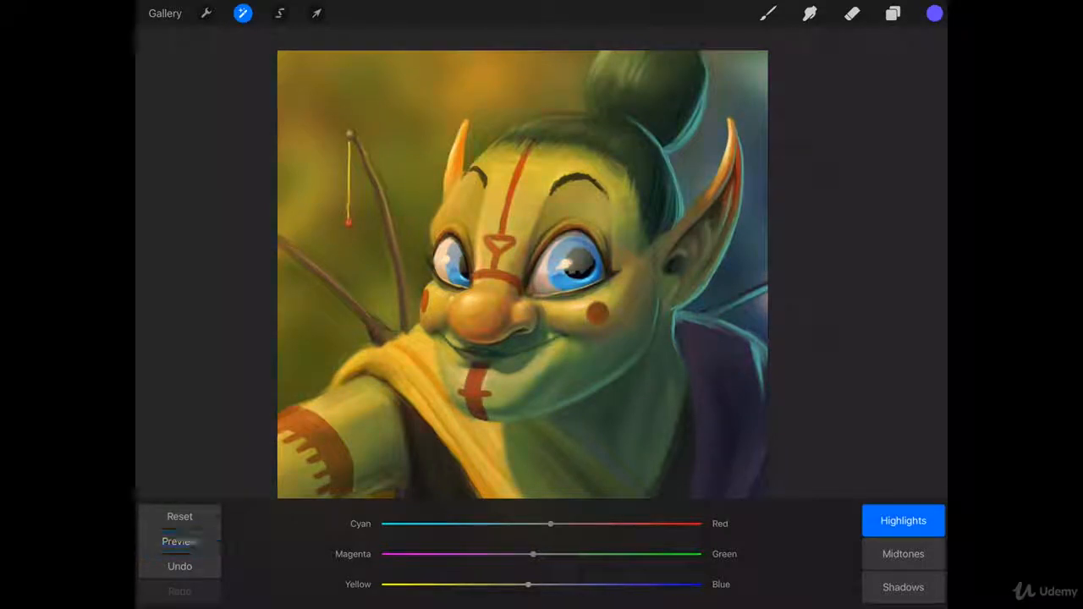
click(180, 542)
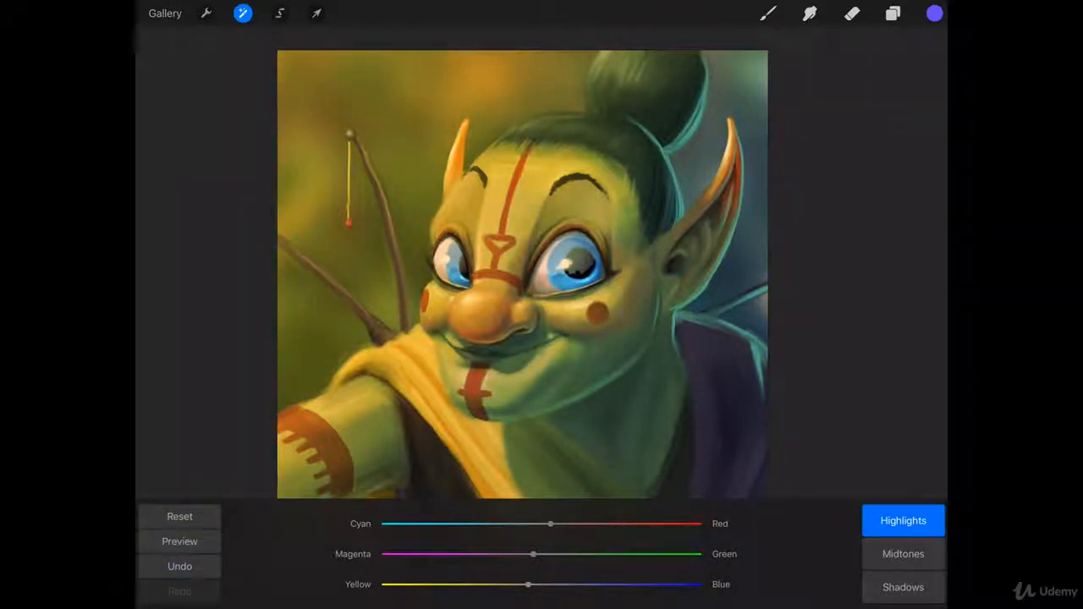
Tint the shadows toward red and slightly magenta, then preview against the original
click(904, 587)
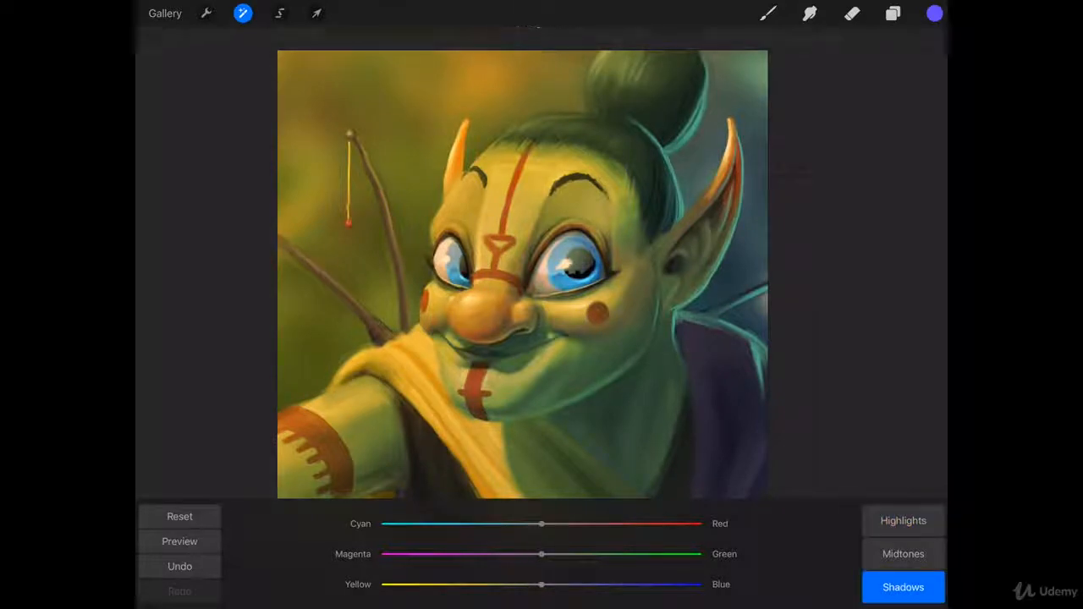
drag(541, 523, 588, 523)
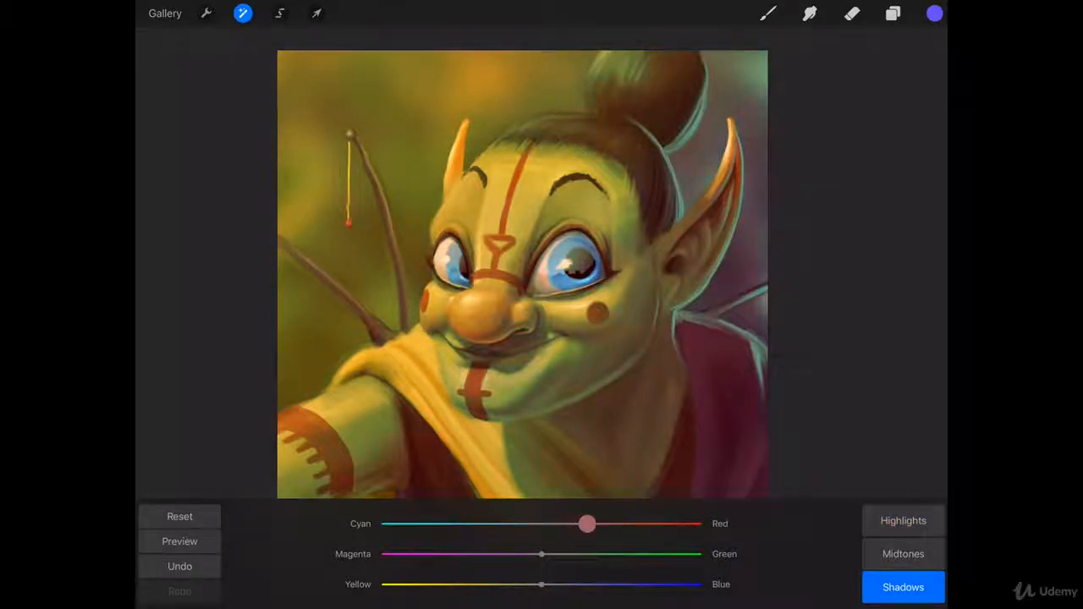
drag(589, 522, 575, 523)
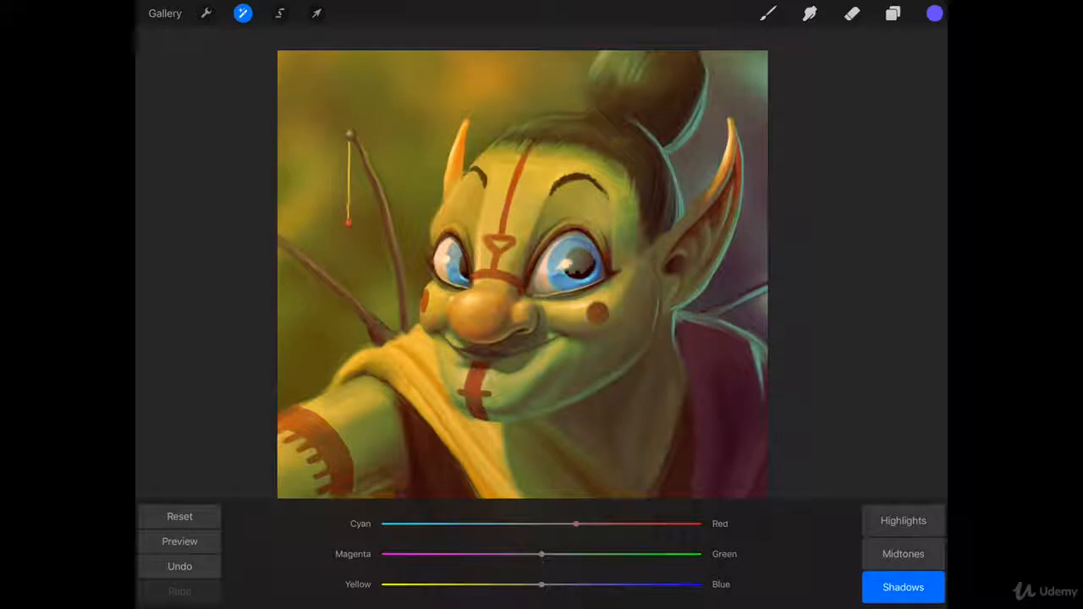
drag(542, 554, 531, 553)
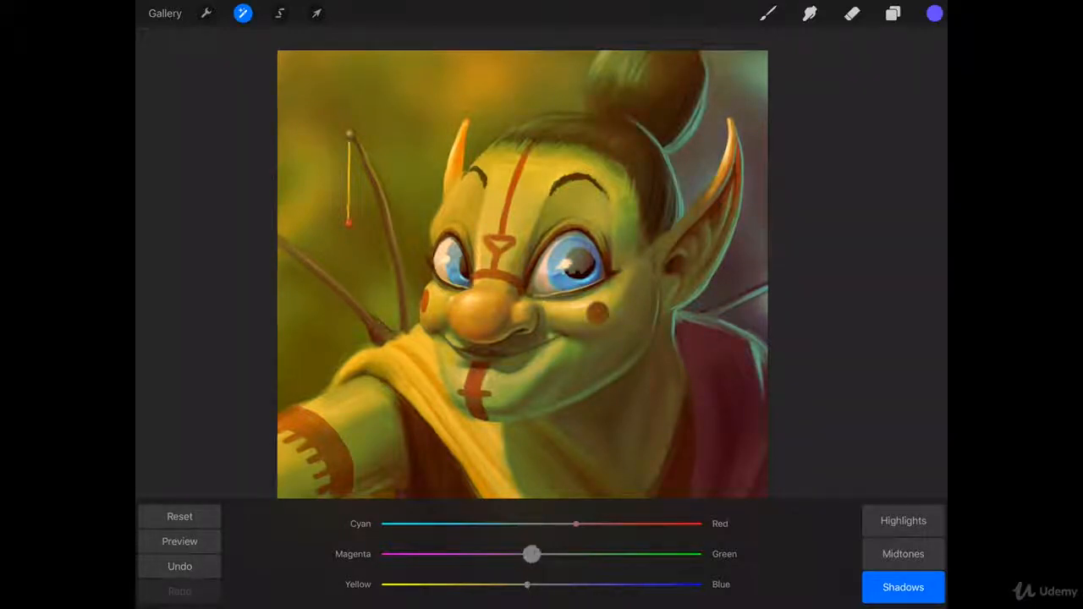
click(179, 541)
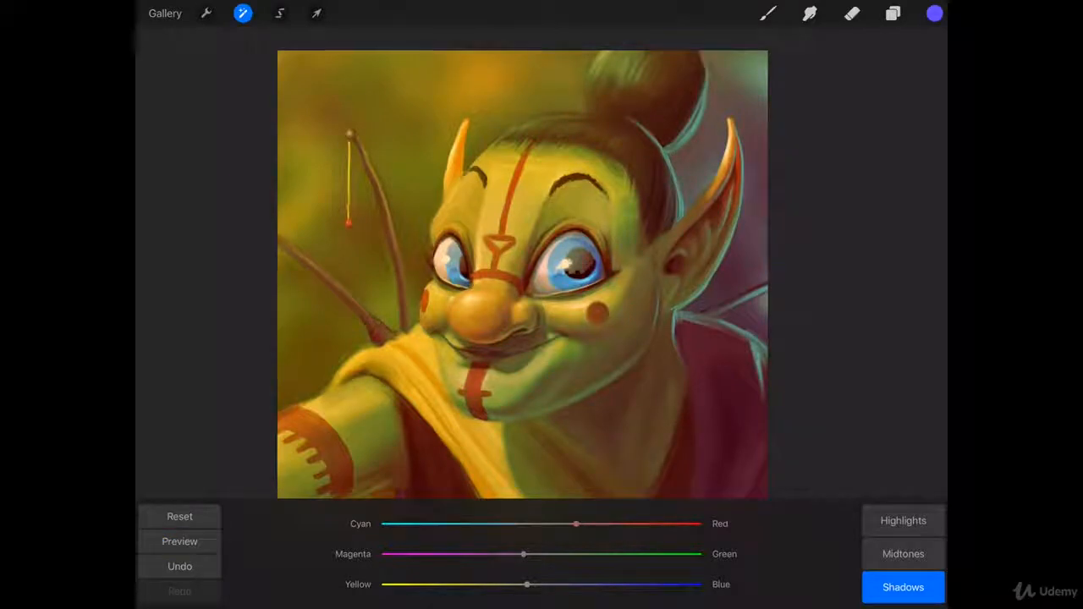
Check the highlights balance with preview and return to the shadows range
click(904, 521)
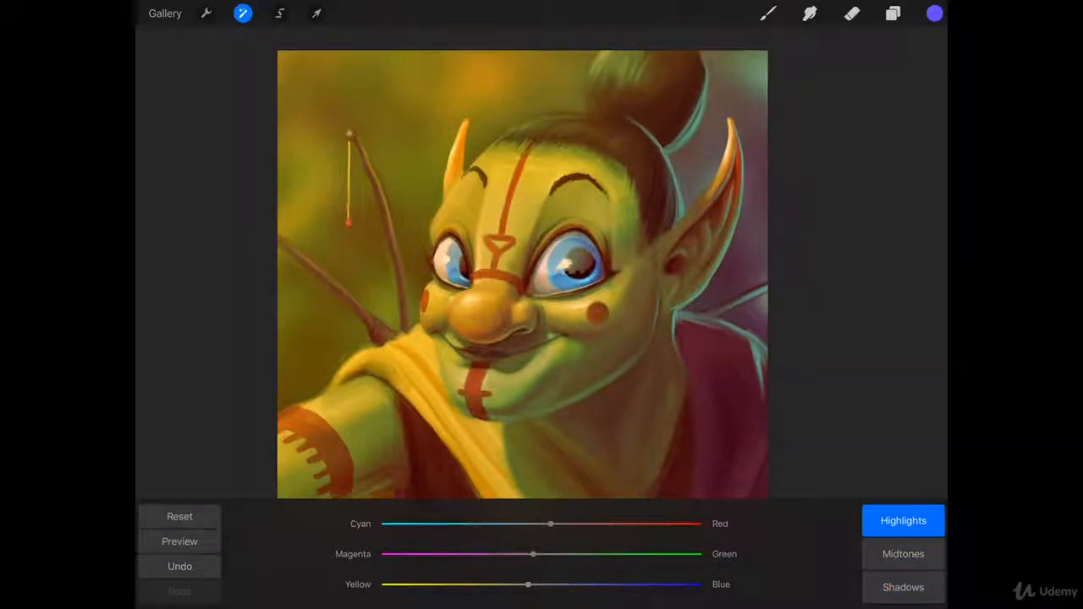
click(180, 542)
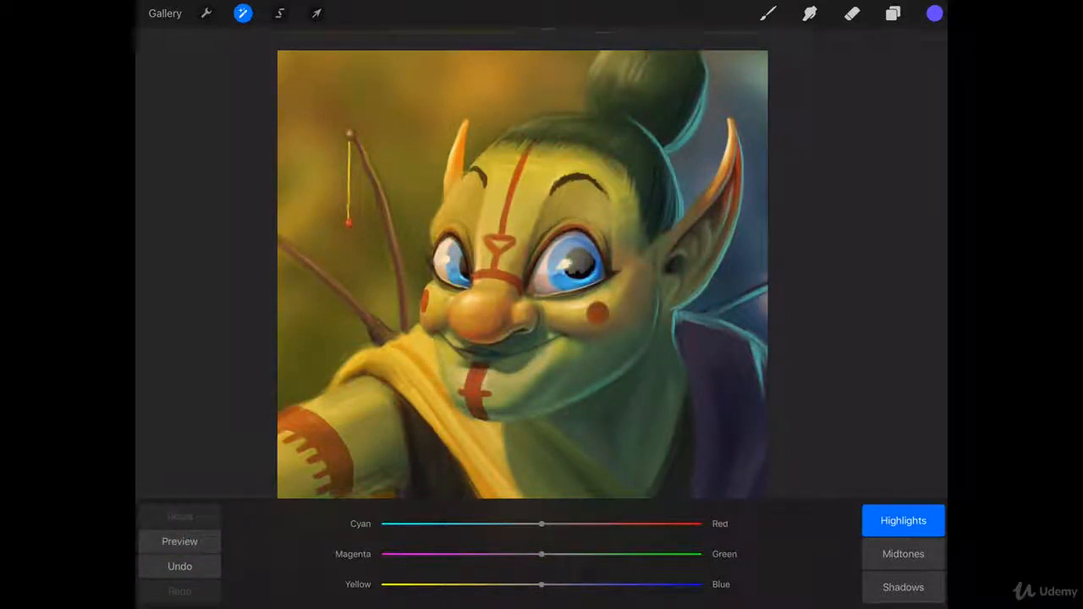
click(904, 586)
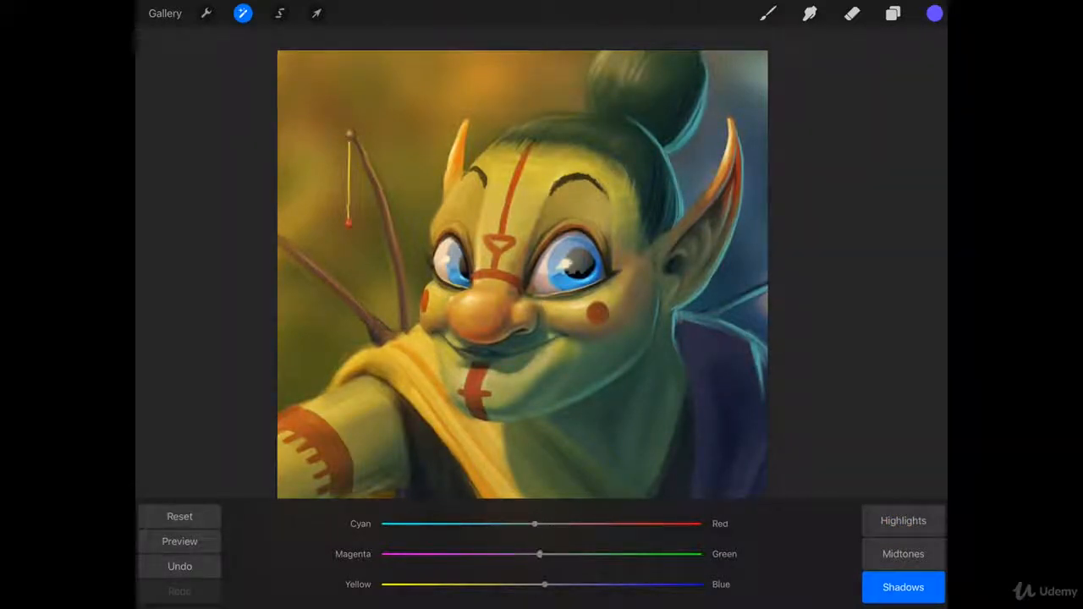
Push the midtones strongly toward blue, deepening the hair and shoulder, then reopen Adjustments
click(903, 553)
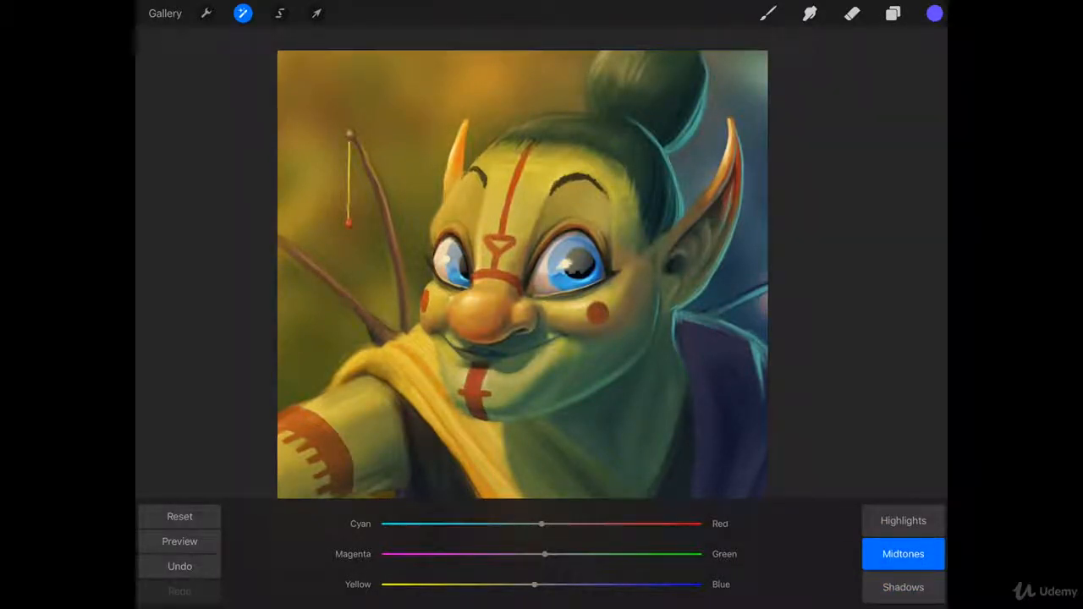
drag(542, 523, 555, 523)
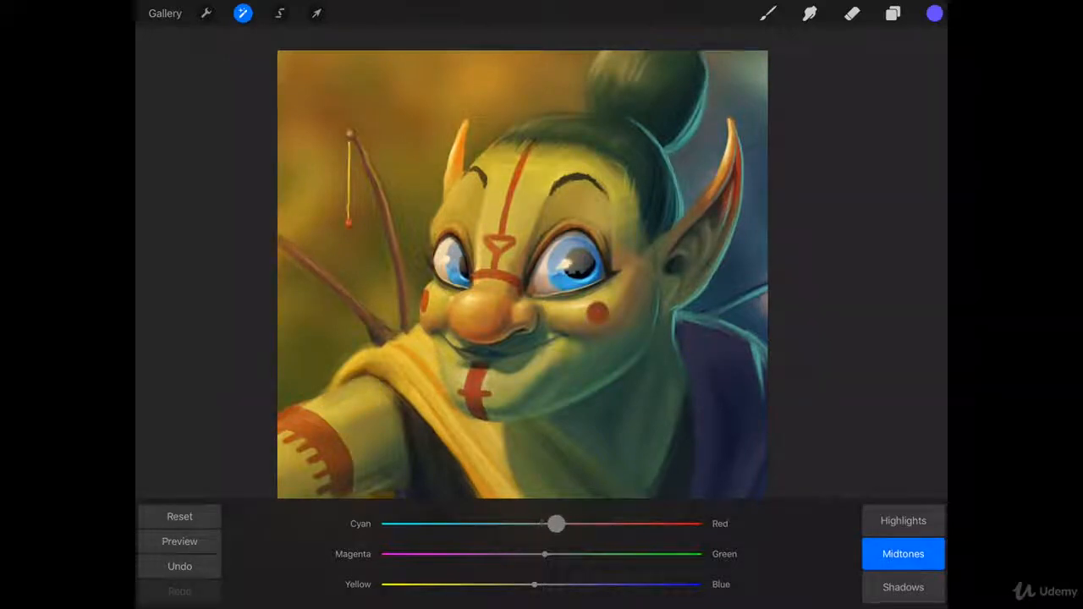
drag(557, 523, 558, 523)
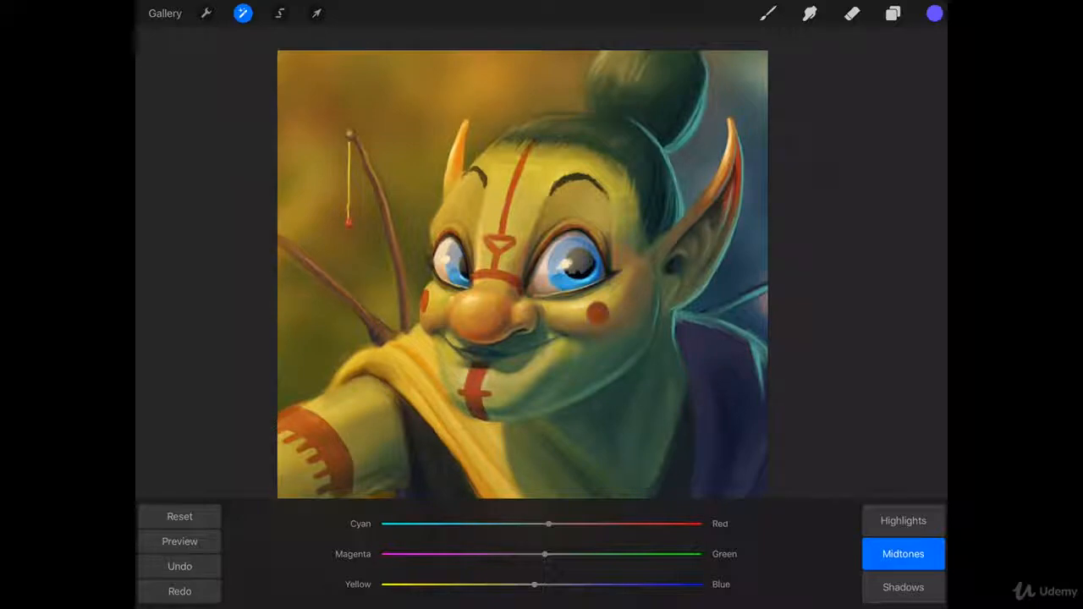
drag(533, 584, 565, 584)
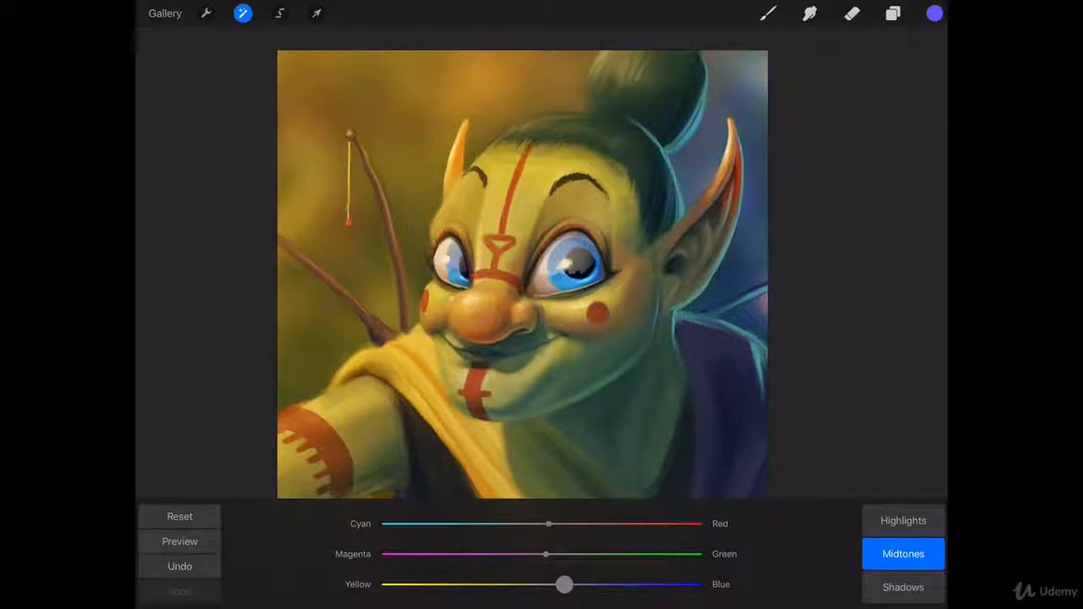
drag(565, 584, 623, 583)
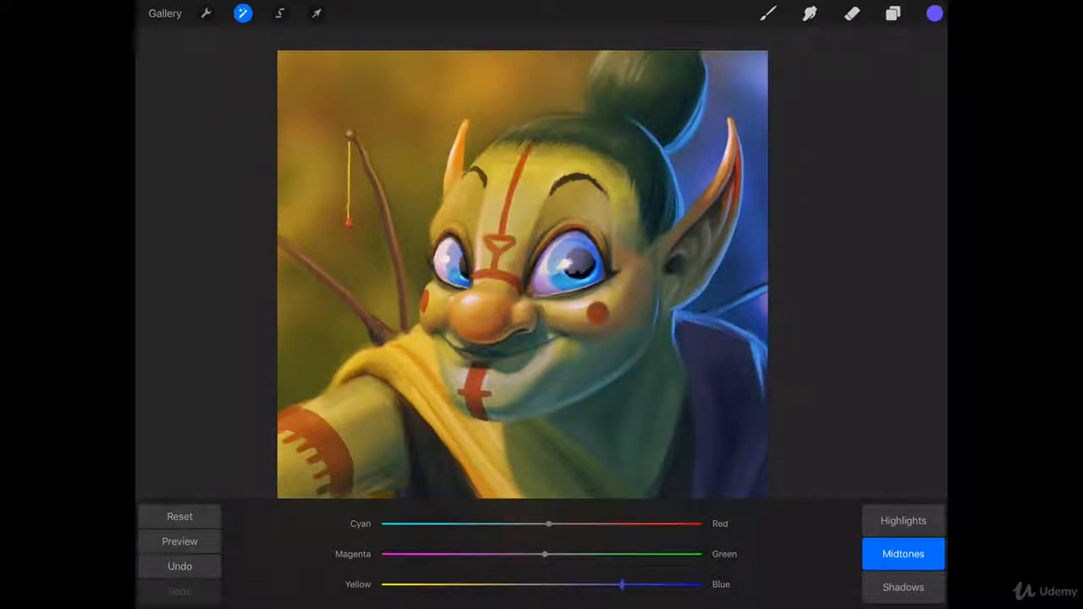
click(180, 565)
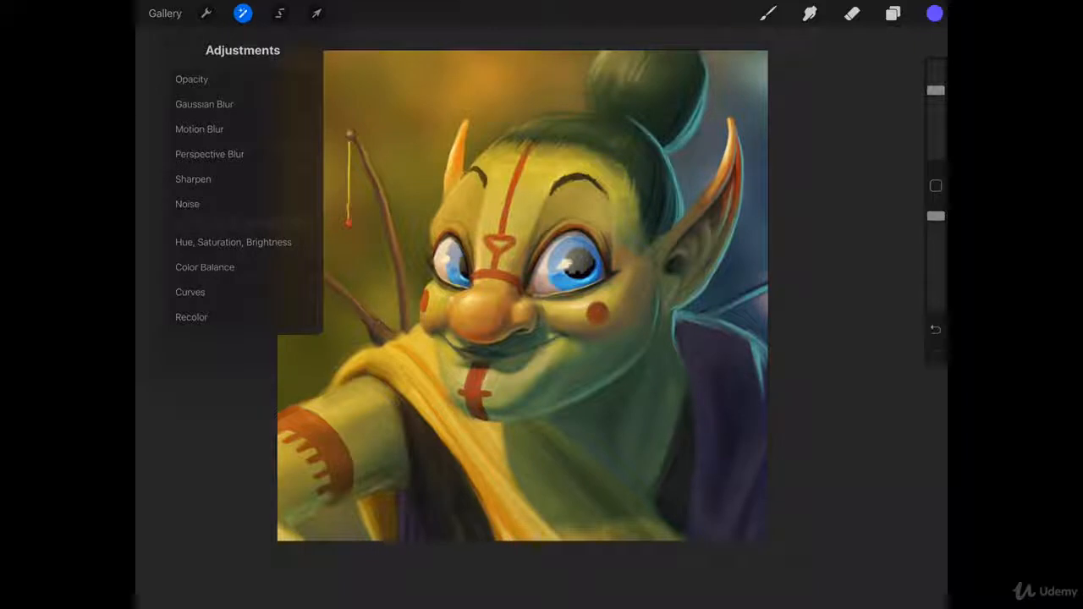
Push the composite curve to wash the portrait toward white, then crush it to near black, restoring neutral each time
click(189, 291)
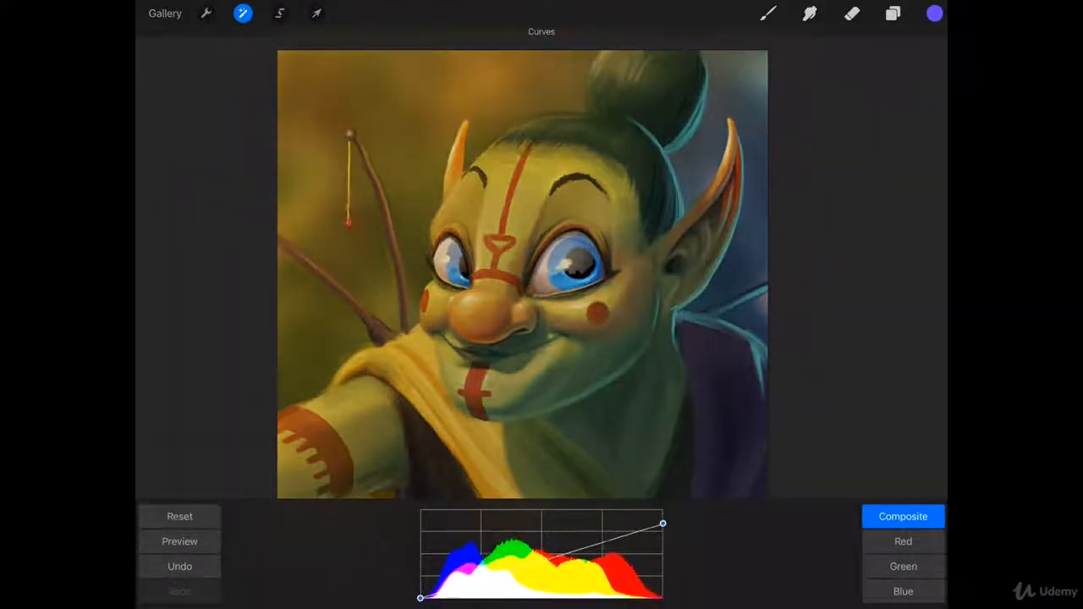
drag(663, 523, 663, 512)
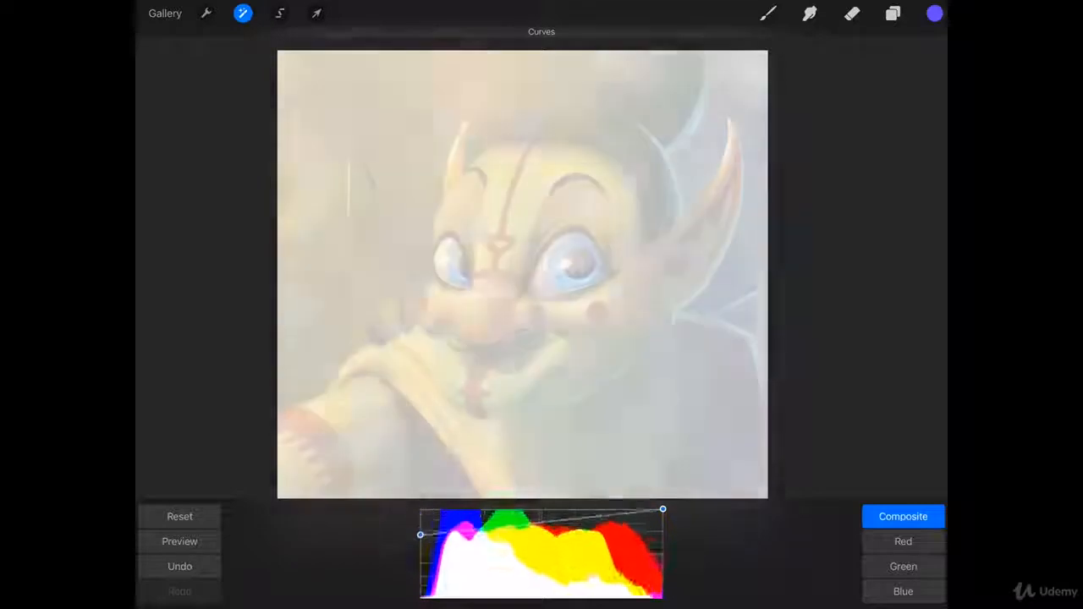
drag(420, 535, 420, 596)
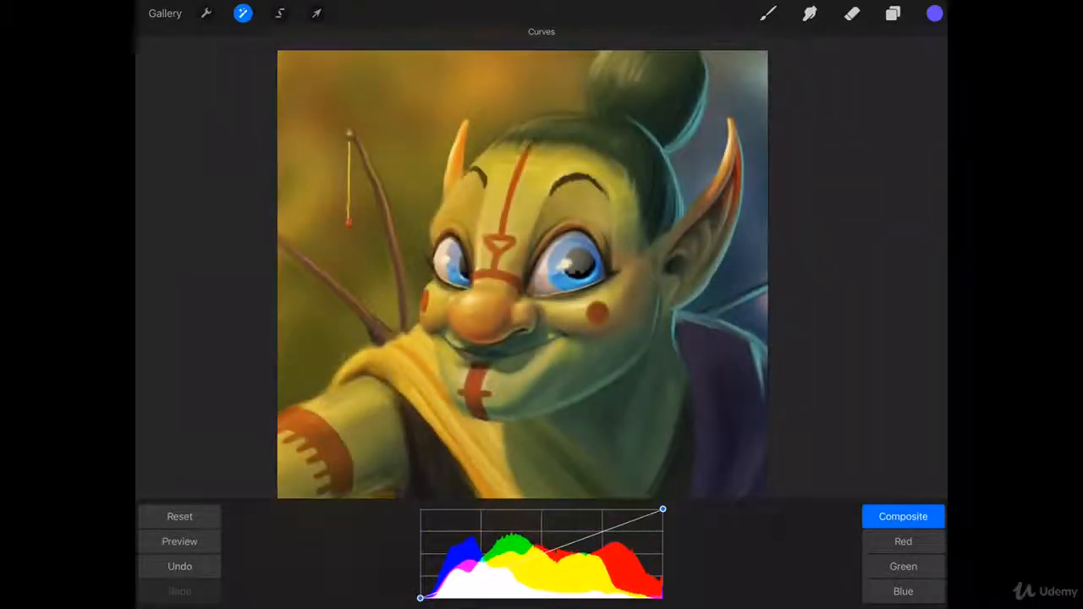
drag(664, 508, 664, 524)
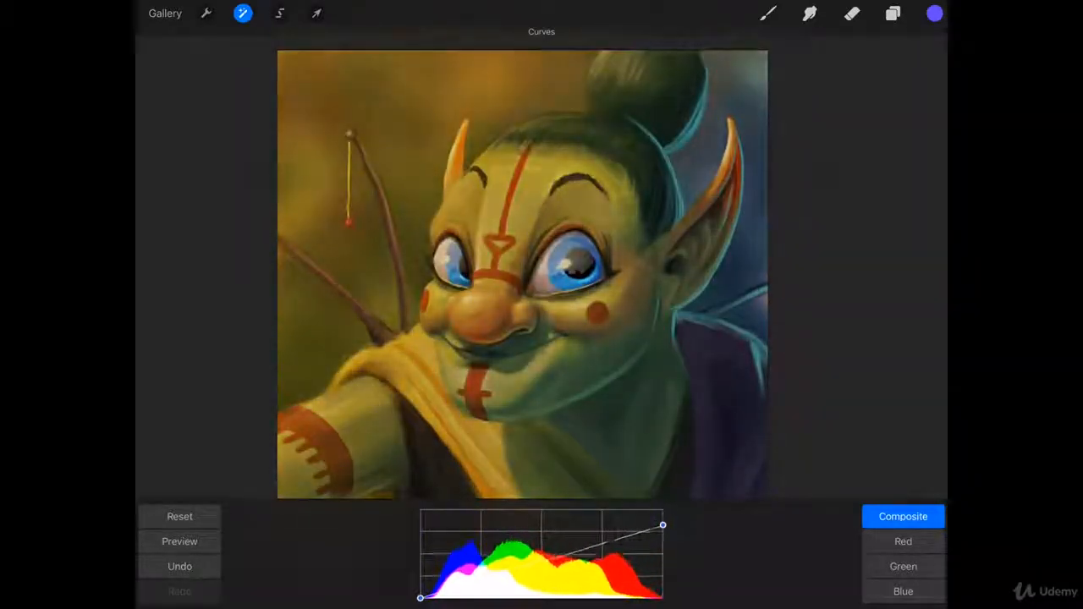
drag(663, 524, 663, 555)
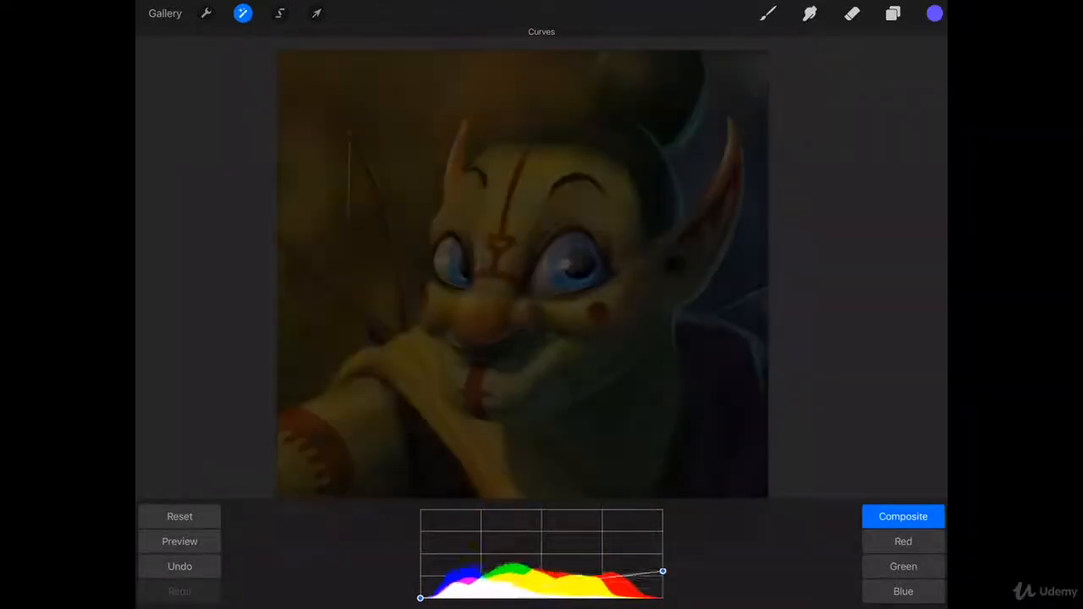
drag(664, 572, 663, 511)
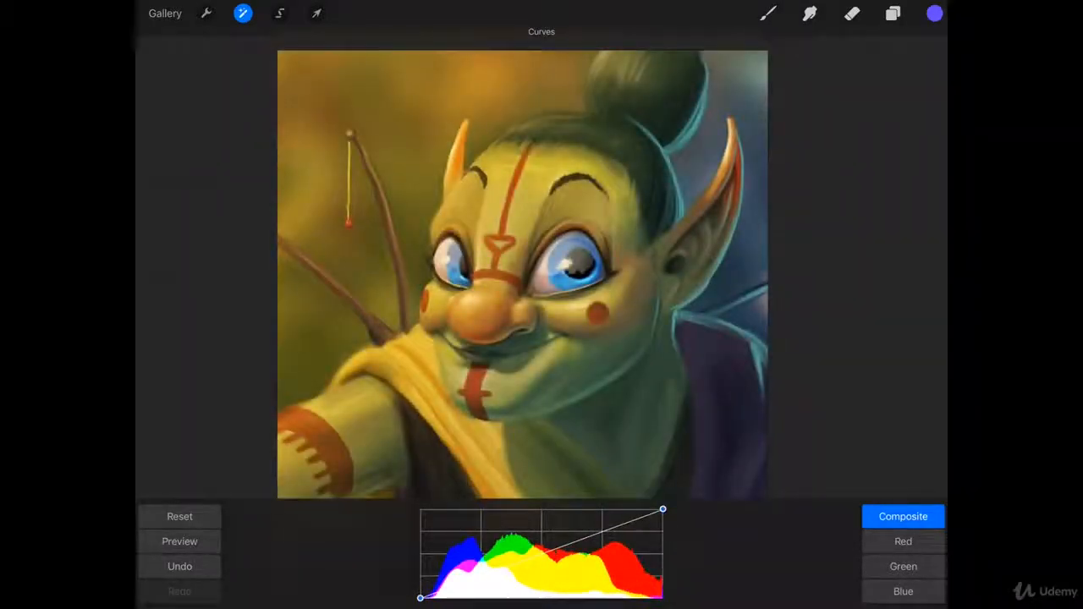
Lift the composite curve to brighten the portrait strongly, then return it to the neutral diagonal
drag(664, 511, 606, 511)
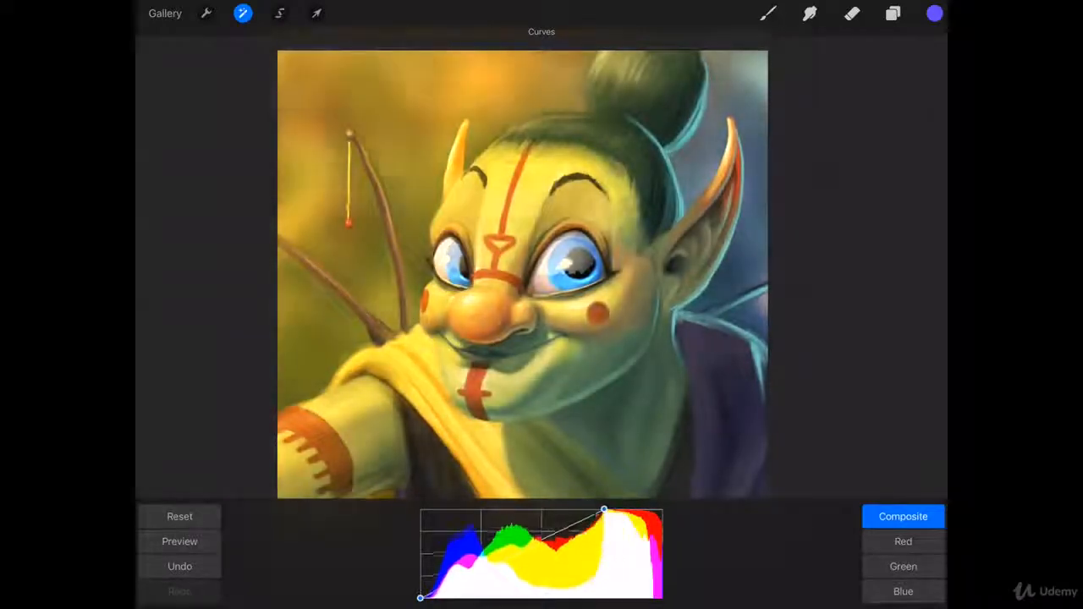
drag(602, 509, 516, 509)
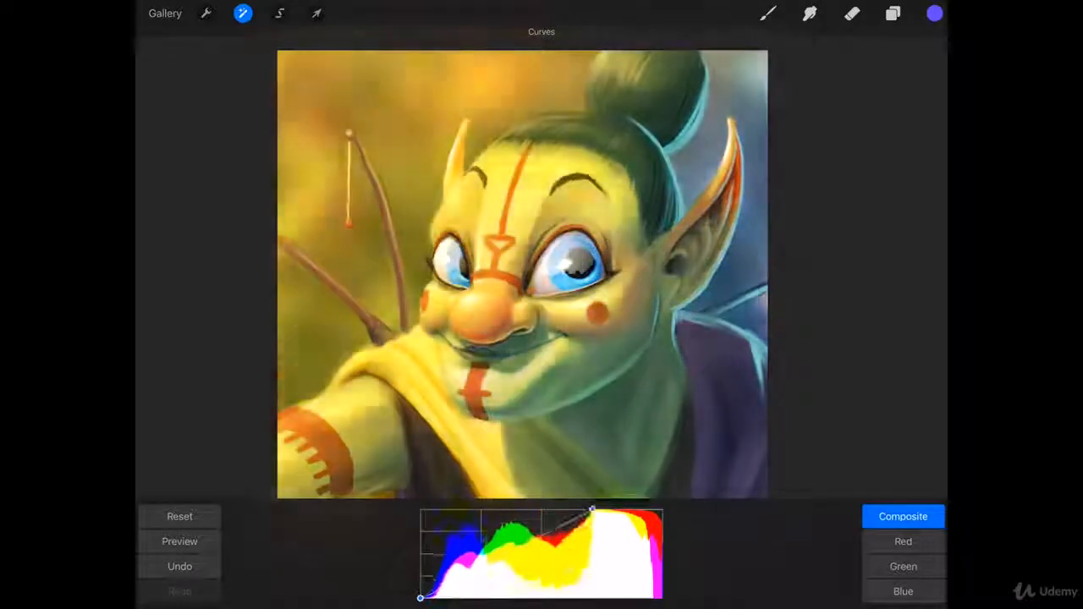
drag(592, 511, 619, 511)
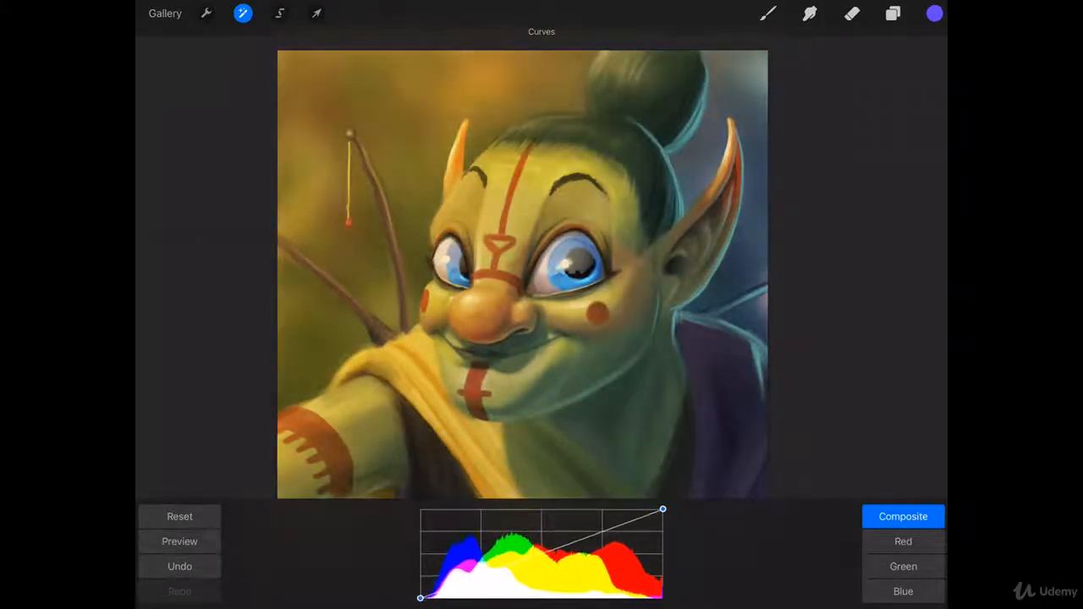
Bring up the Hue, Saturation, Brightness controls briefly and back out to the plain canvas
drag(420, 599, 420, 589)
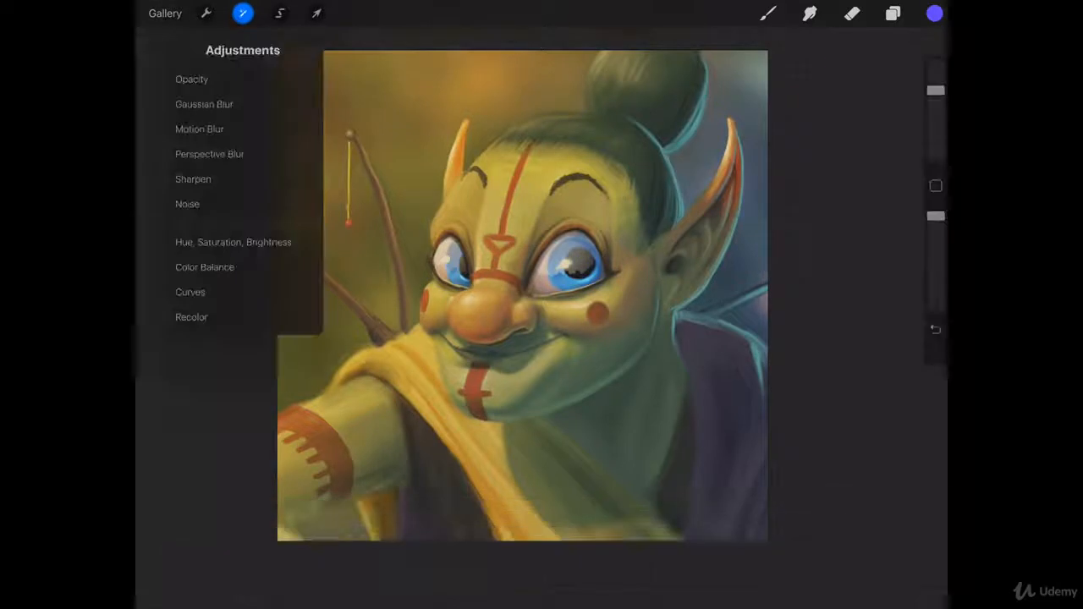
click(234, 242)
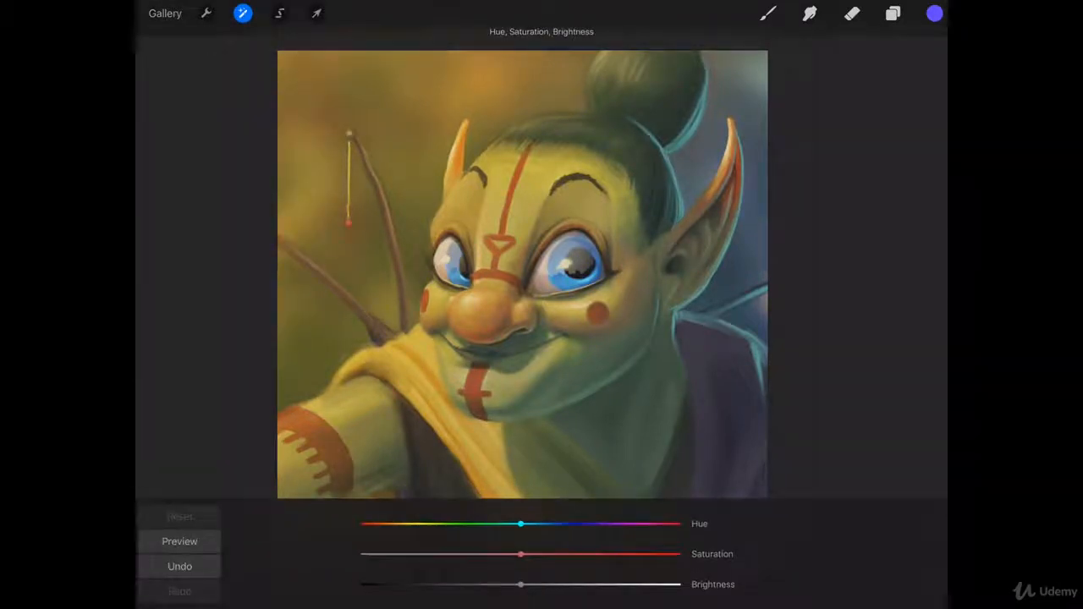
drag(521, 583, 511, 584)
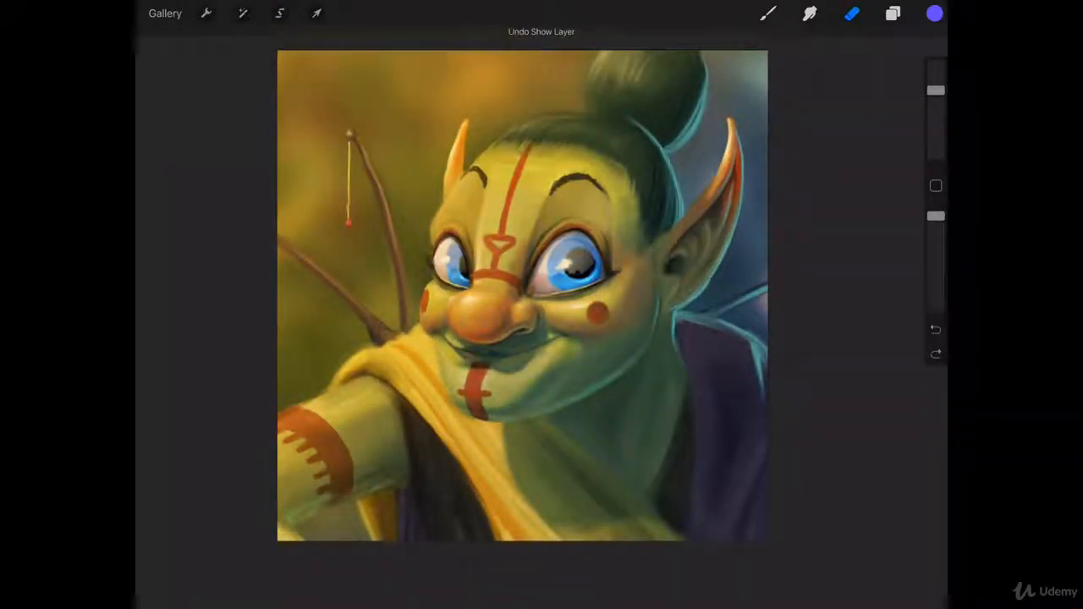
Check the layers, then lower the portrait's brightness slightly in Hue, Saturation, Brightness
click(893, 13)
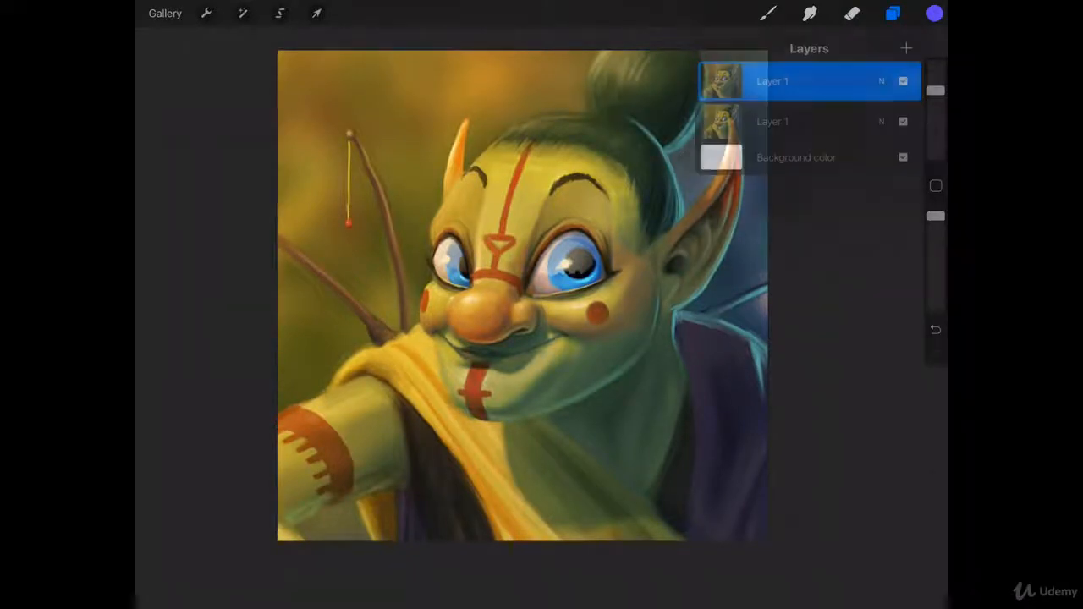
click(244, 13)
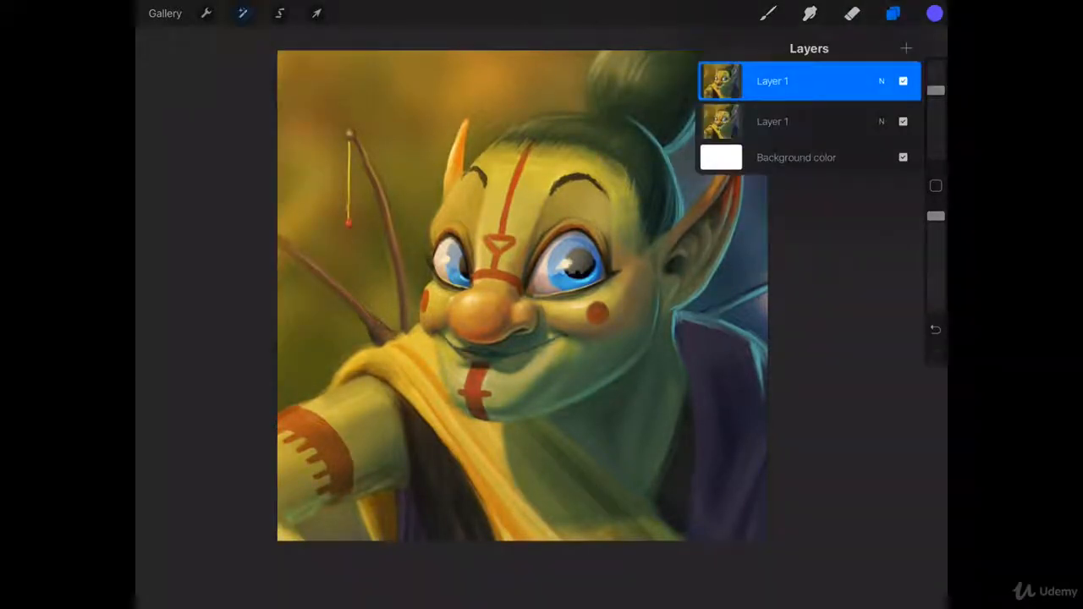
click(243, 14)
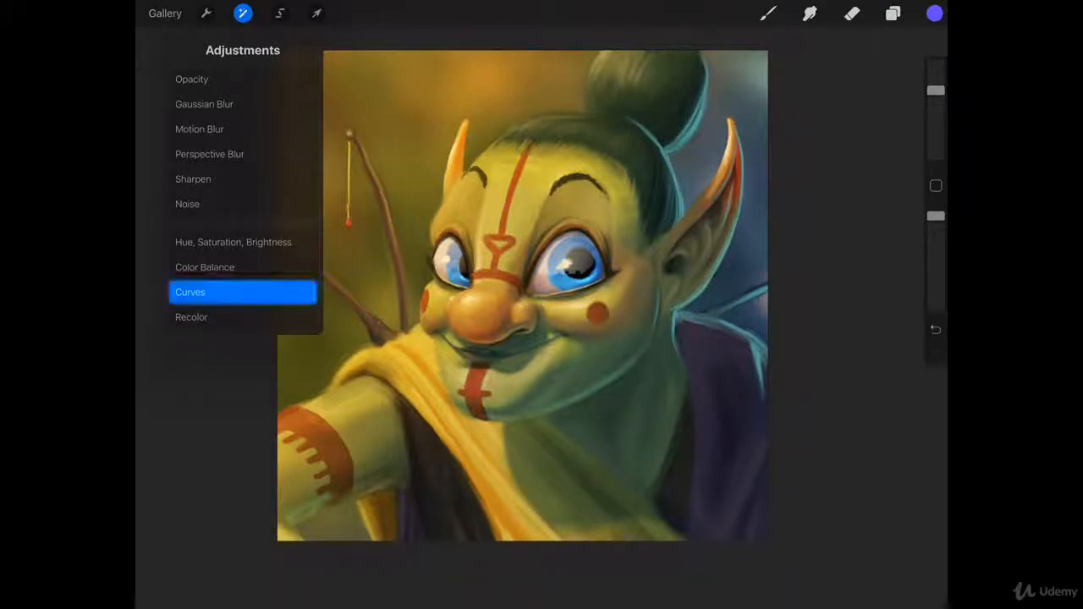
click(190, 291)
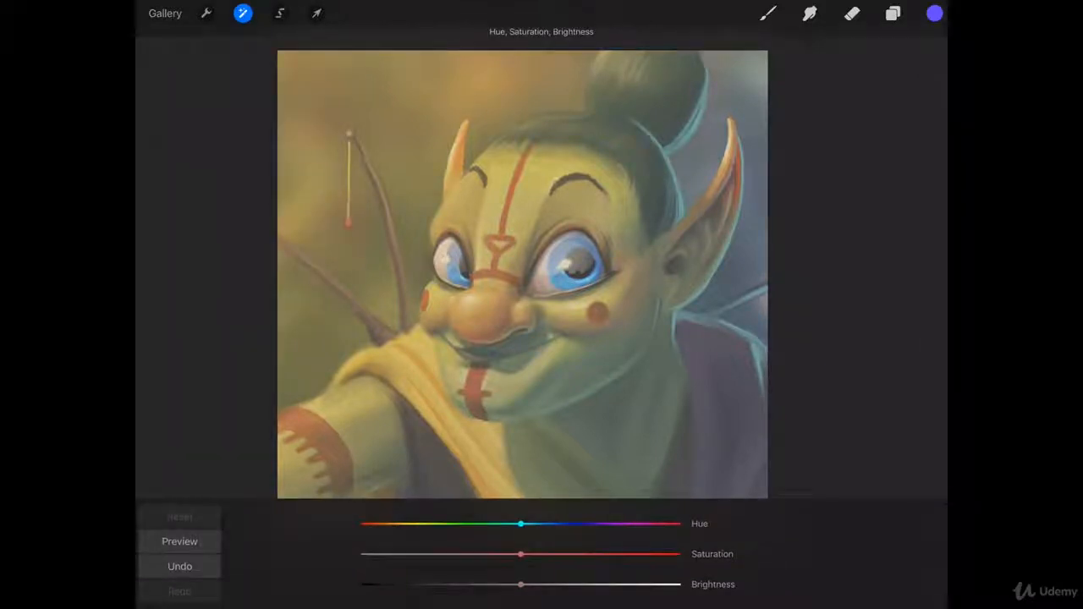
drag(521, 555, 538, 555)
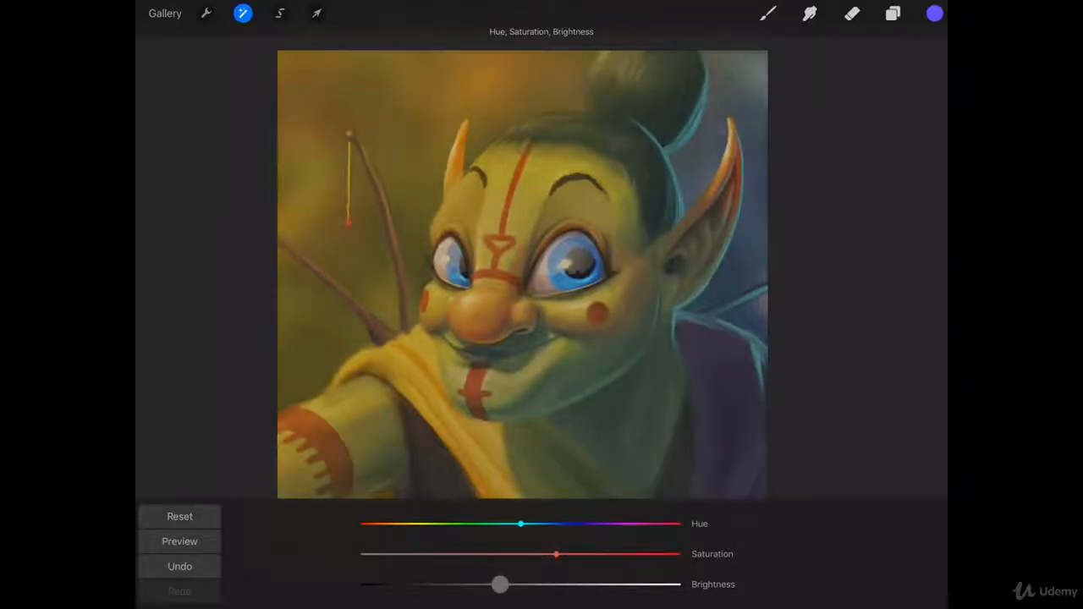
In the Layers panel, delete the duplicate Layer 1 so one portrait layer sits above Background color
click(893, 14)
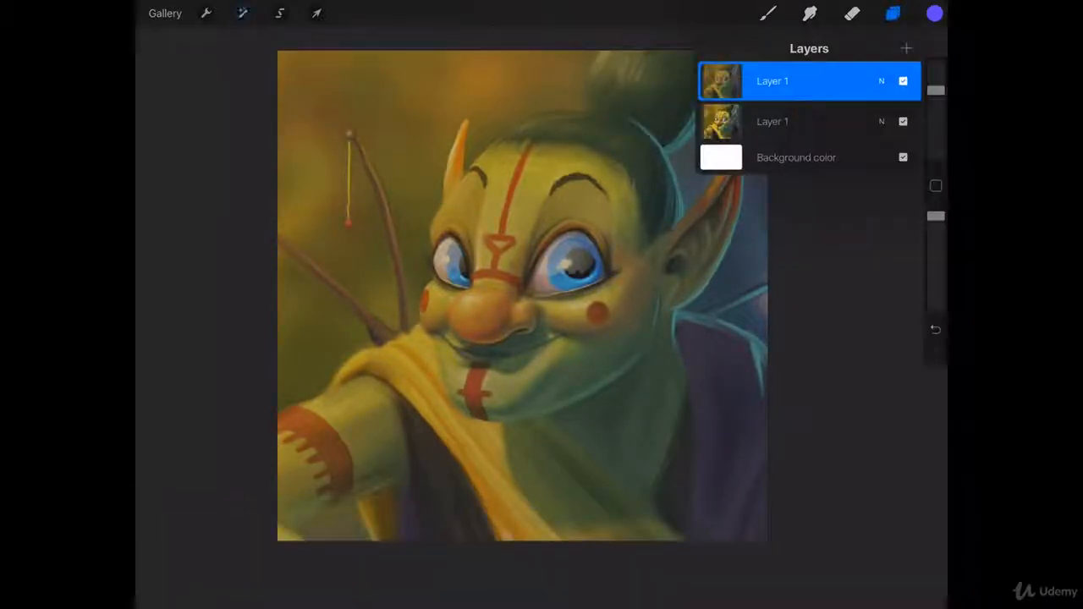
click(904, 81)
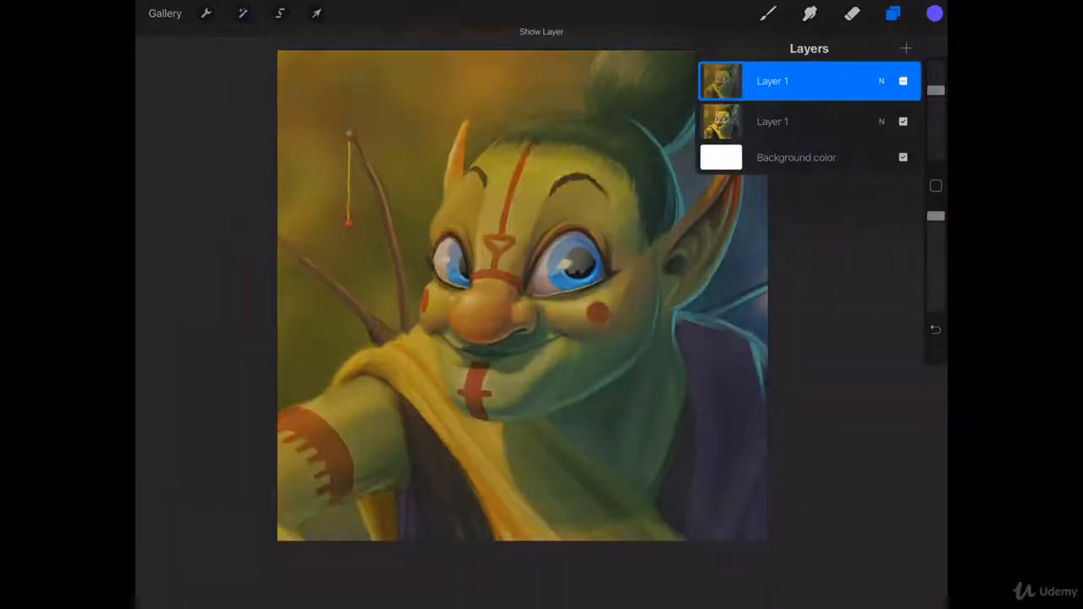
click(904, 81)
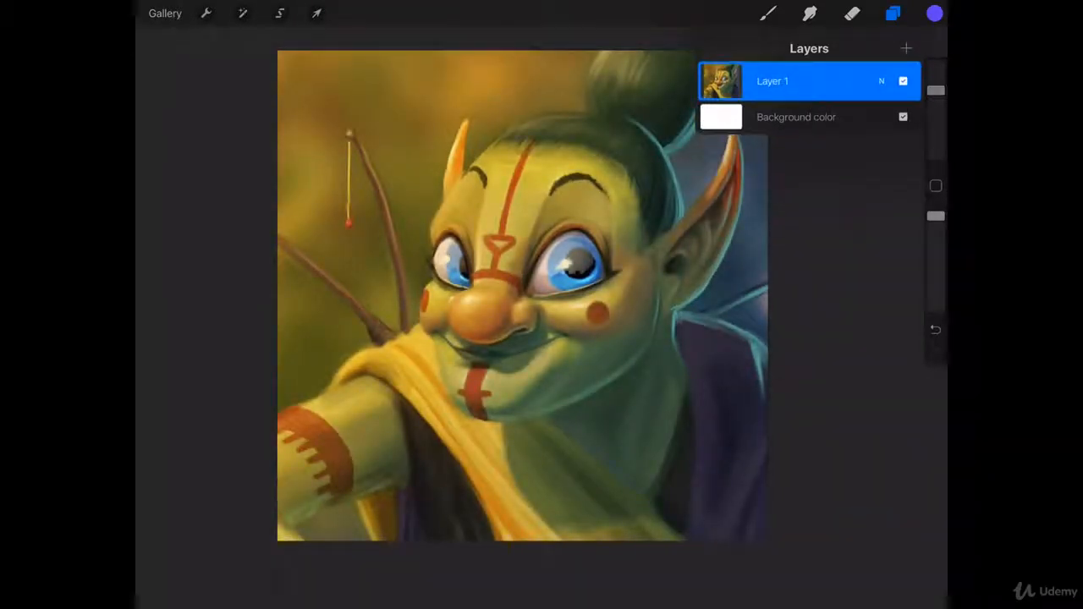
In Curves, look through the Red and Blue channel curves, then return to the Composite curve
click(244, 14)
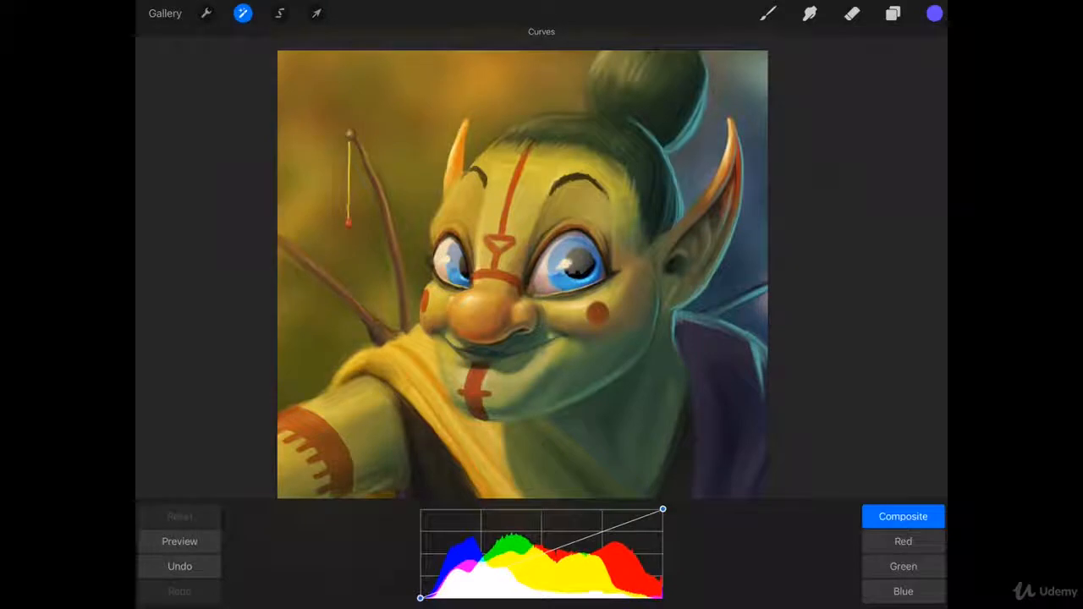
click(904, 541)
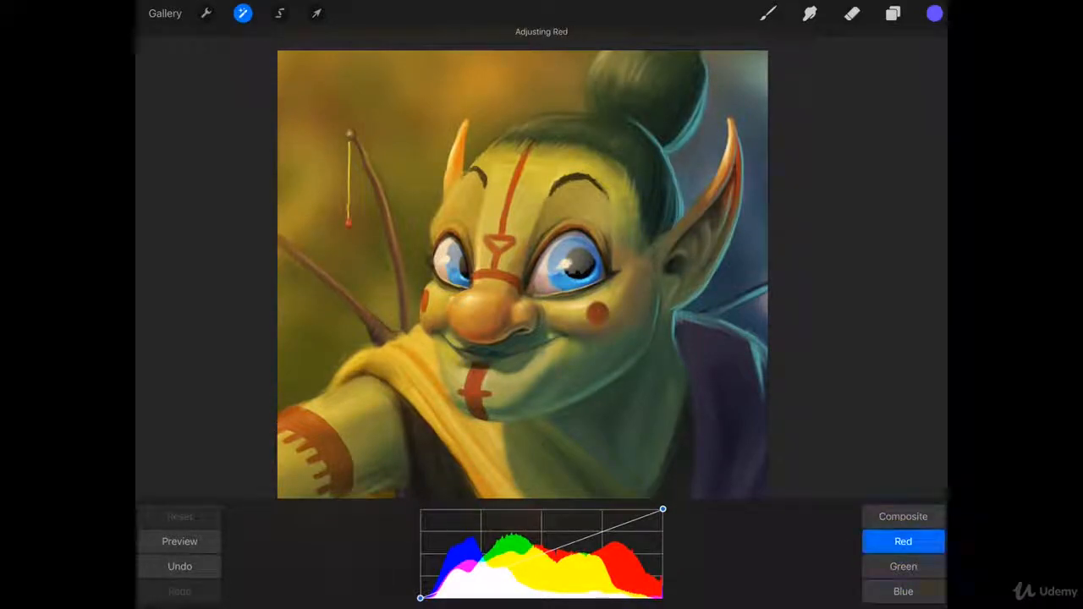
drag(663, 509, 653, 510)
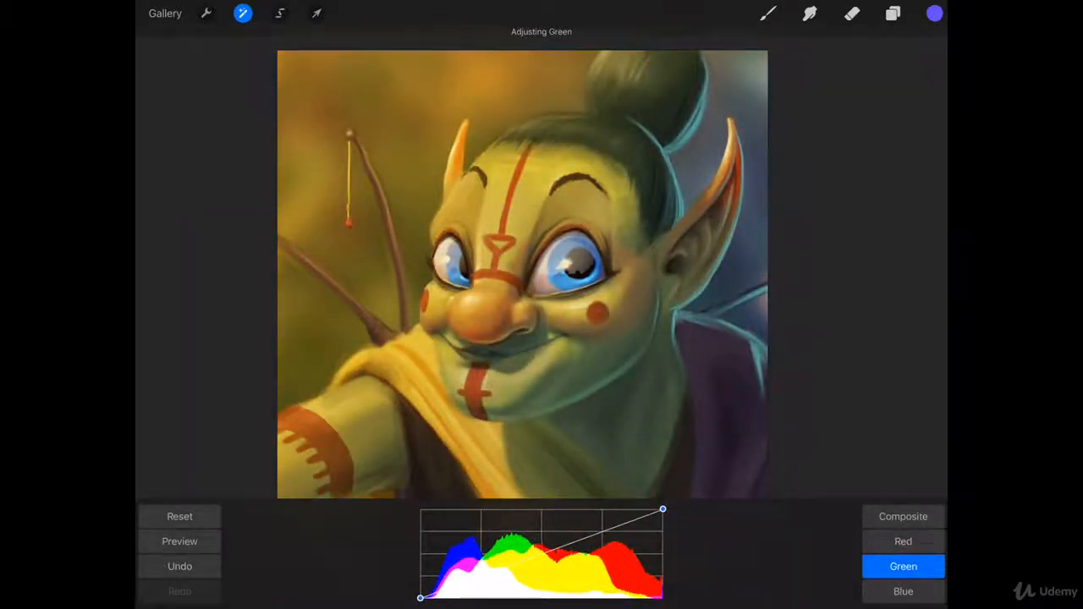
click(904, 592)
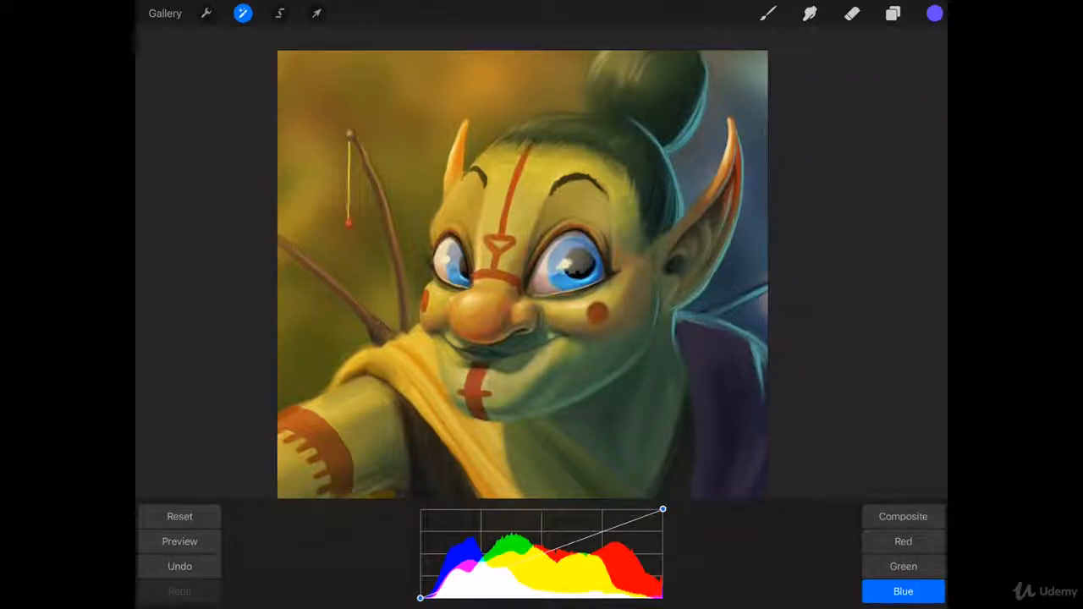
click(903, 516)
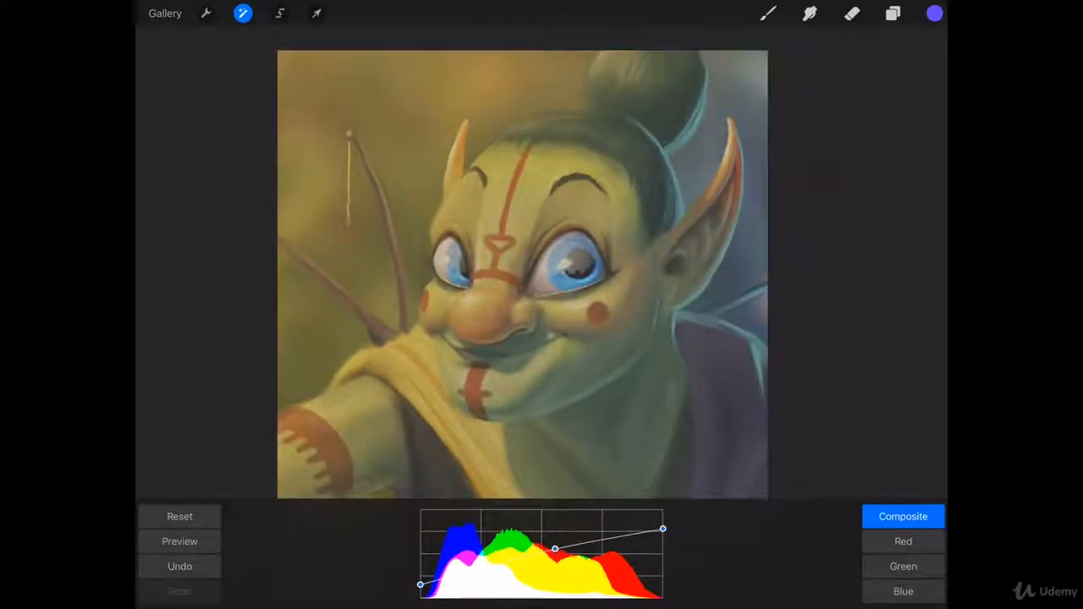
Drag the composite curve to faded shadows, then harsh saturated contrast, easing back toward normal
drag(555, 550, 550, 540)
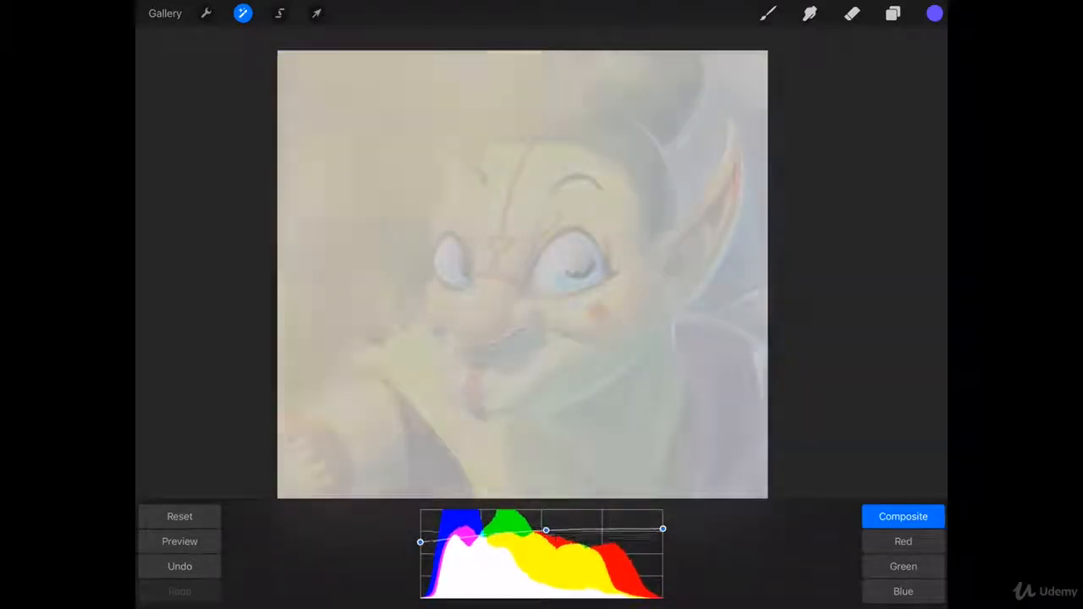
drag(545, 528, 572, 528)
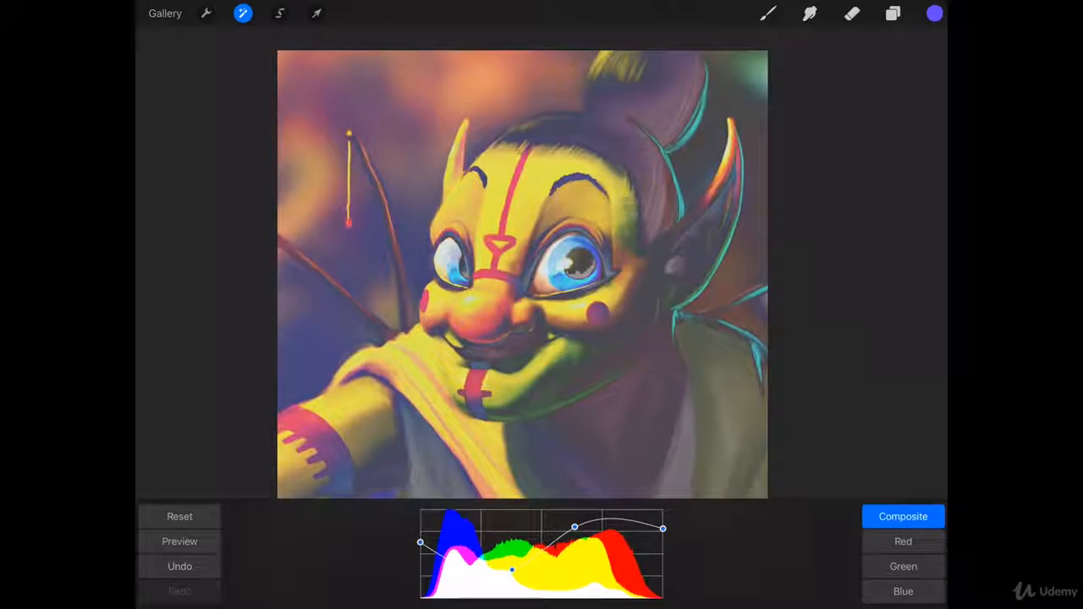
drag(419, 542, 420, 596)
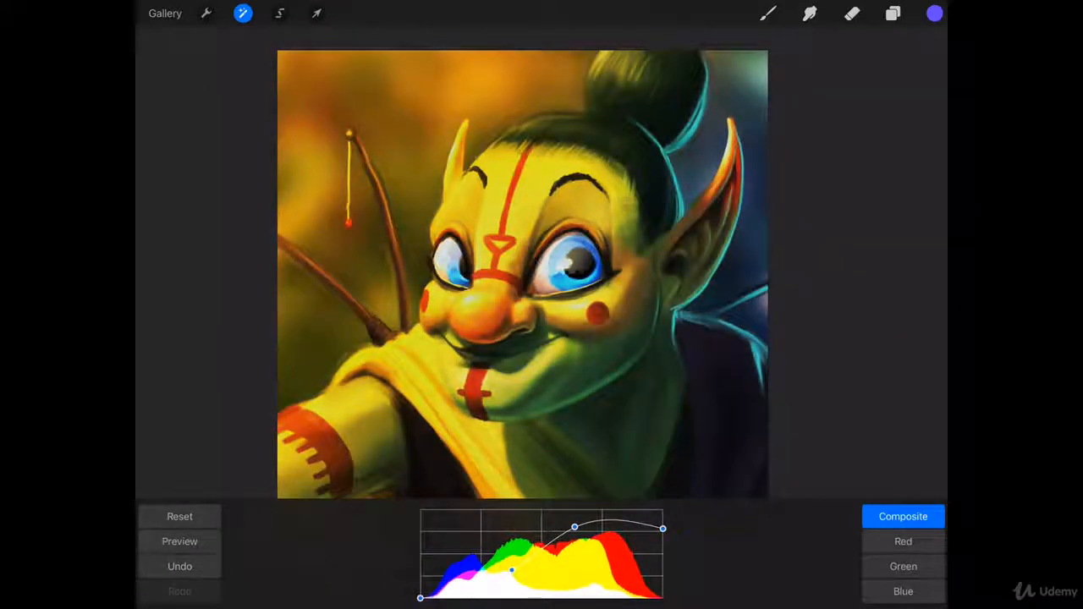
drag(574, 528, 585, 551)
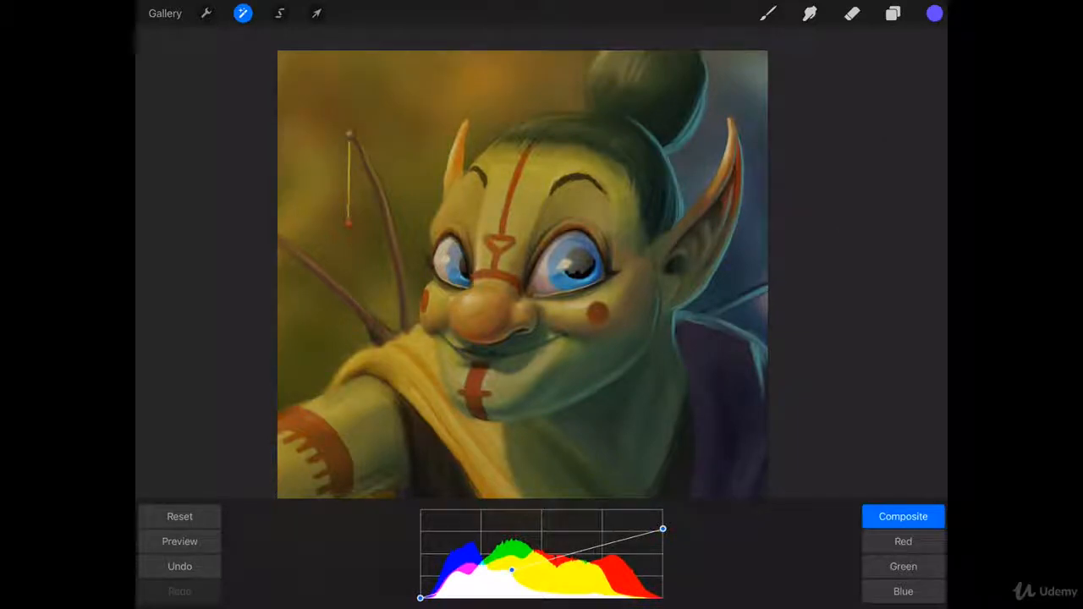
Invert the curve to a colour negative, then straighten it to neutral and leave Curves for Recolor
drag(663, 528, 663, 550)
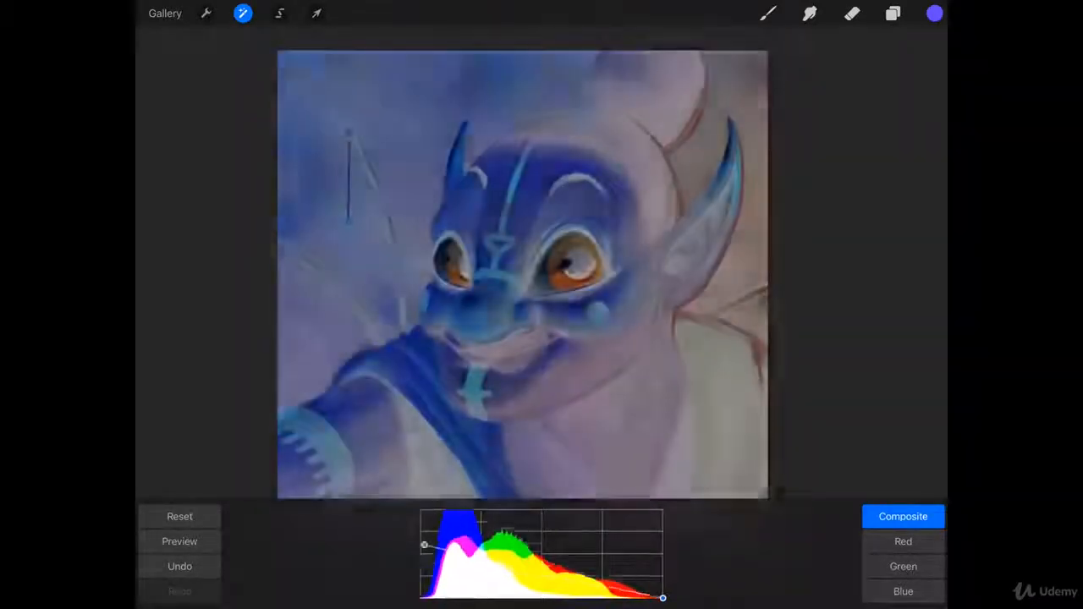
drag(423, 545, 420, 509)
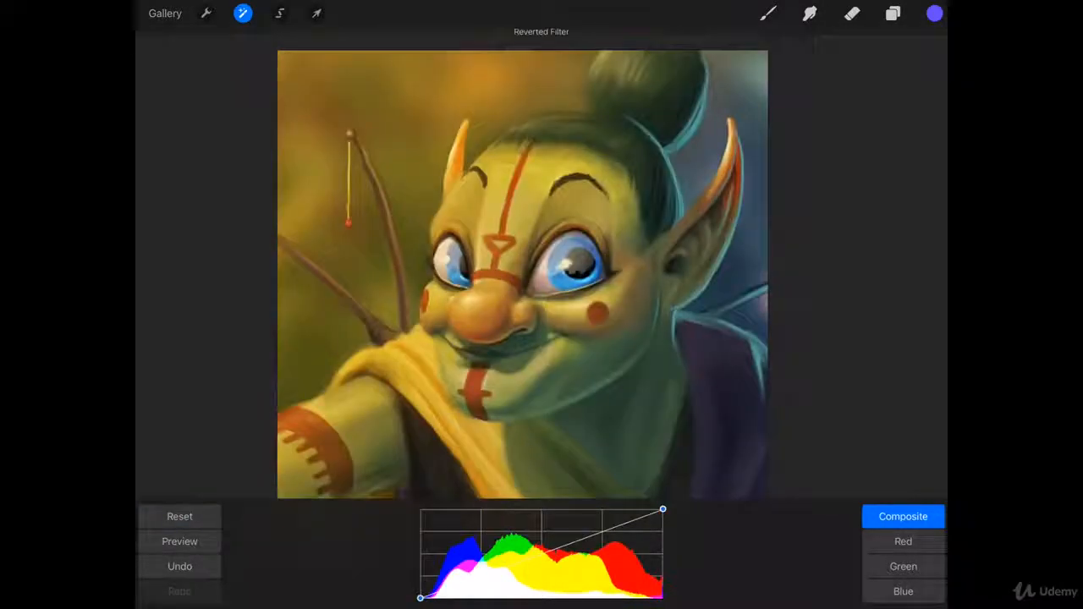
click(244, 14)
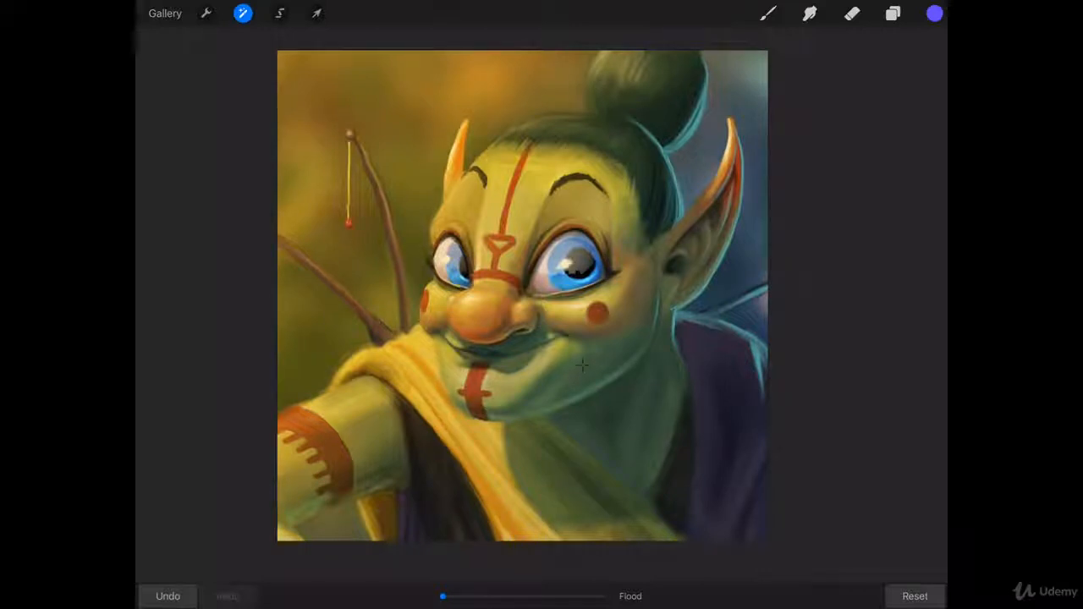
Flood purple recolouring across the whole portrait with the Flood slider, then pull it back to original
drag(444, 595, 528, 595)
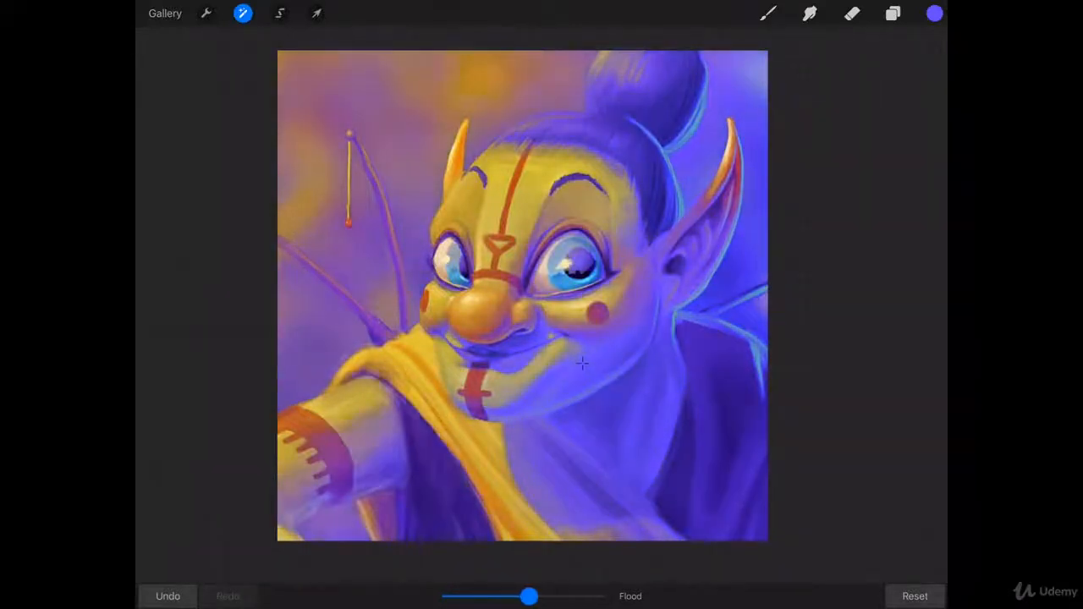
drag(528, 596, 596, 595)
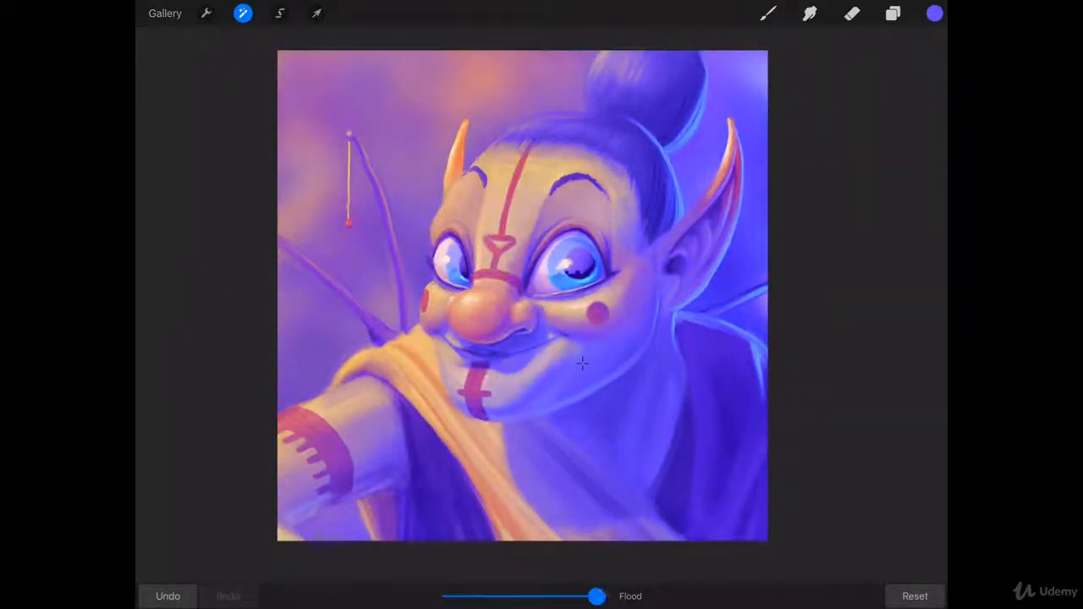
drag(595, 596, 512, 596)
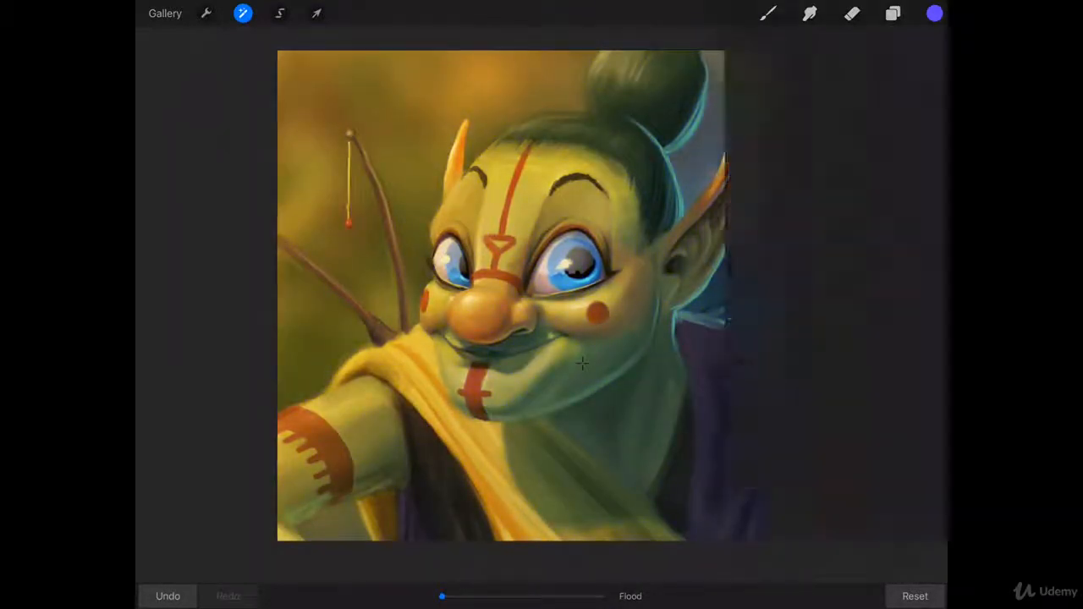
click(934, 14)
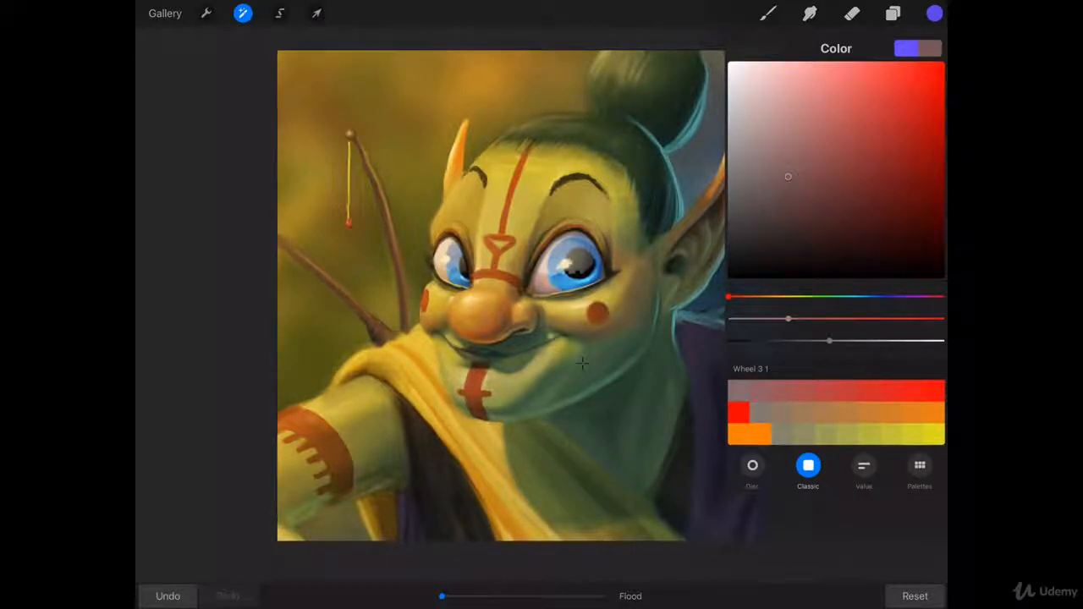
click(894, 14)
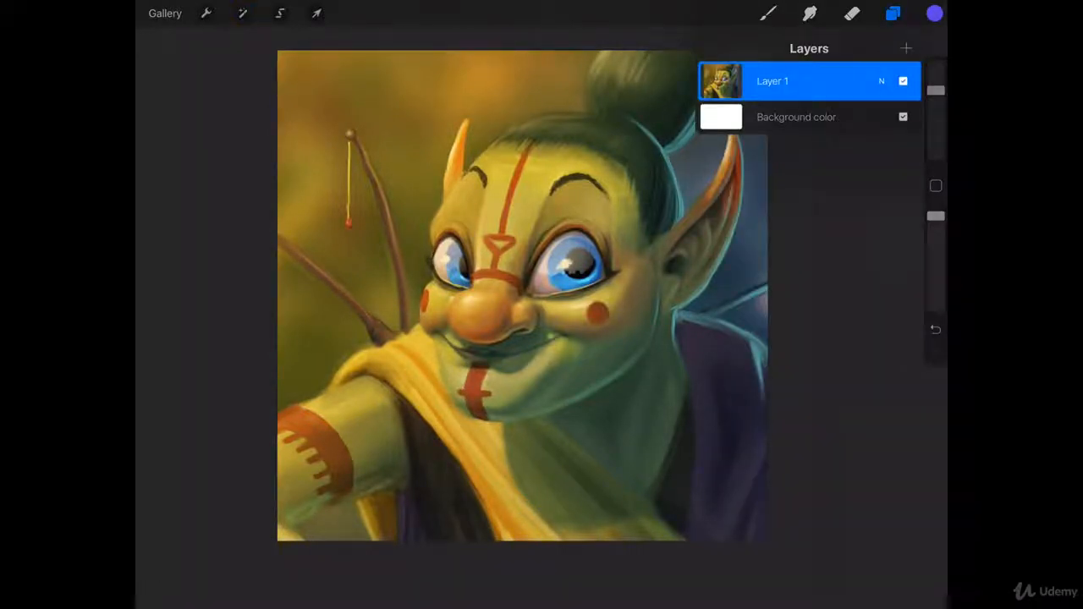
click(244, 13)
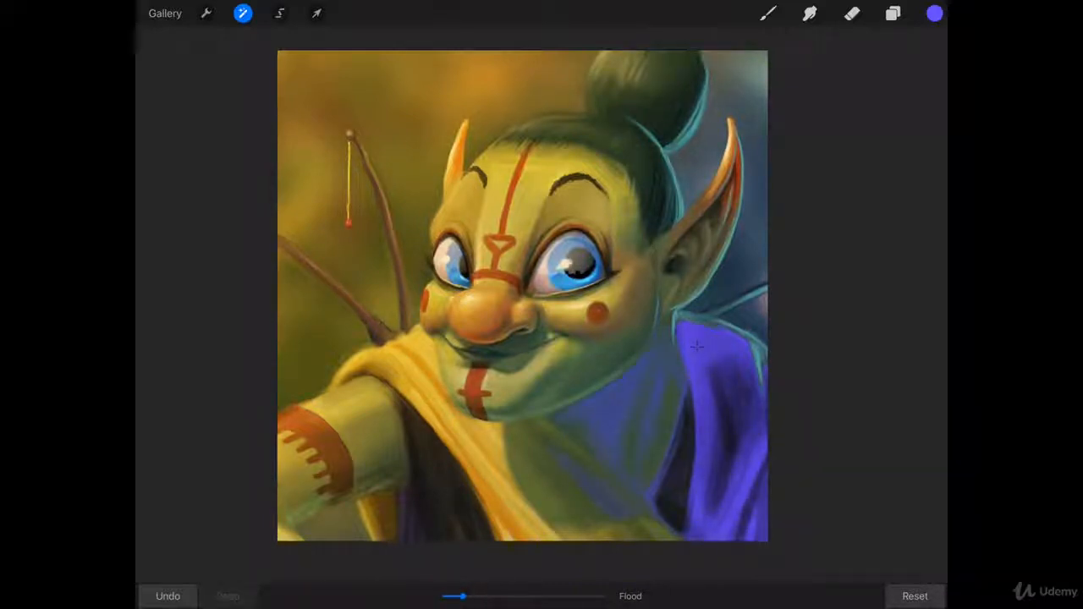
Pick red, flood it over the robe area and back, then exit Recolor leaving the portrait unchanged
click(934, 13)
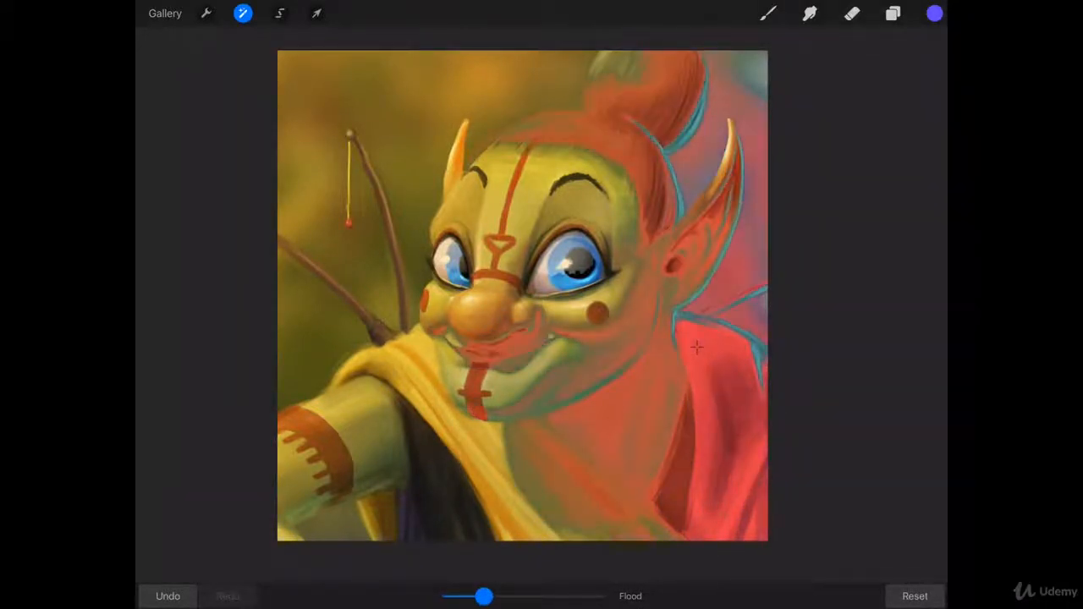
drag(484, 595, 533, 596)
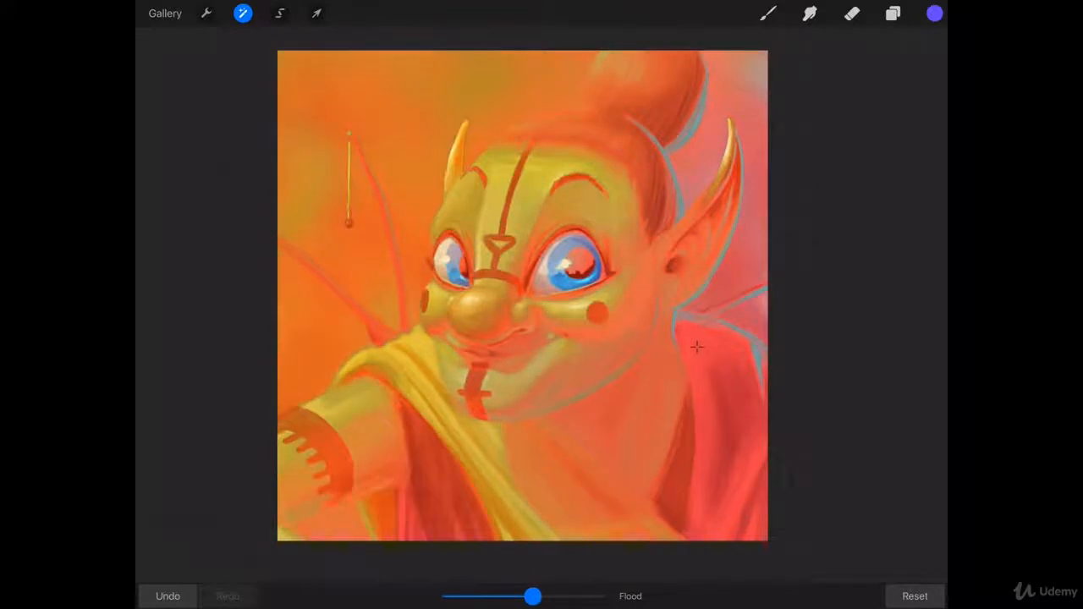
drag(533, 596, 464, 596)
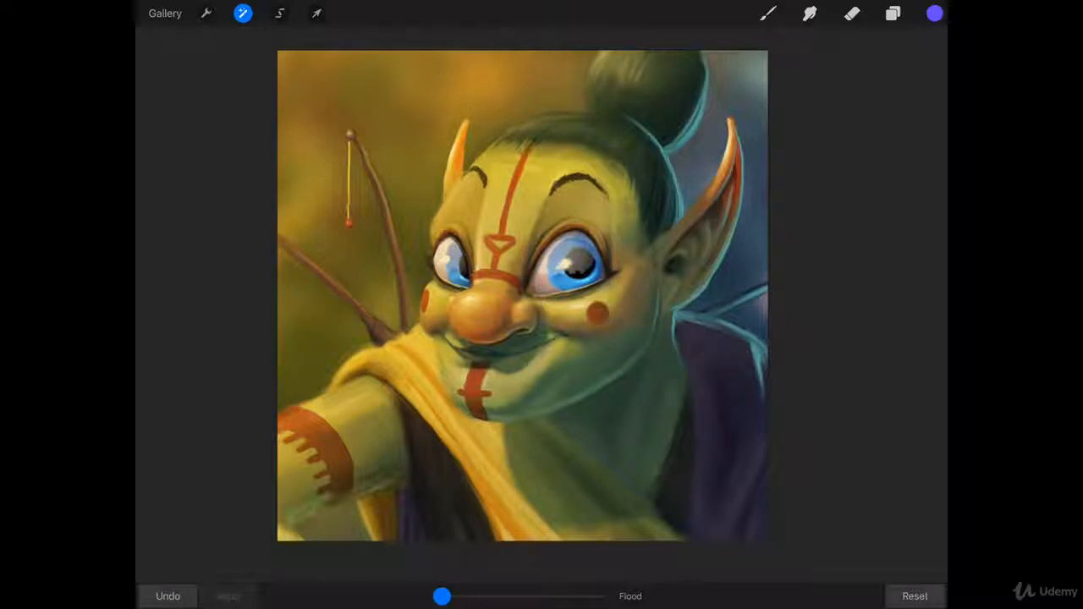
click(853, 14)
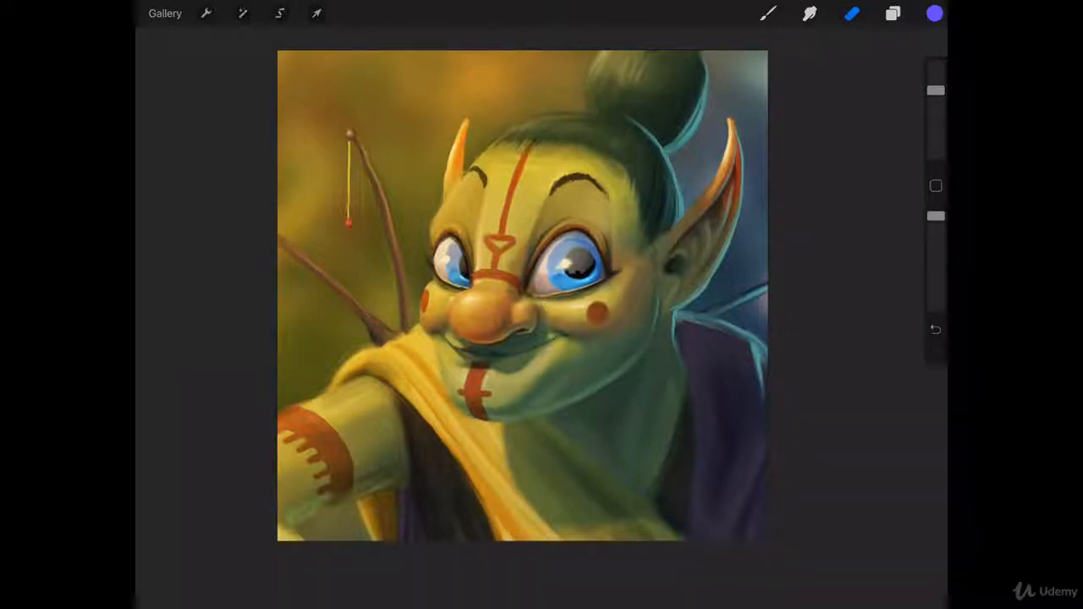